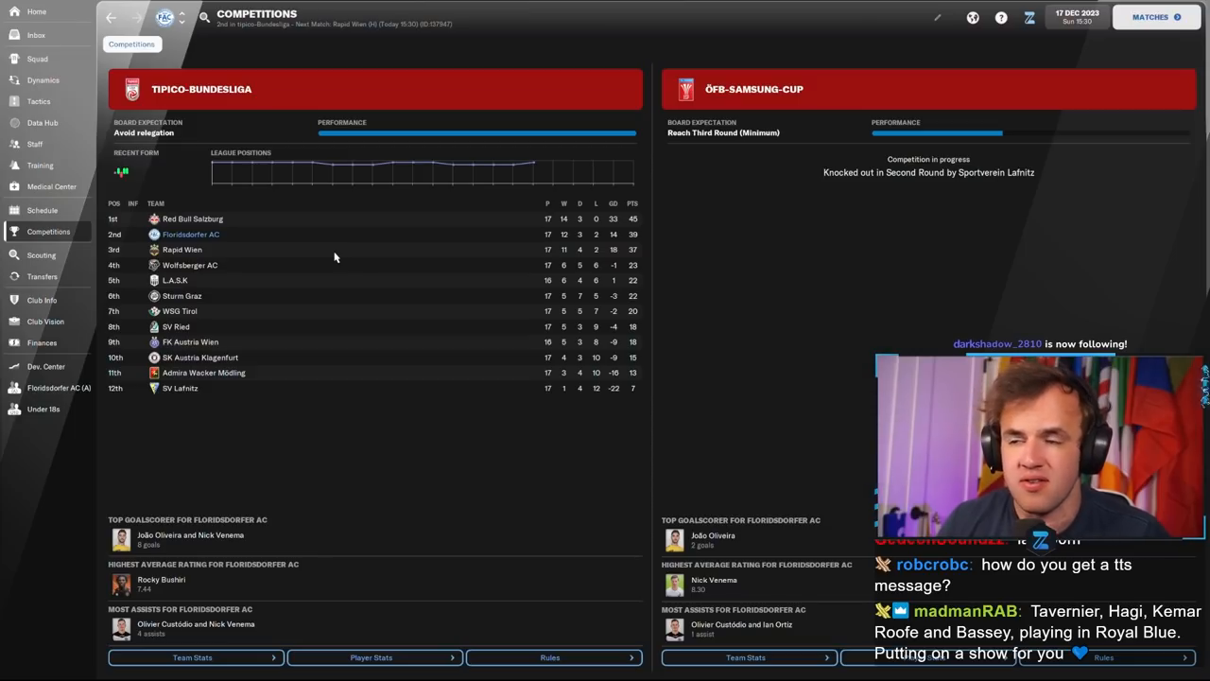
Step: Open the schedule and bring up team selection for the Rapid Wien home fixture
click(41, 210)
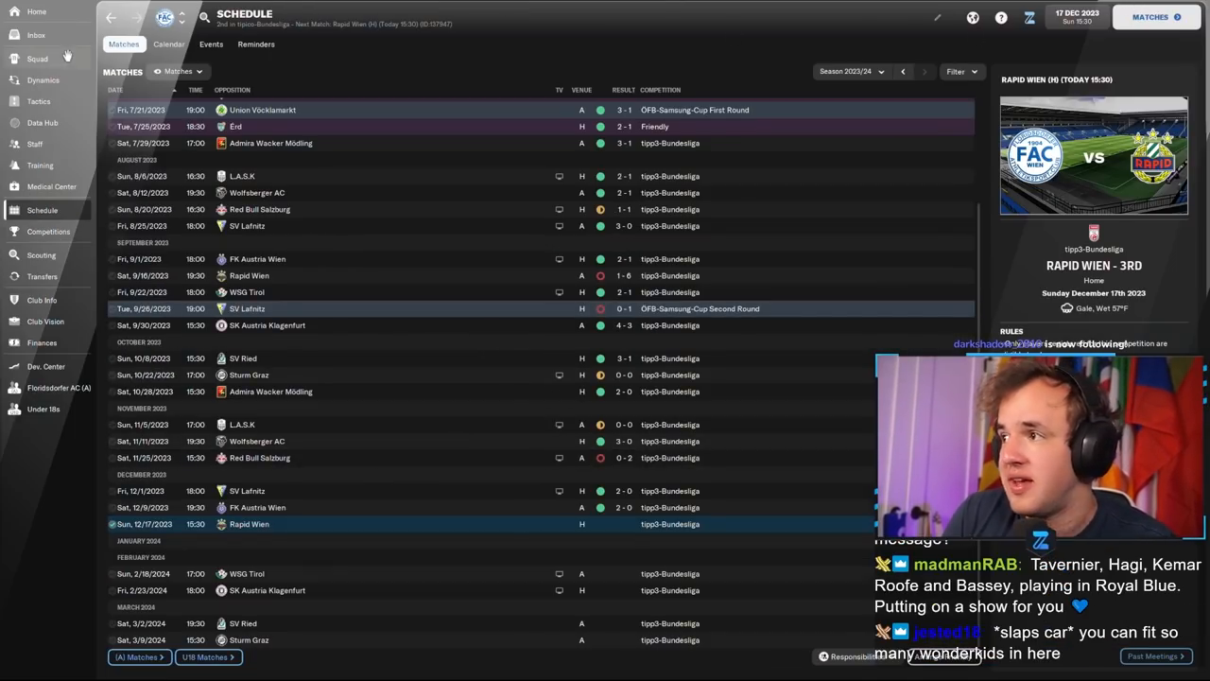
click(36, 35)
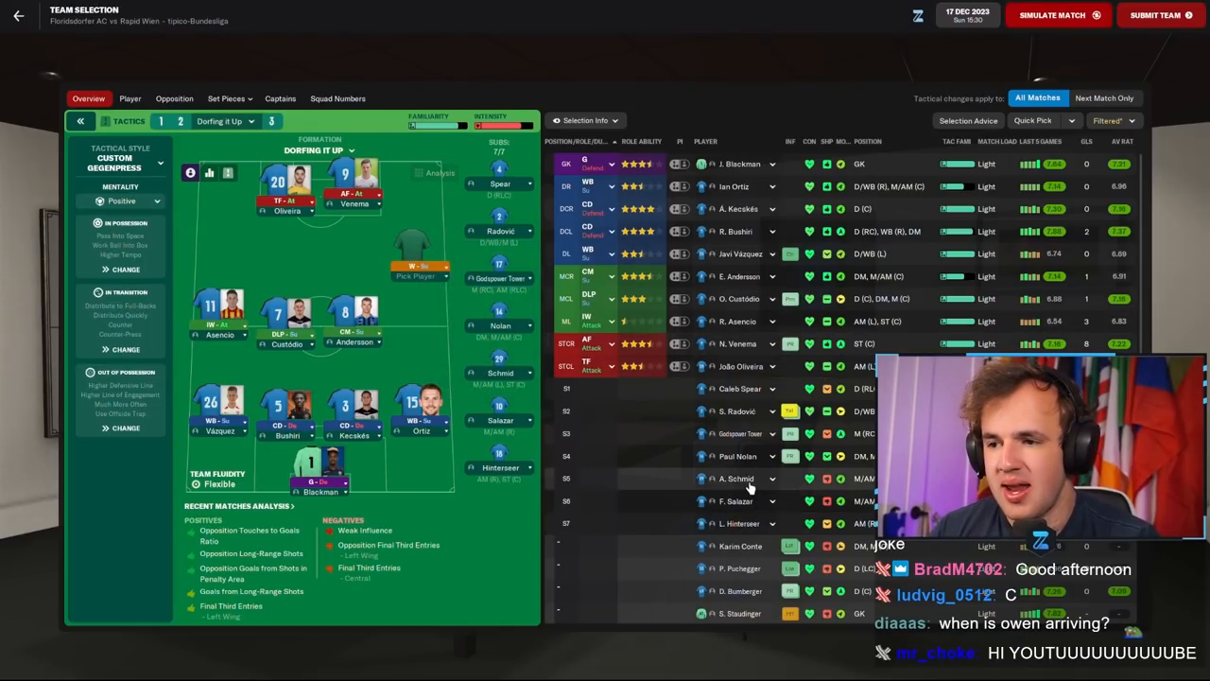
Step: Look over Igor Vidić's profile, then return to Team Selection to fill the W-Su slot
scroll(down, 3)
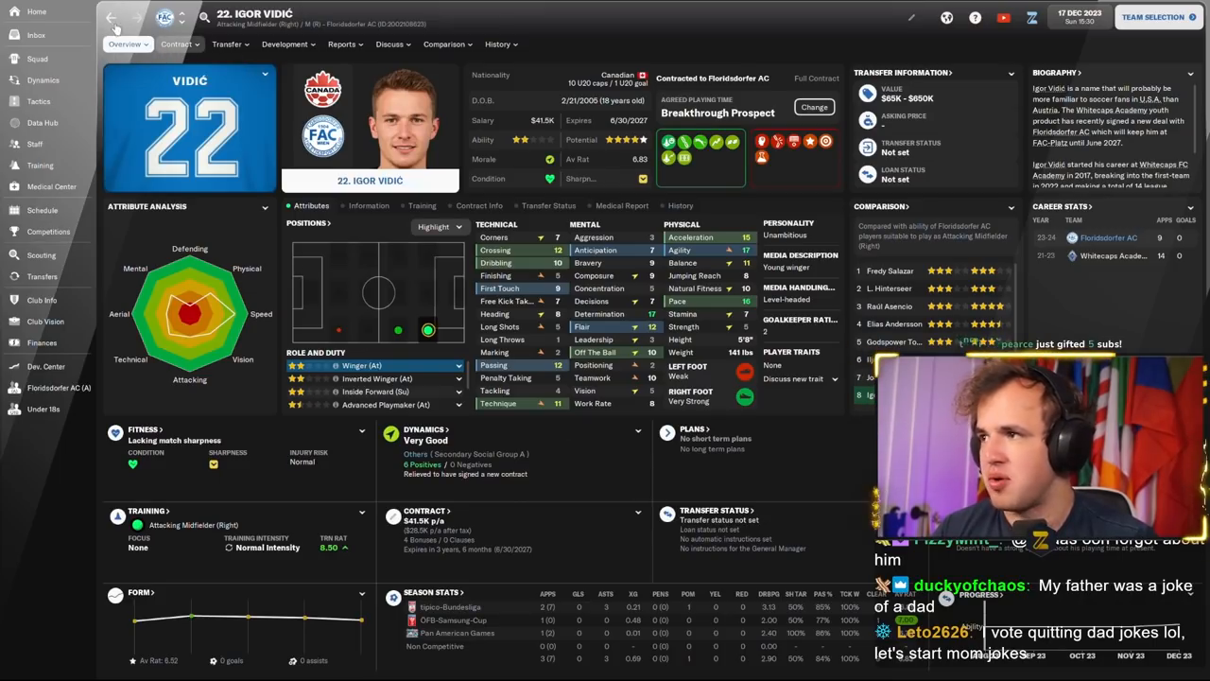
click(110, 18)
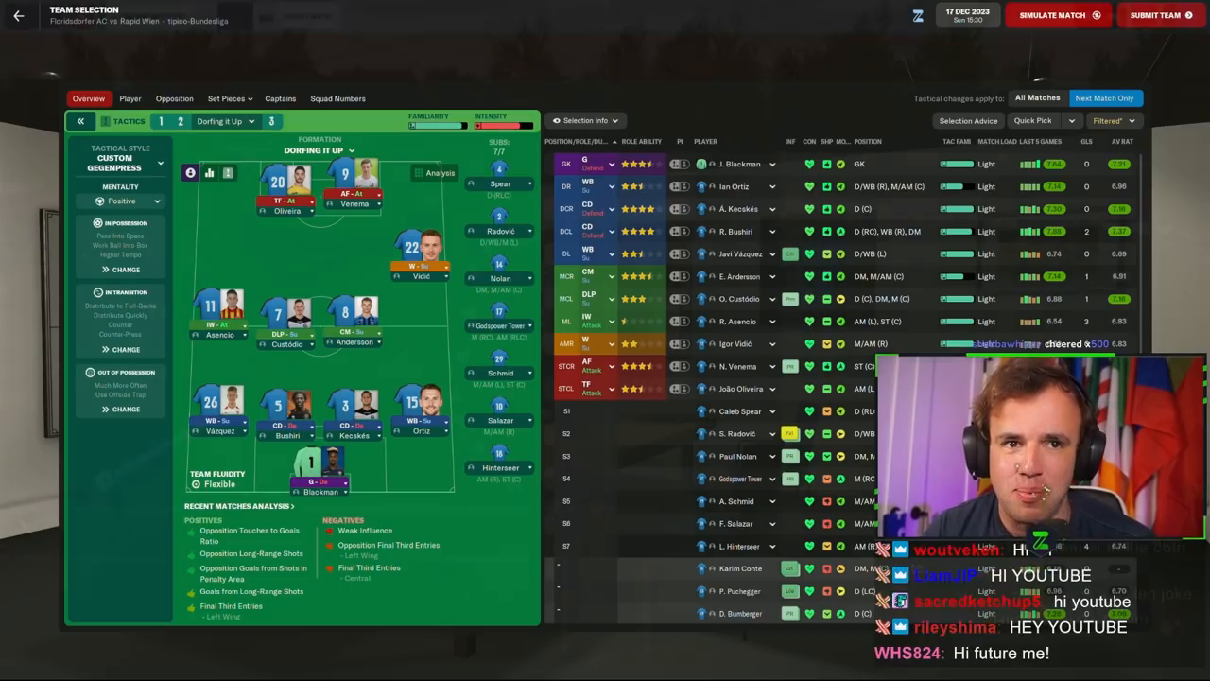
Step: Submit the 4-4-2 lineup and kick off the match against Rapid Wien
click(1052, 15)
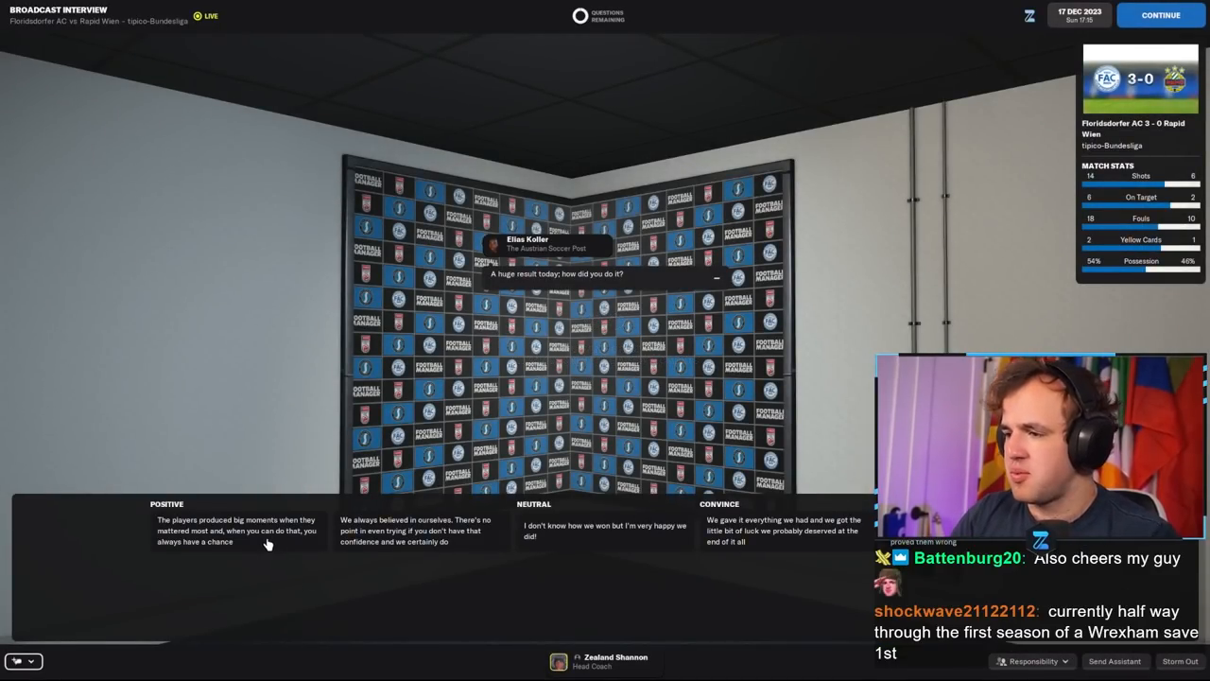
Step: Give a positive answer in the post-match broadcast interview
click(236, 530)
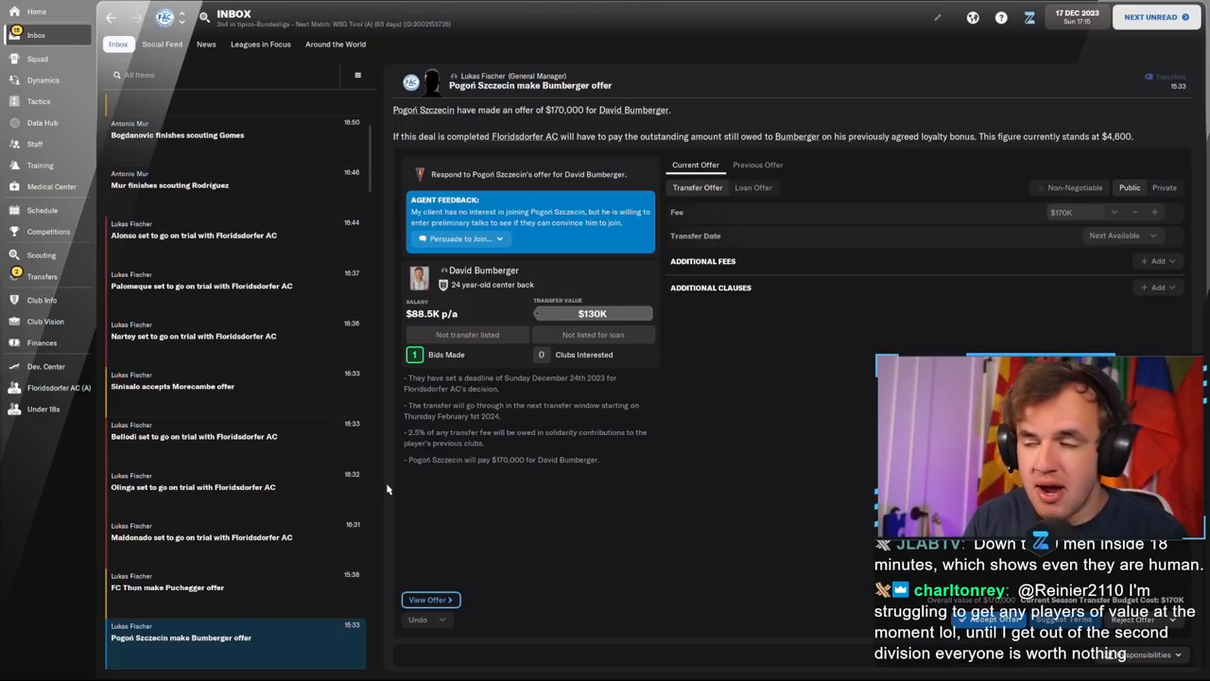
Step: Accept Pogoń Szczecin's $170K bid for Bumberger and FC Thun's $5K bid for Puchegger
scroll(up, 3)
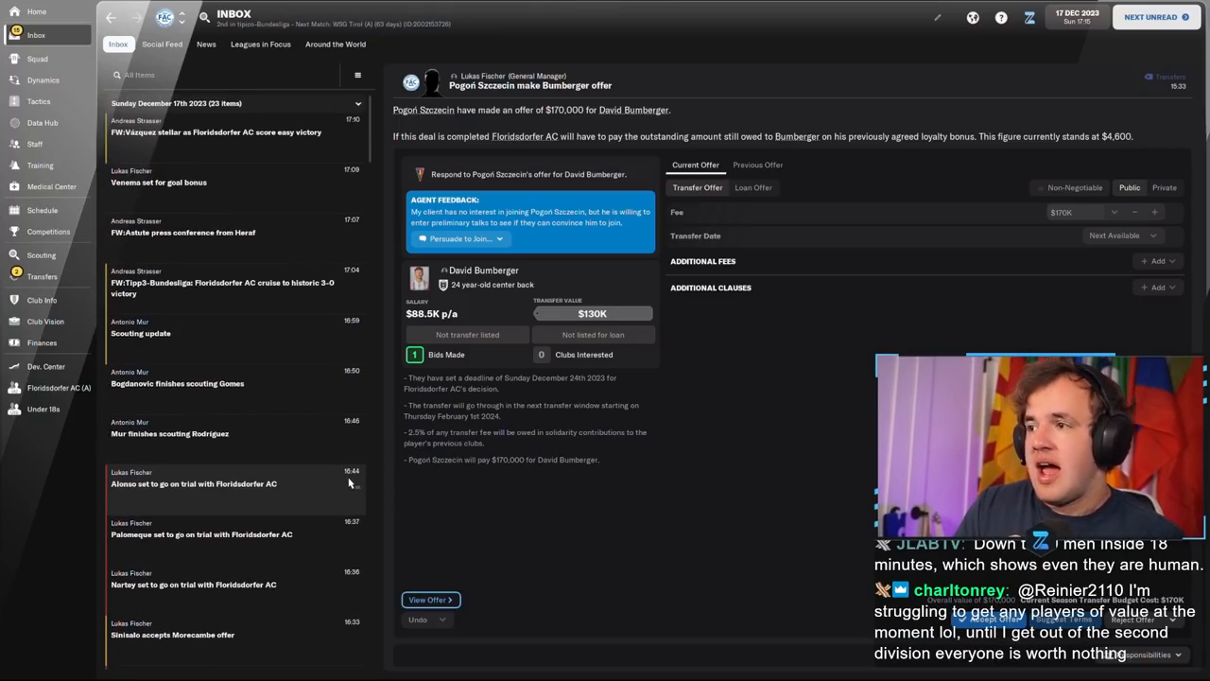
scroll(down, 3)
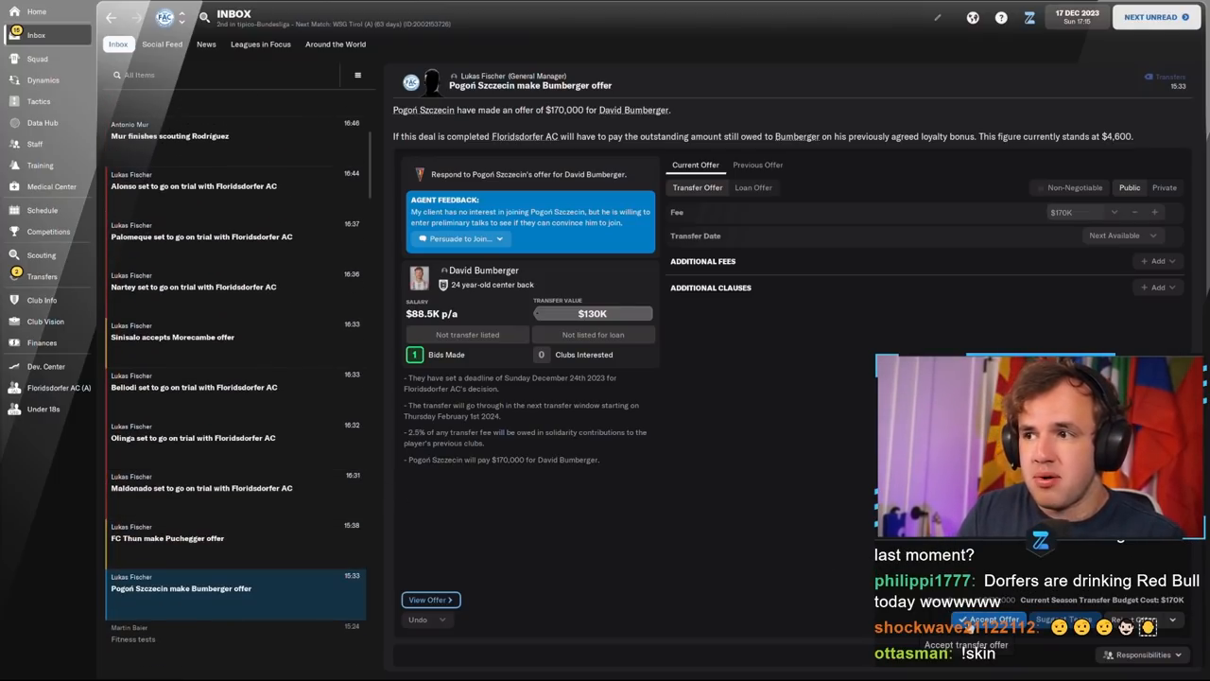
click(988, 618)
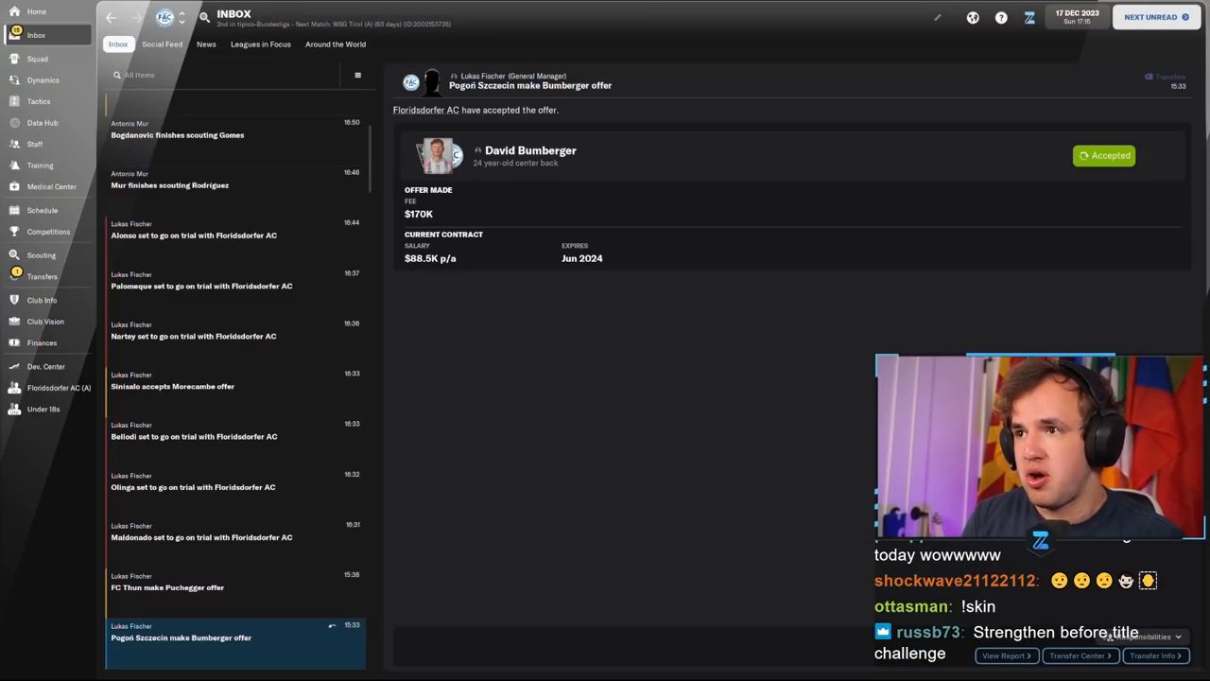
click(167, 587)
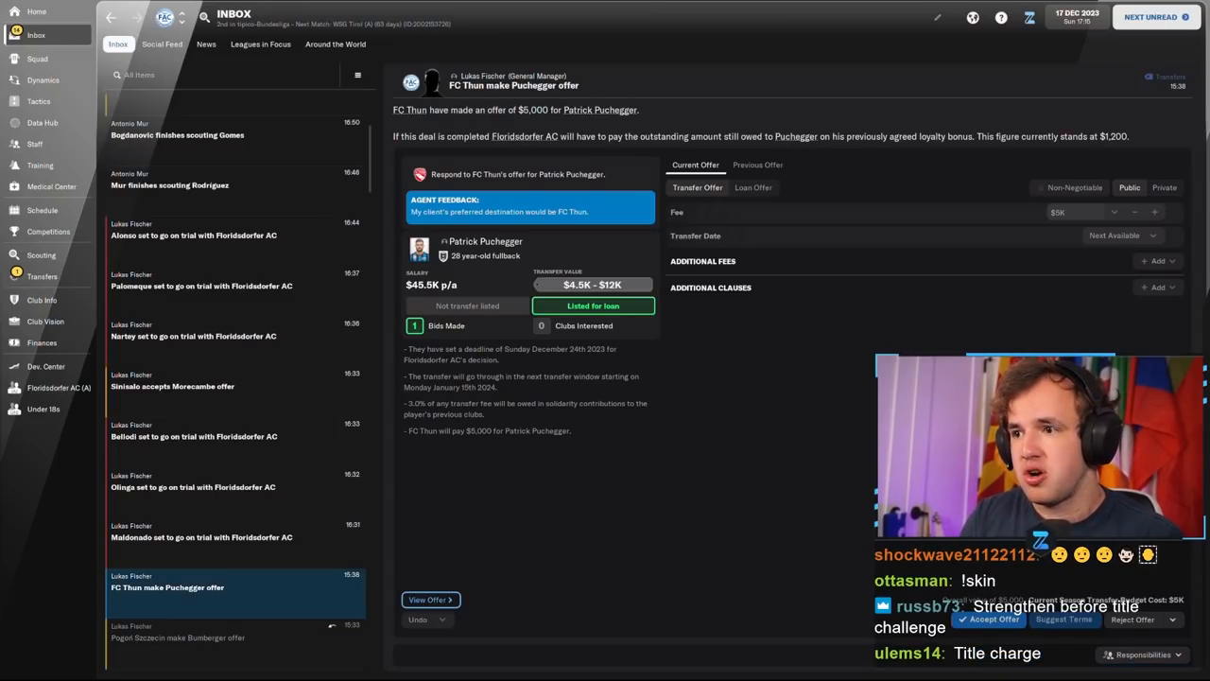
click(989, 620)
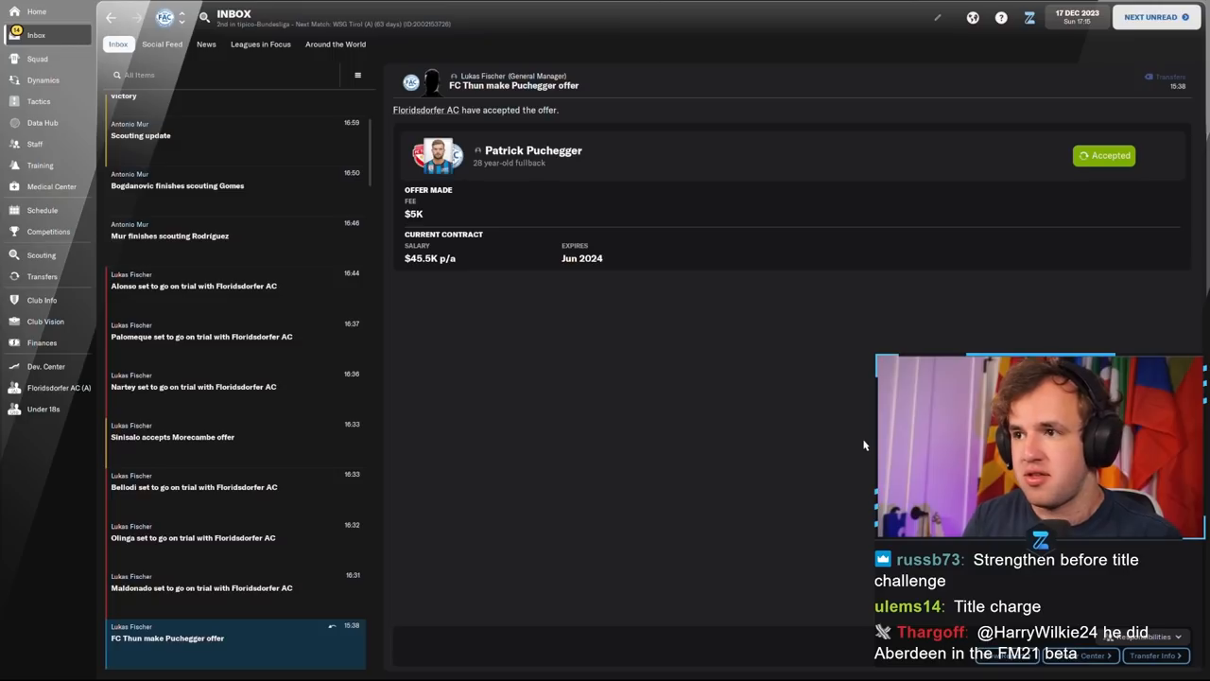
click(201, 587)
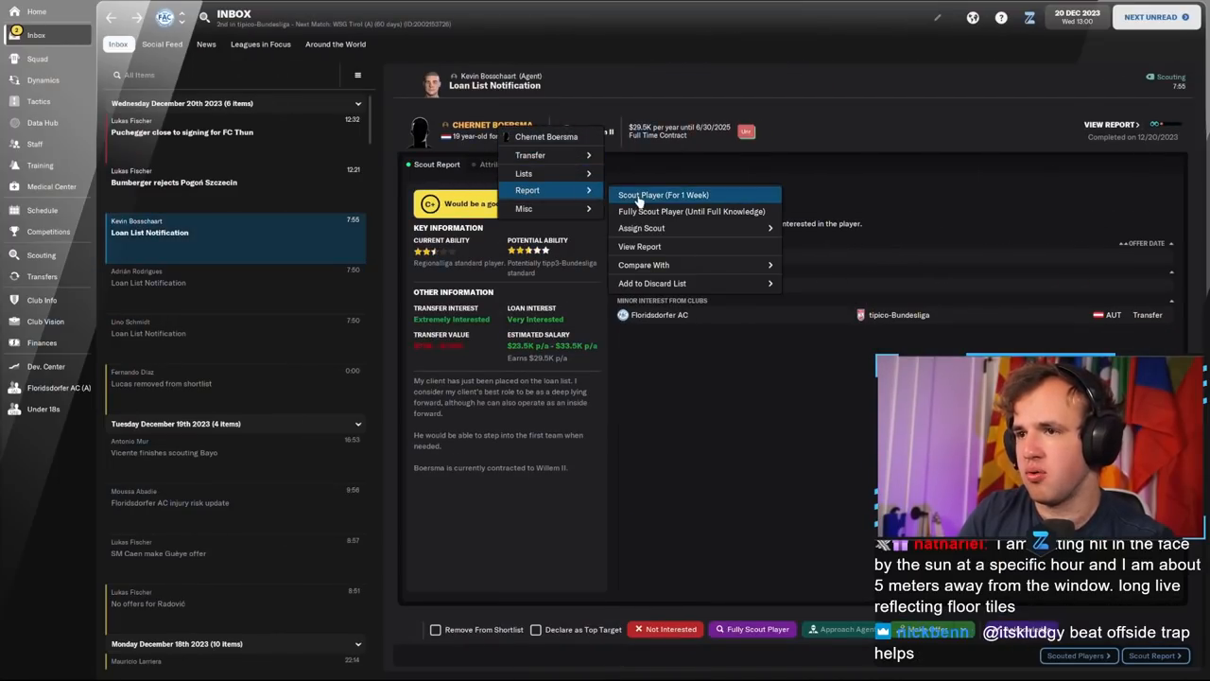
Step: Read Bumberger's rejection of Pogoń Szczecin's contract and open Patrick Puchegger's career stats
click(174, 176)
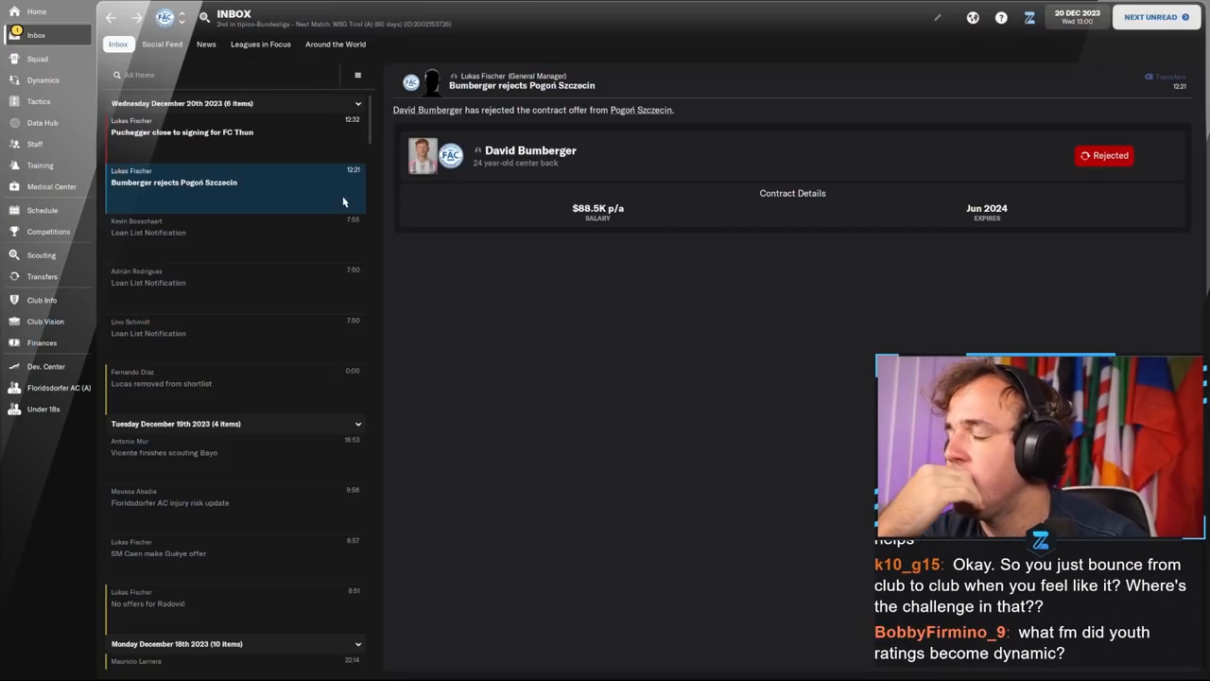
click(182, 126)
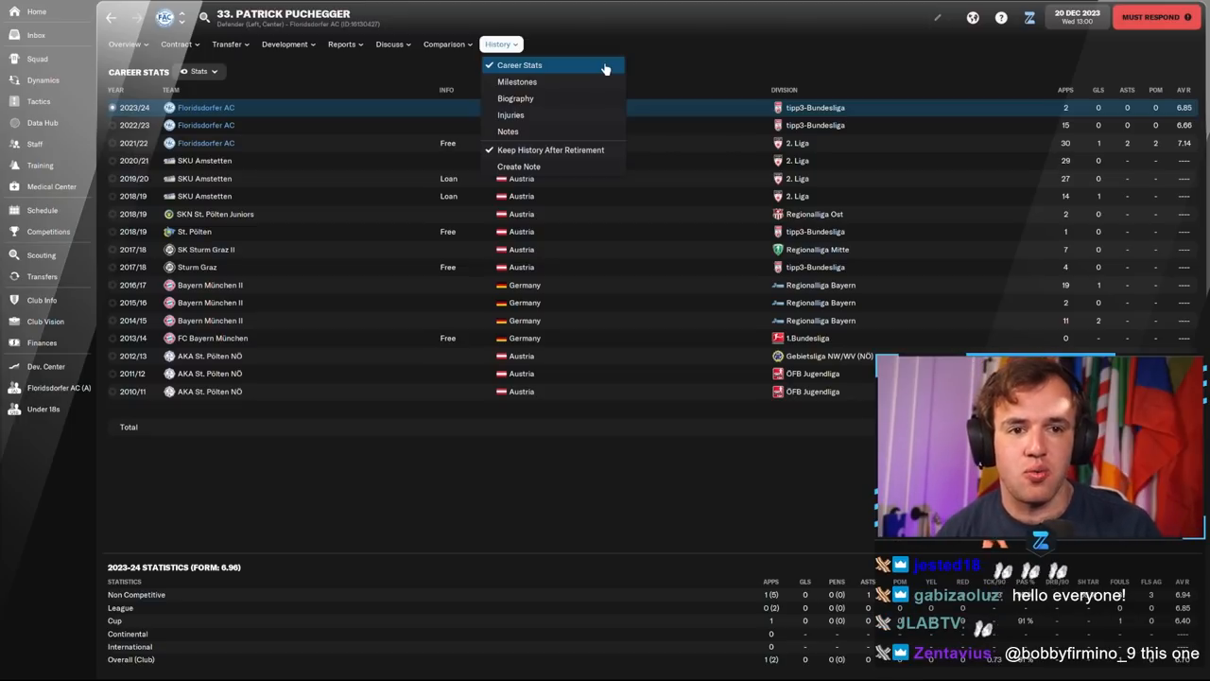
click(125, 43)
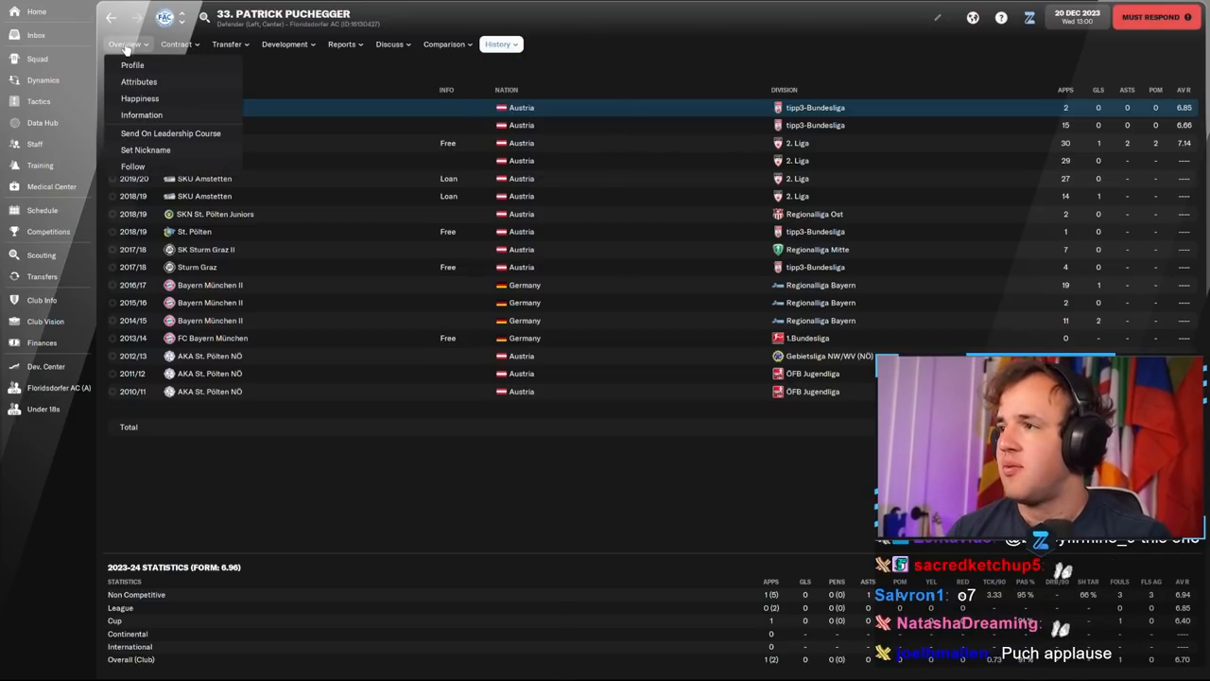
click(132, 65)
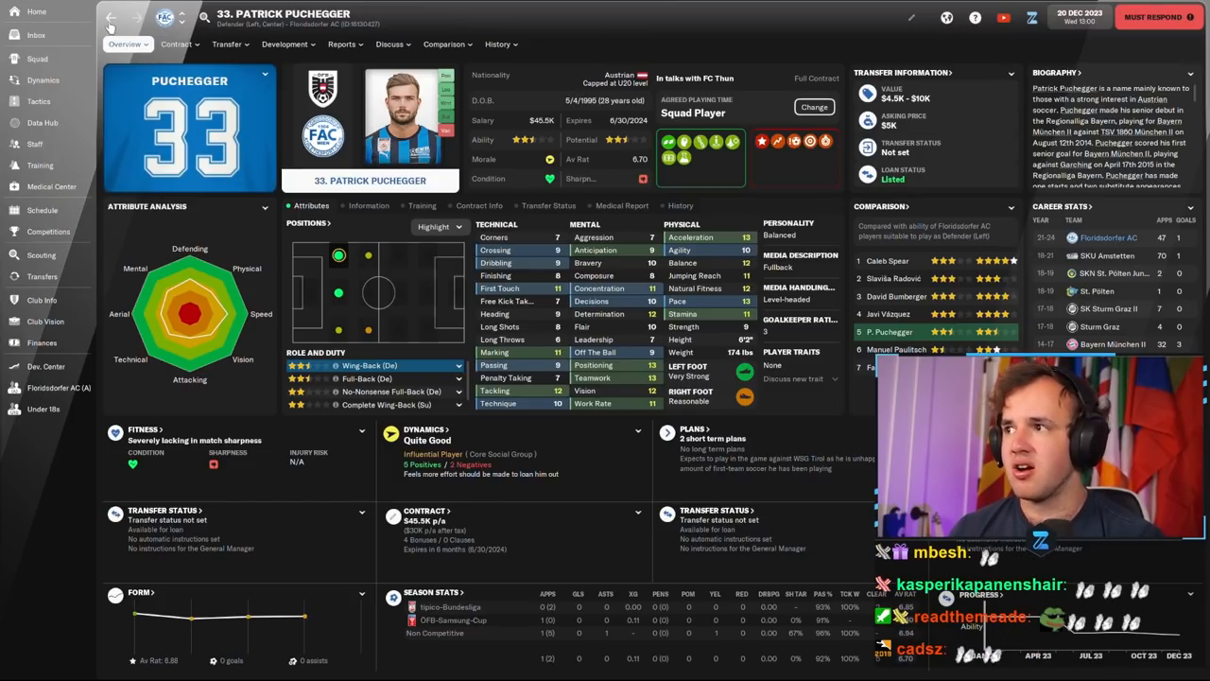
click(36, 35)
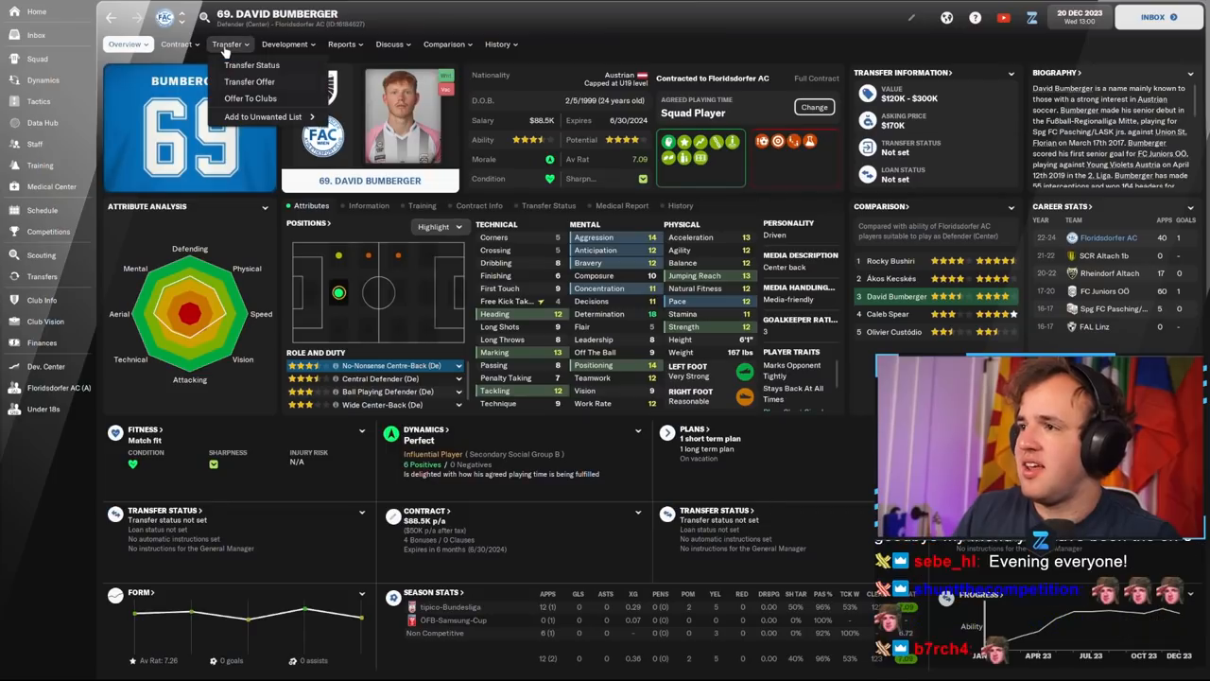
click(251, 64)
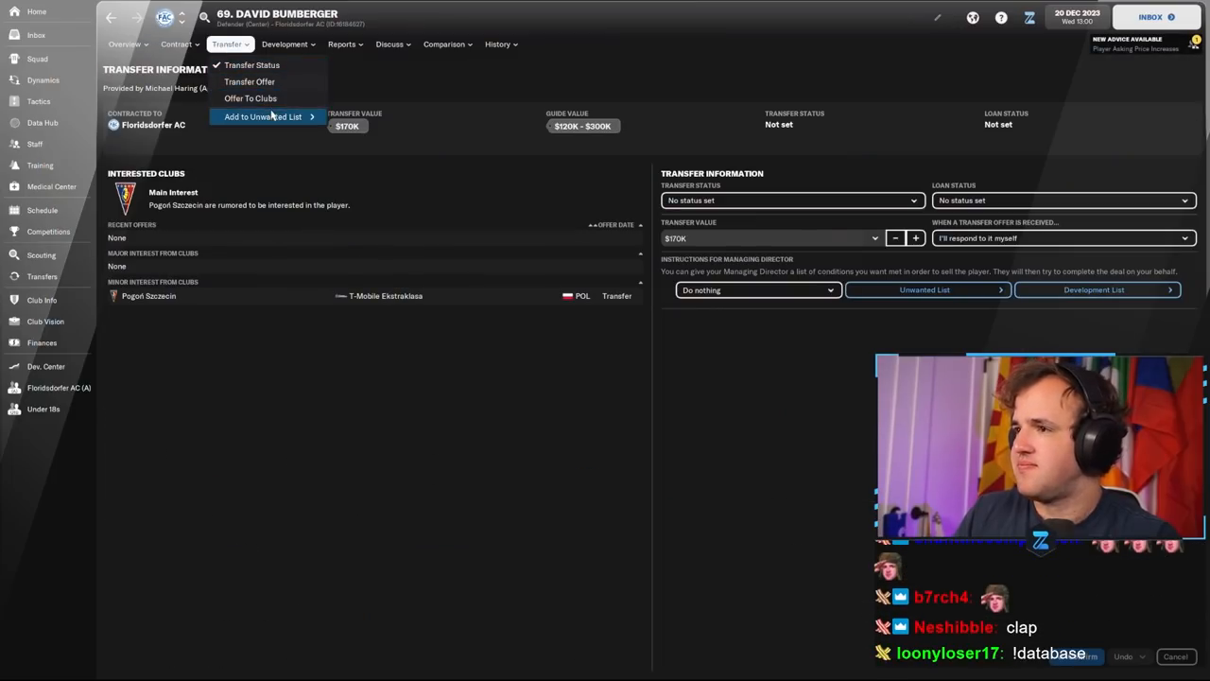
click(36, 35)
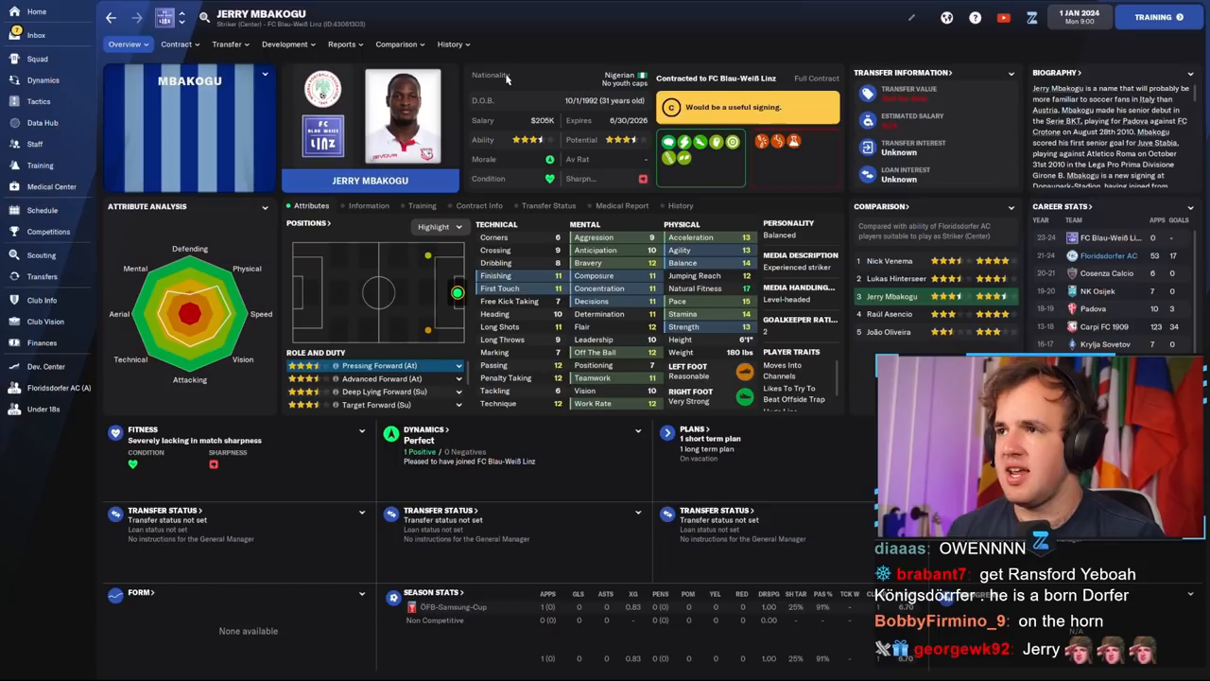
Step: Review Mbakogu's career stats, including his Floridsdorfer AC seasons, and his report options
click(449, 43)
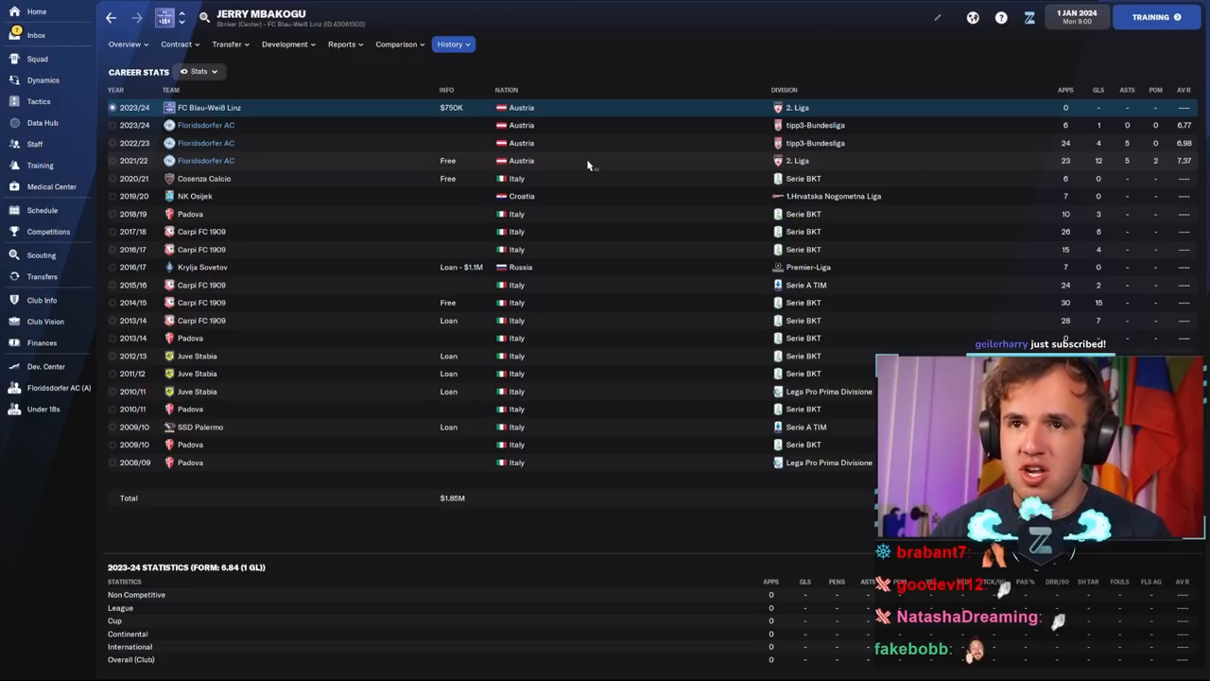
click(343, 43)
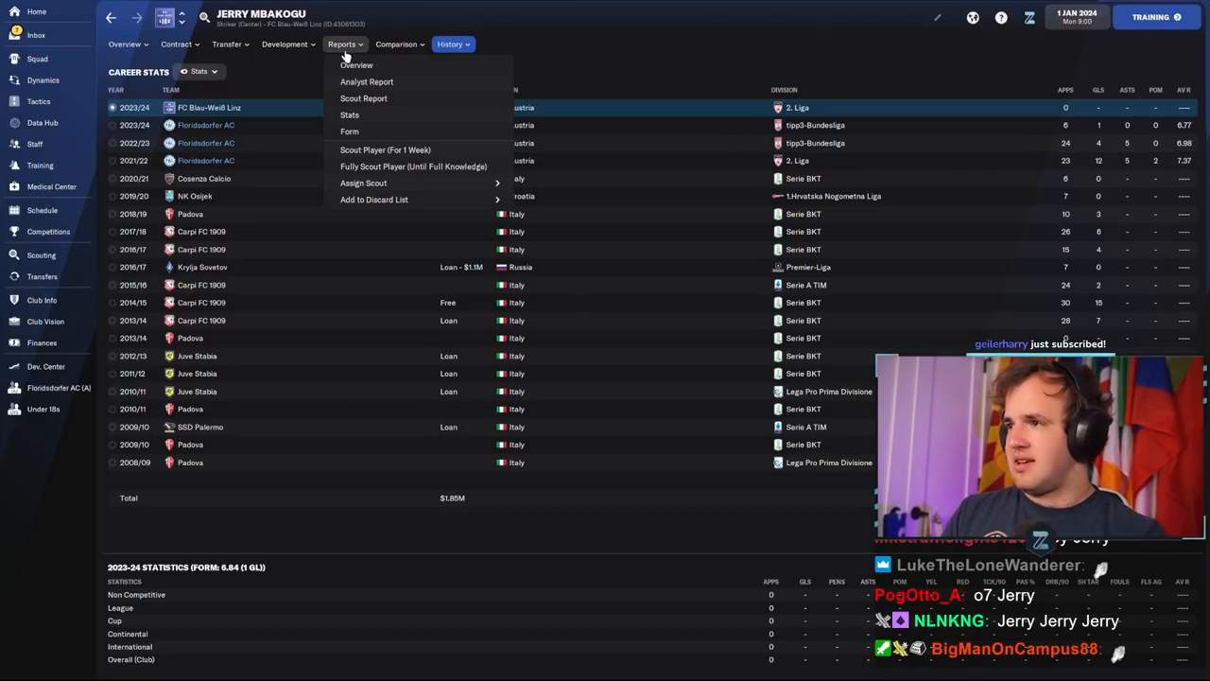
click(36, 35)
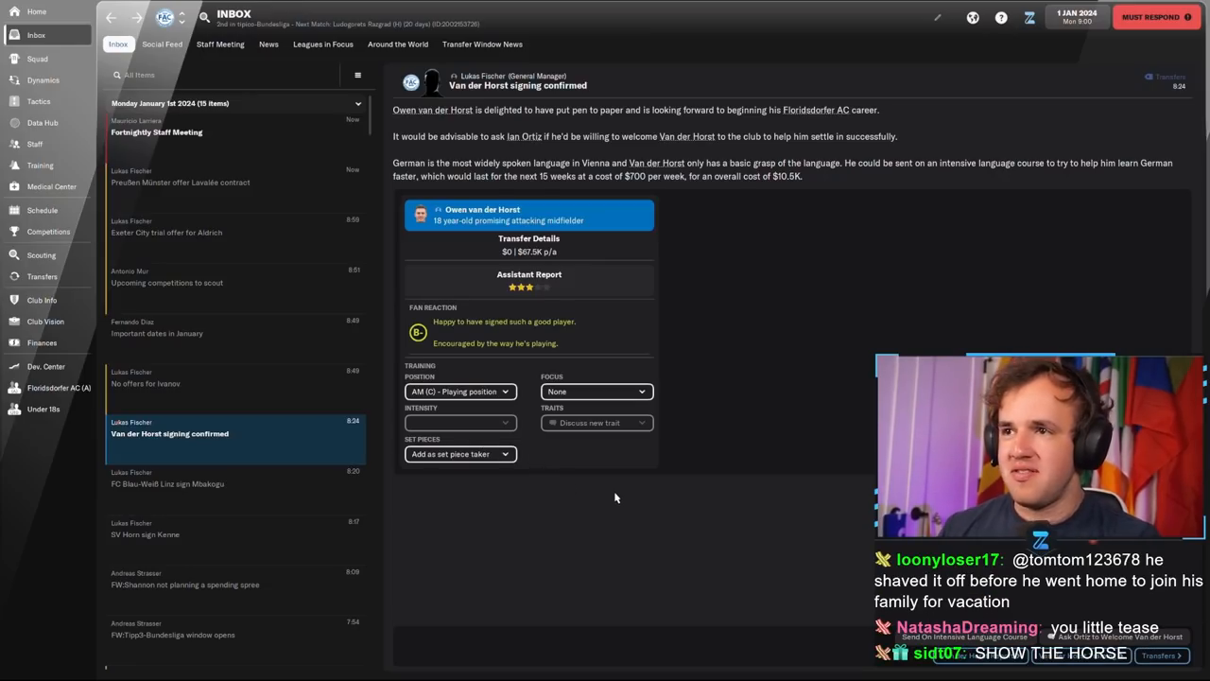
mouse_move(845, 599)
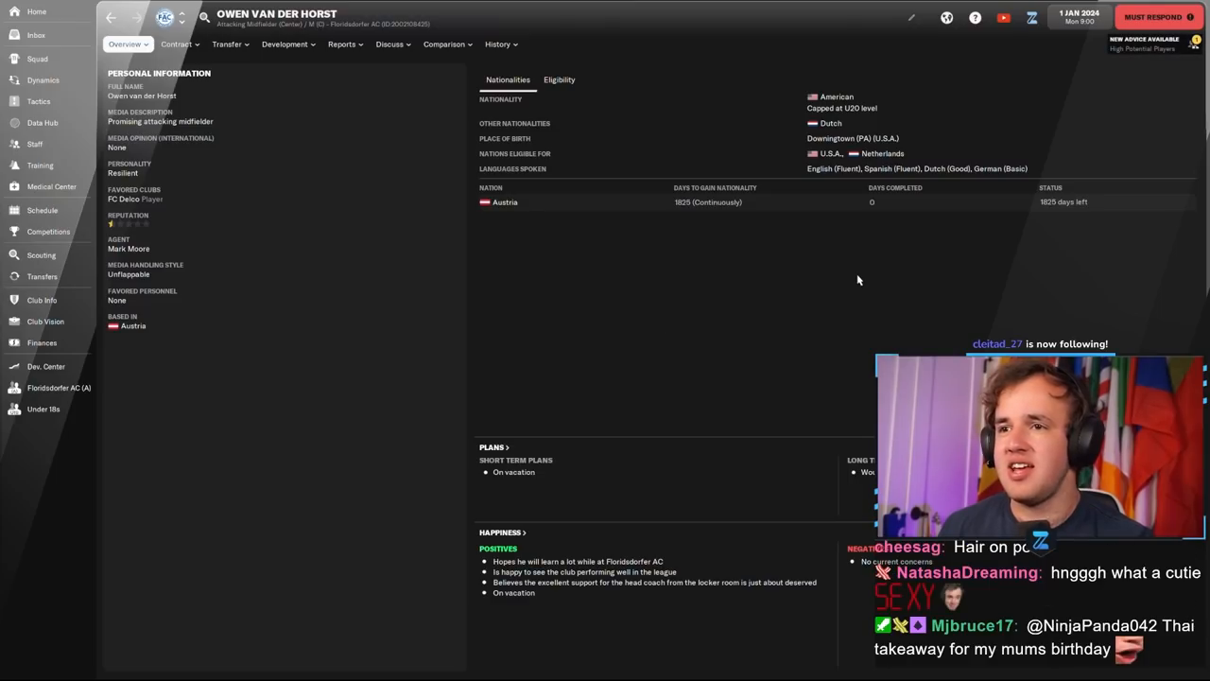
mouse_move(859, 153)
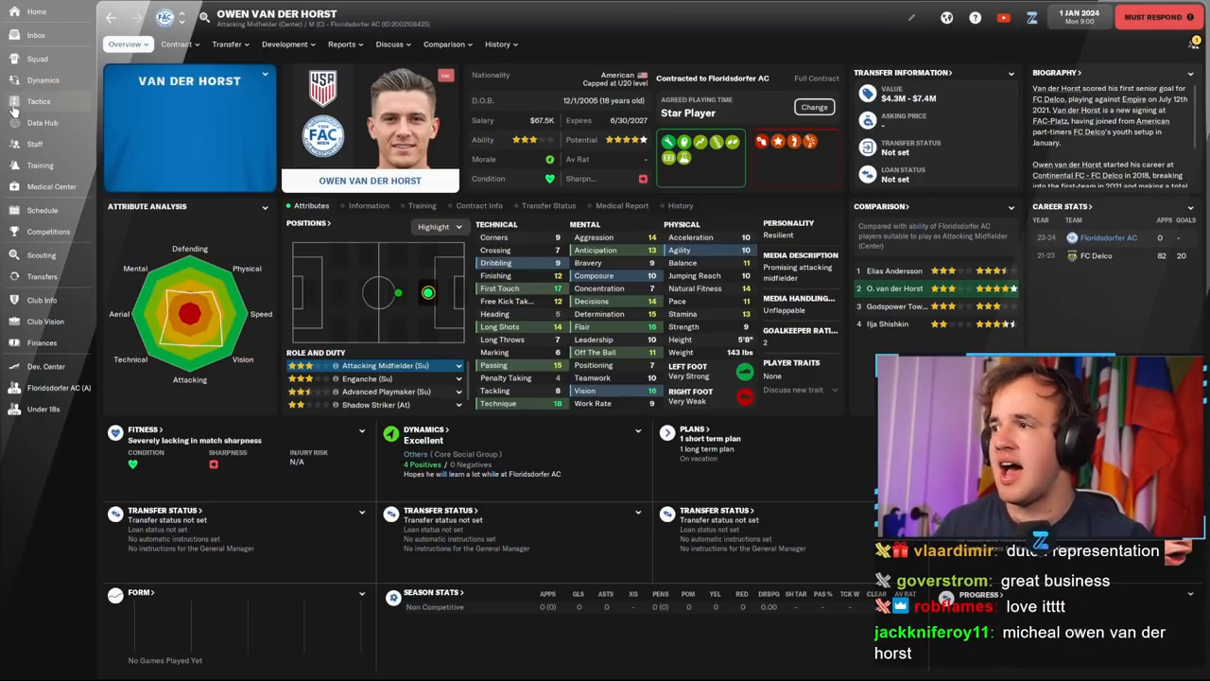
click(37, 59)
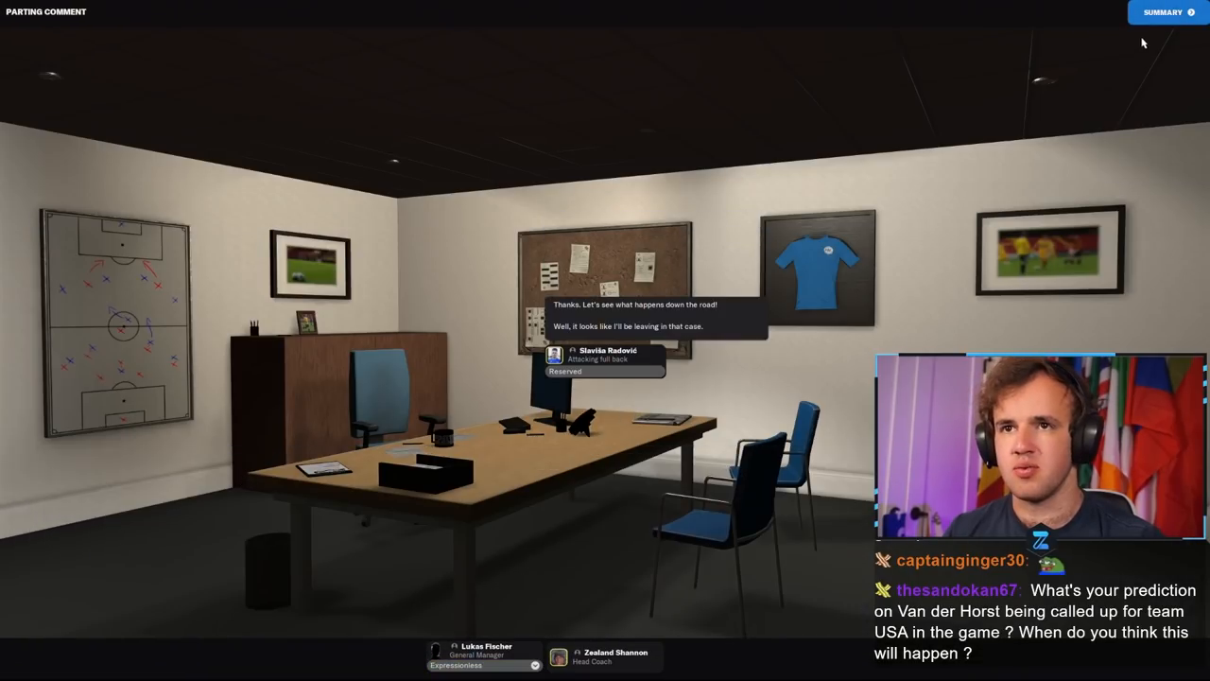
Step: Finish Radović's parting conversation and continue the game to 4 January
click(1162, 11)
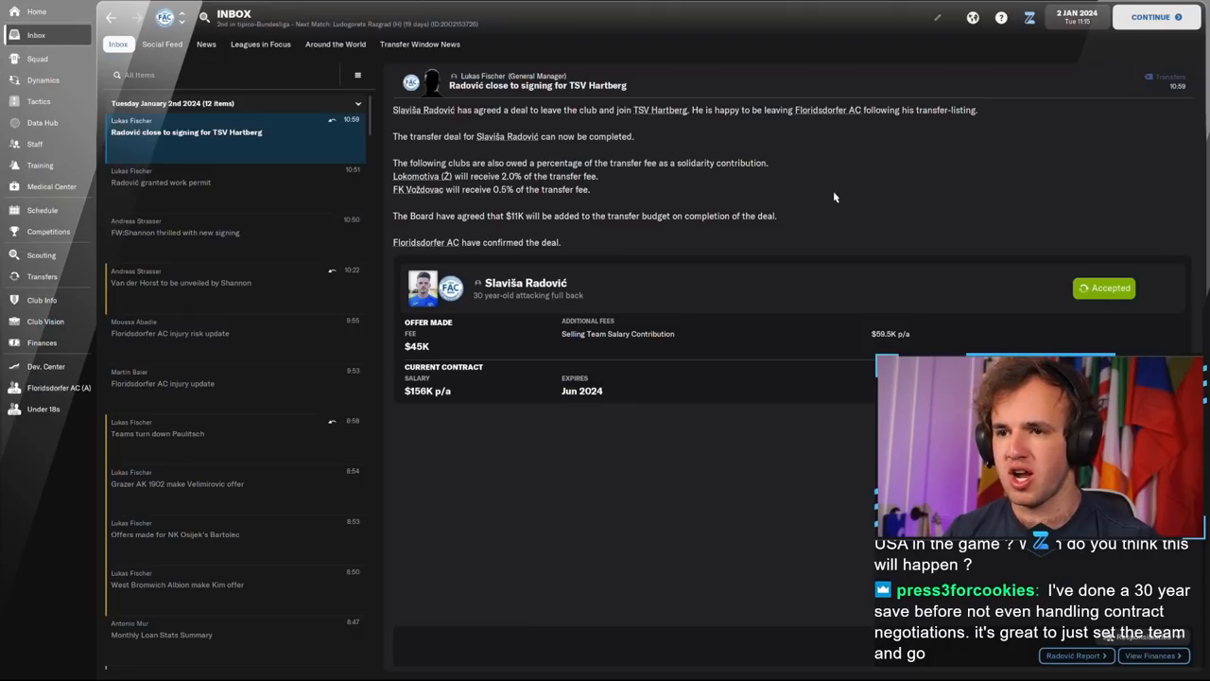
click(1152, 17)
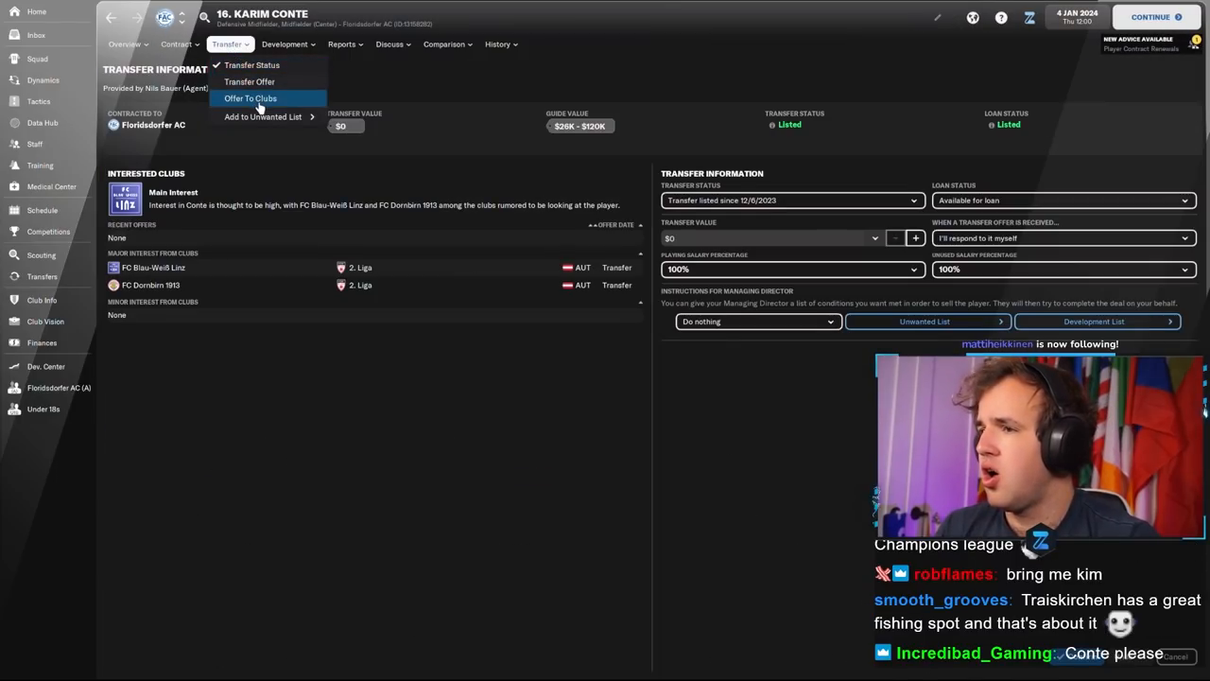
click(249, 98)
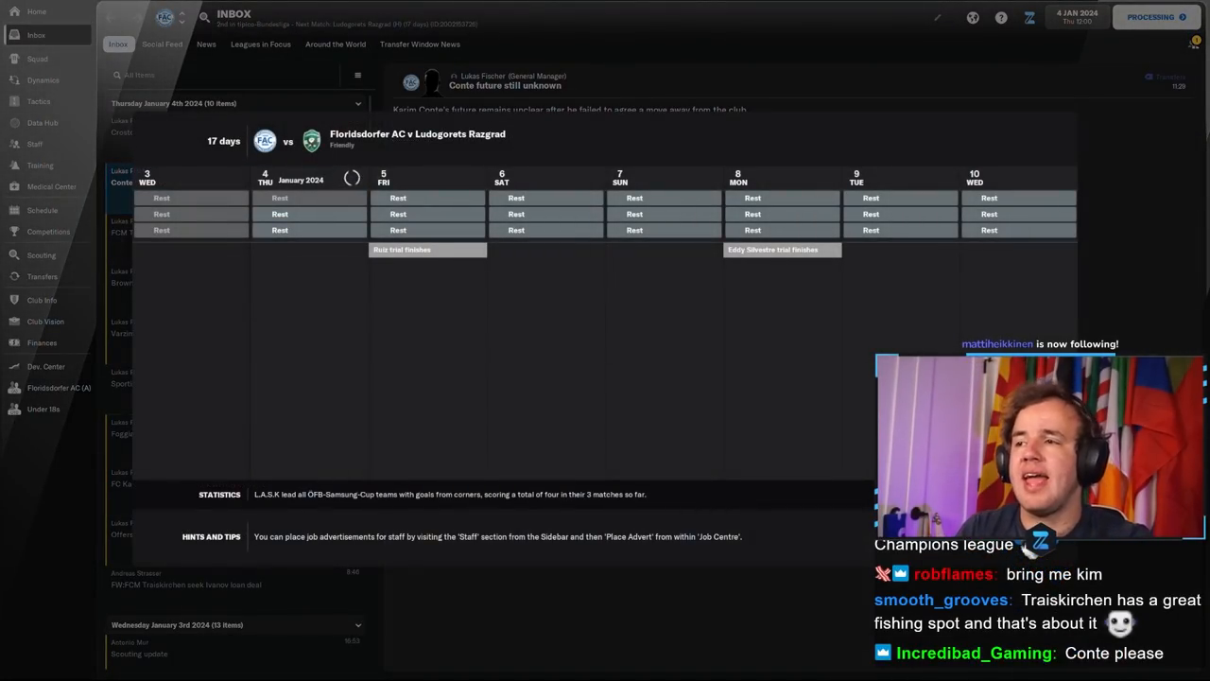
Step: Review David Bumberger's career stats, then return to his $190K KV Mechelen transfer news
click(191, 126)
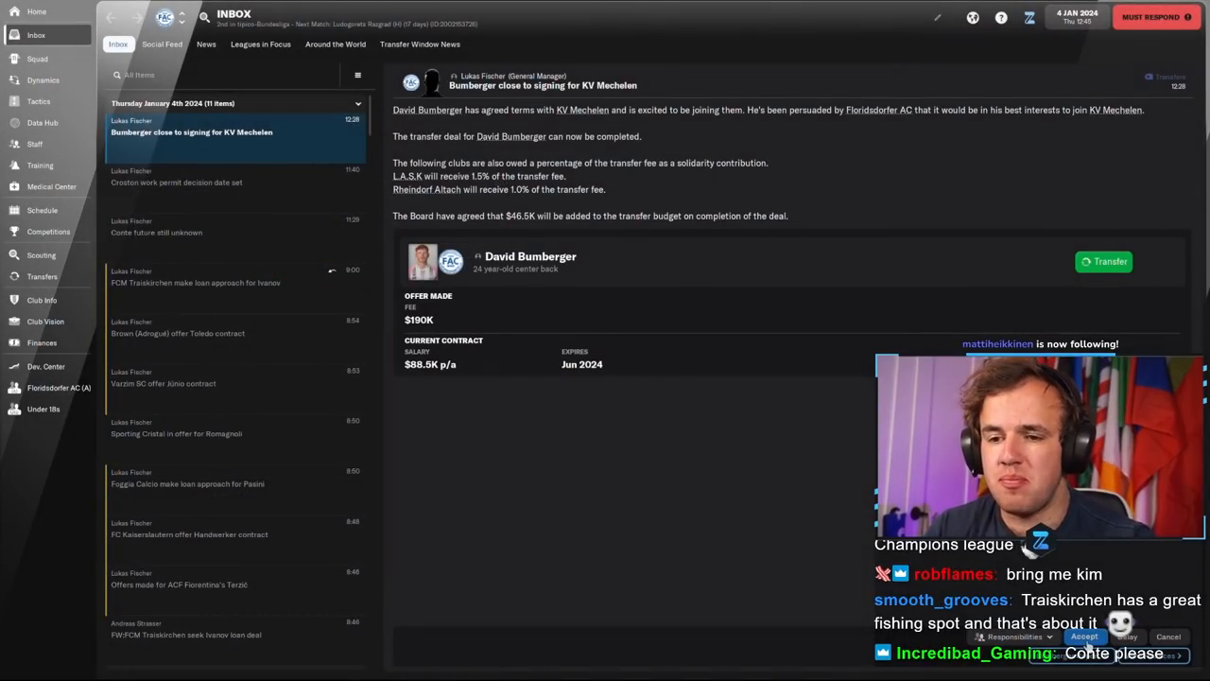
click(1103, 261)
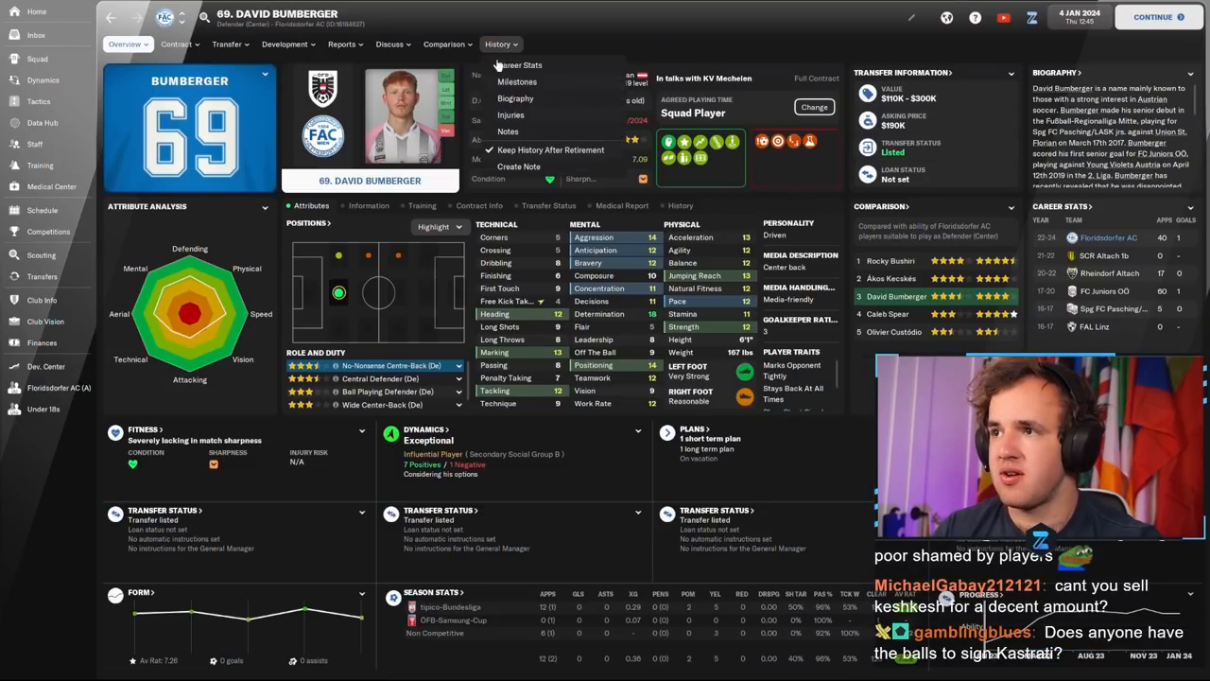
click(519, 64)
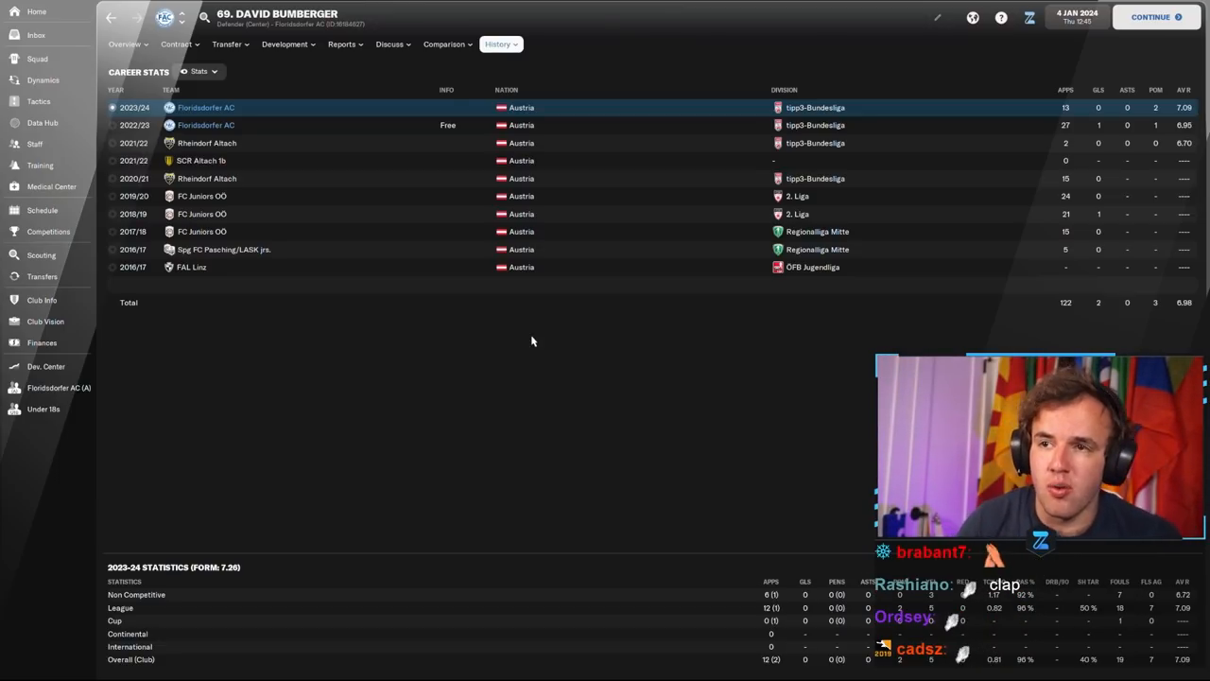
click(125, 44)
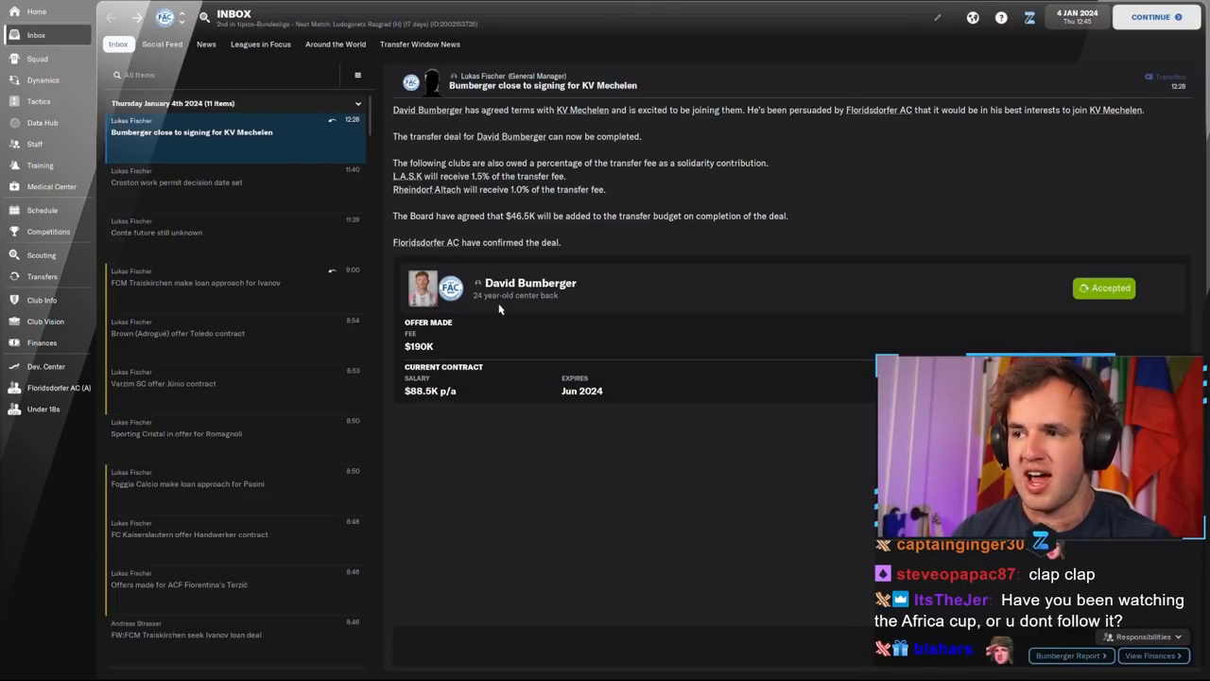
mouse_move(667, 363)
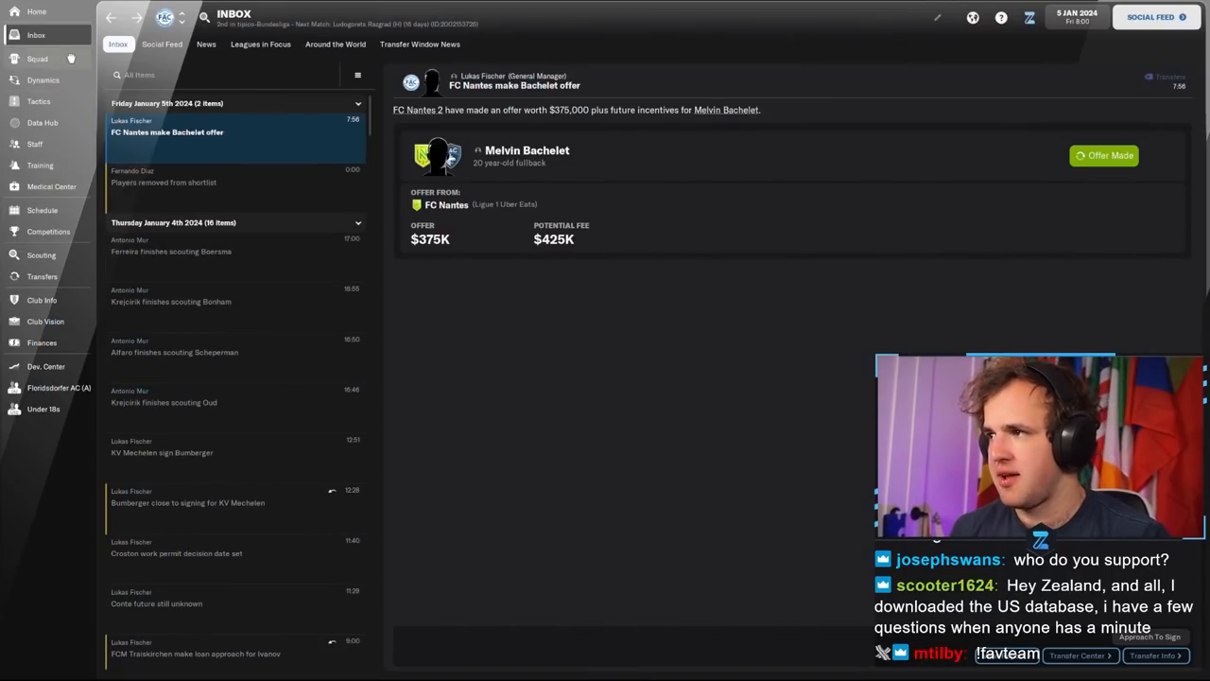
Step: Continue to 5 January and open the squad list to reach Matheus Nascimento
click(37, 58)
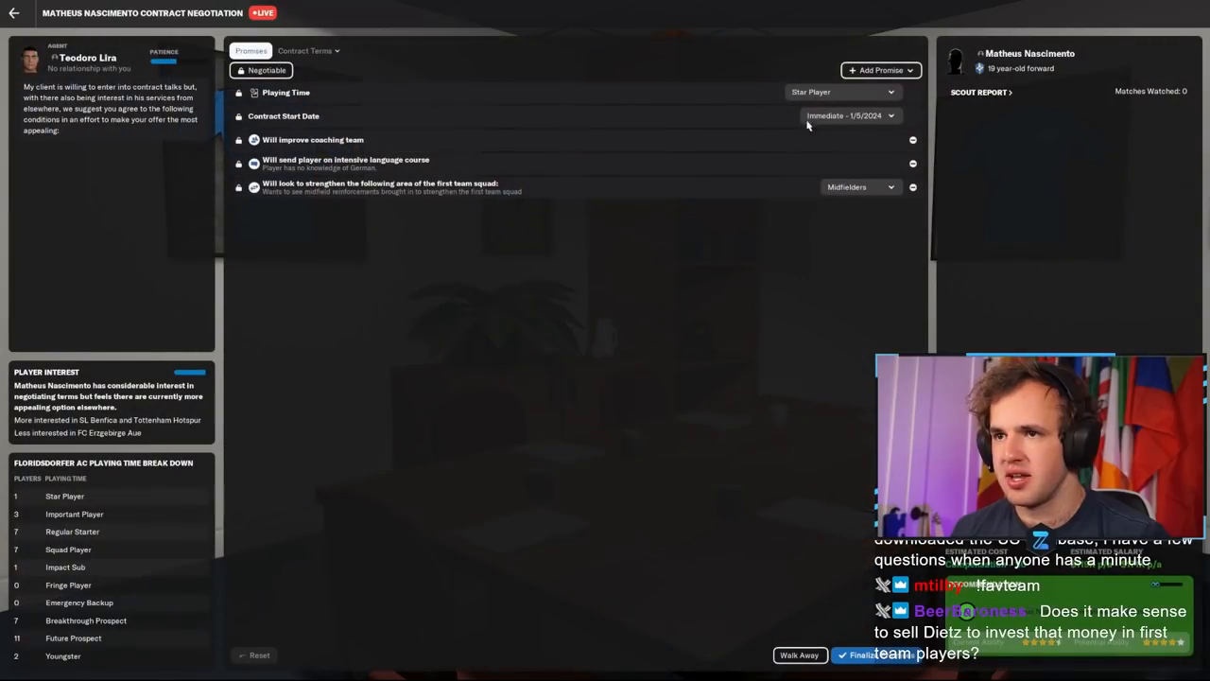
Step: Agree the promises and submit a two-year, $172K-a-year offer to Nascimento
click(913, 140)
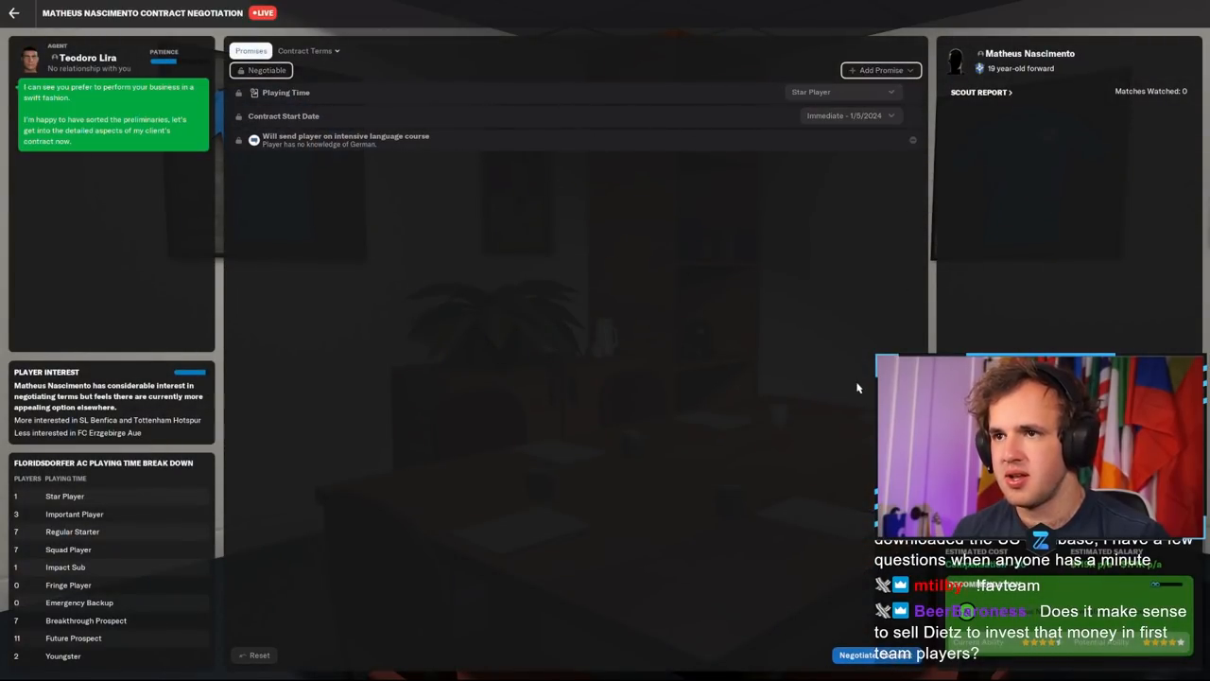
click(304, 50)
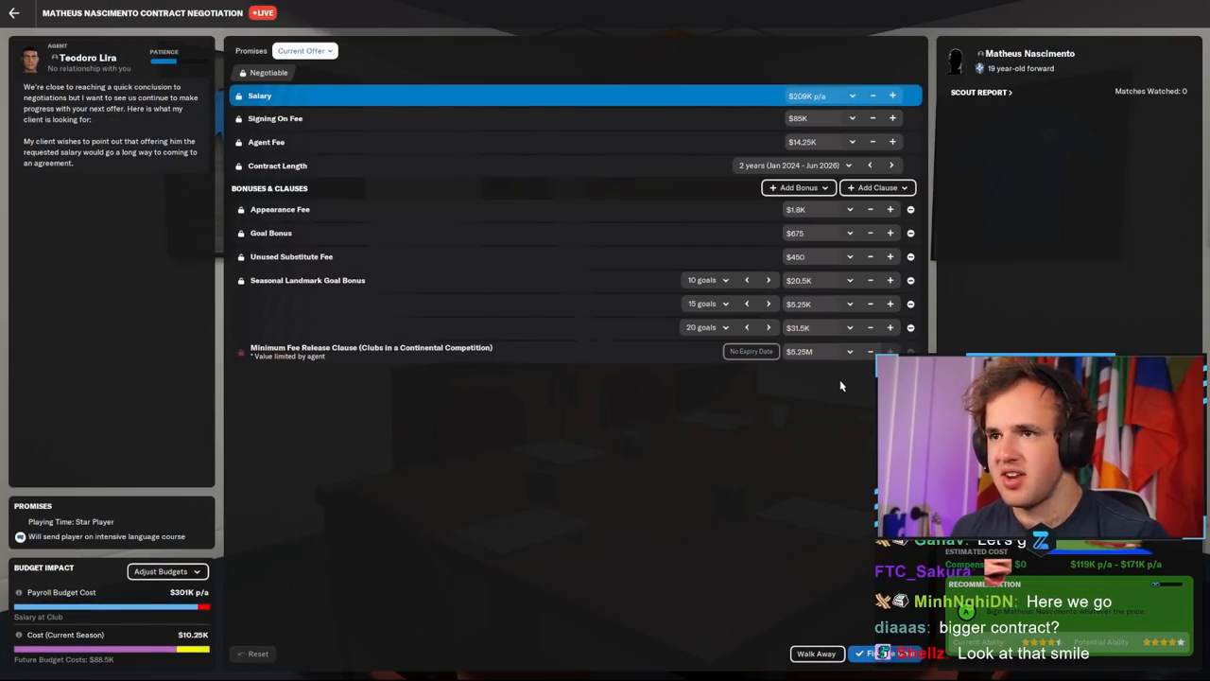
click(870, 96)
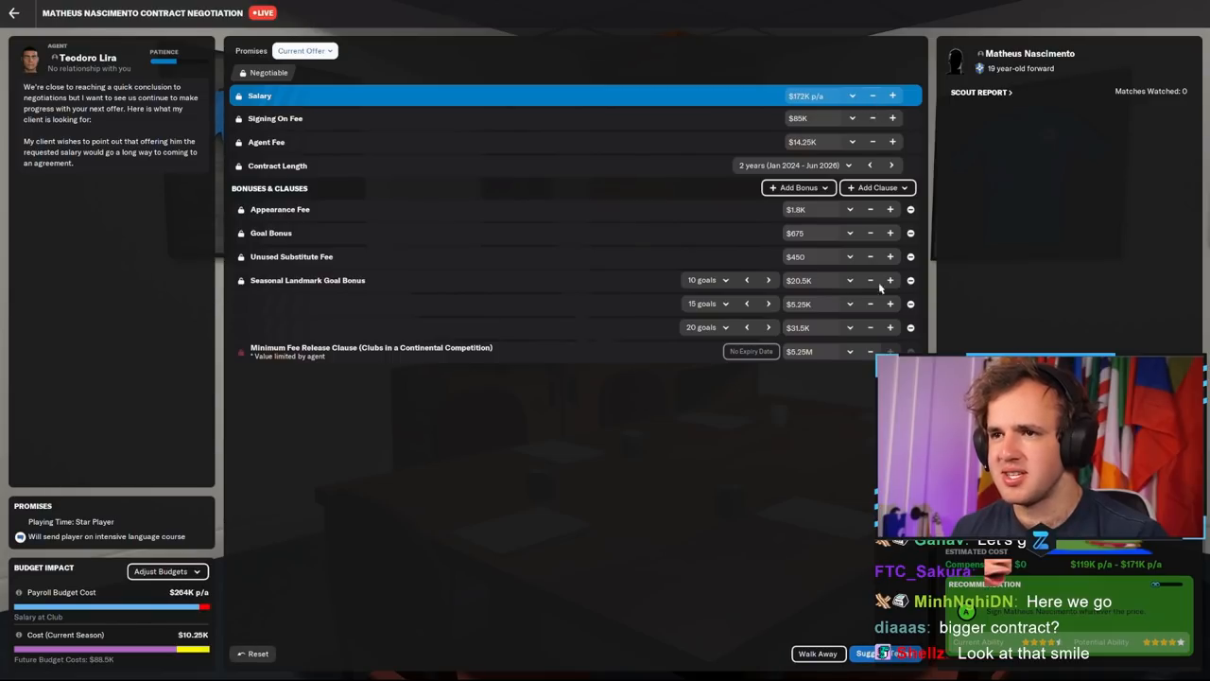
click(889, 654)
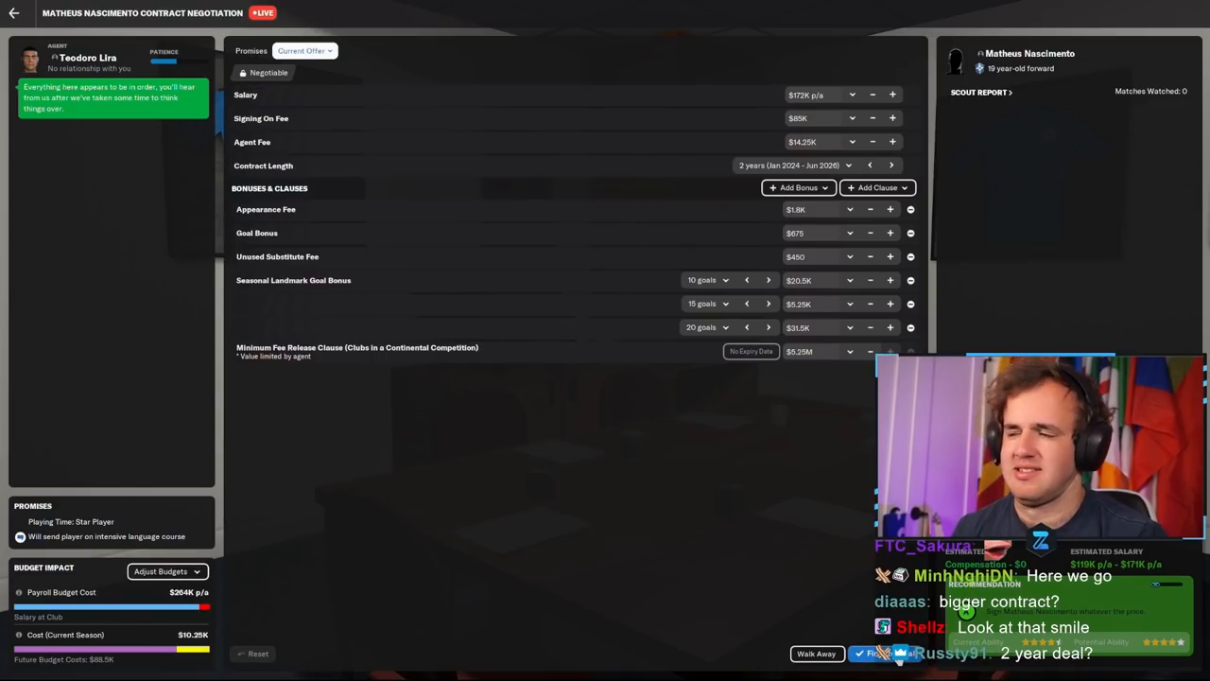
click(166, 571)
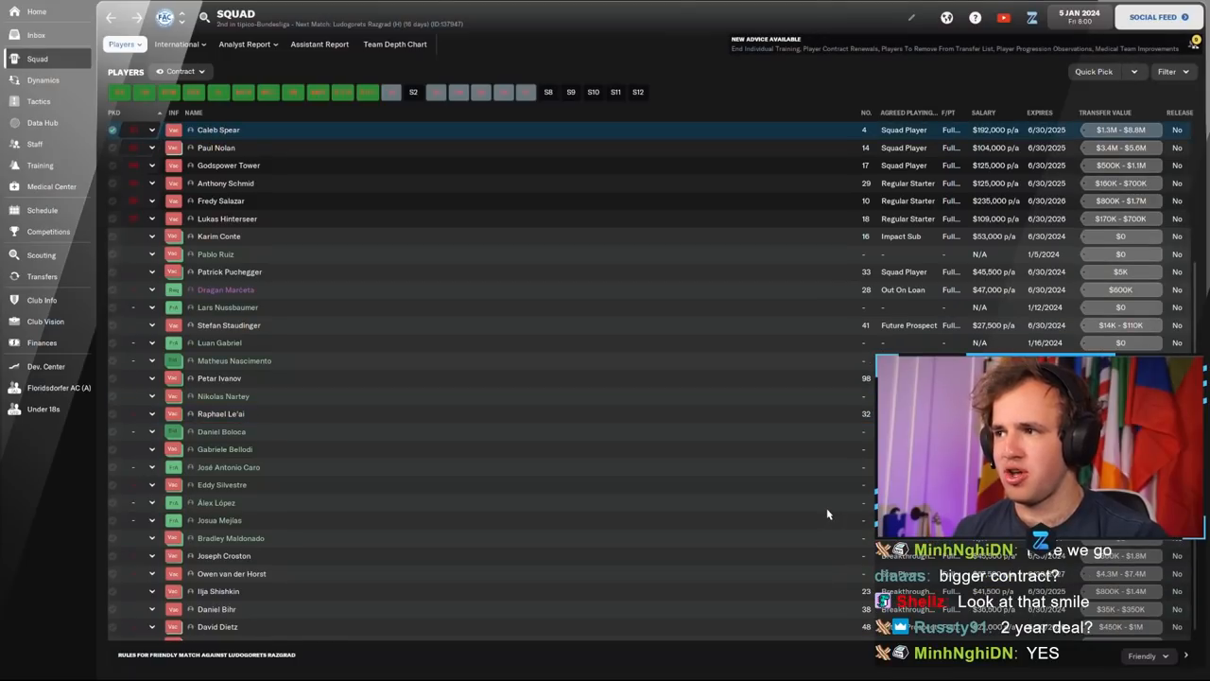
scroll(down, 3)
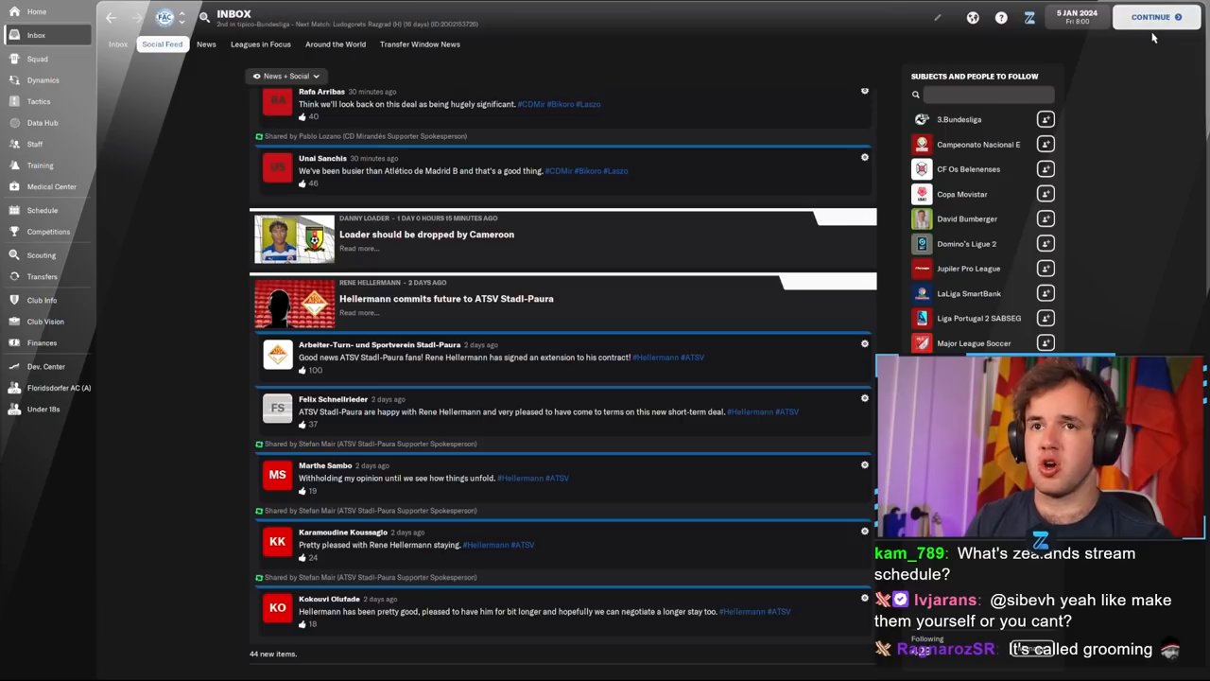
click(1151, 17)
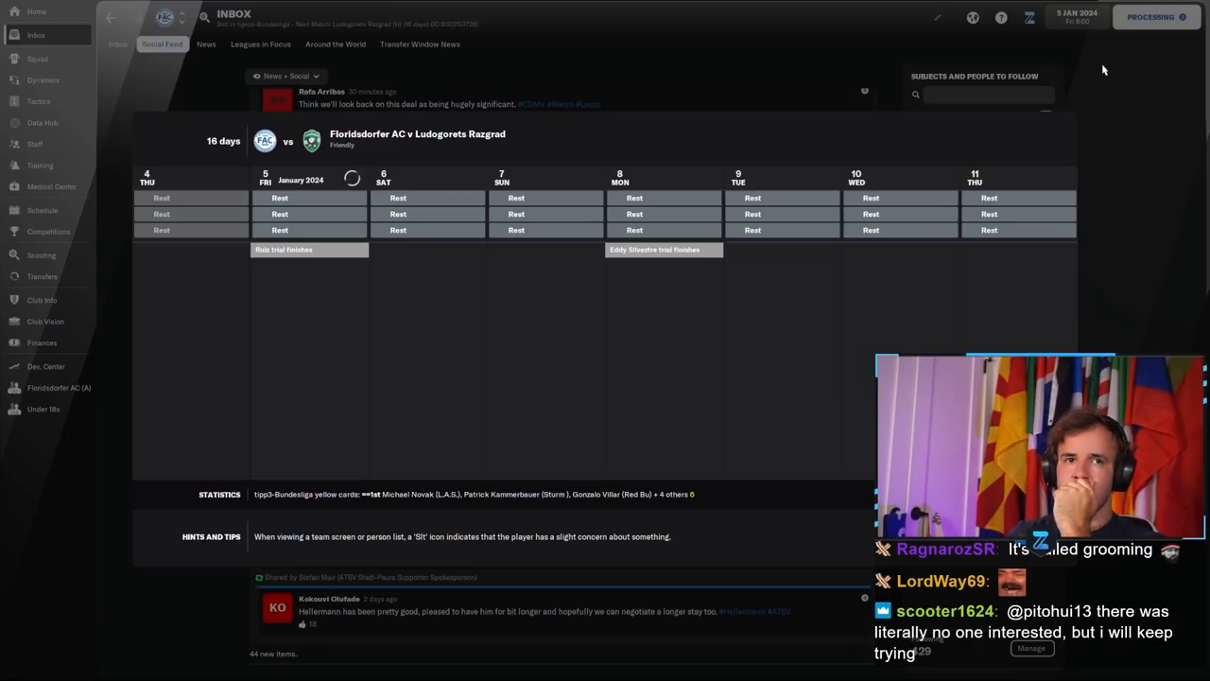
click(119, 44)
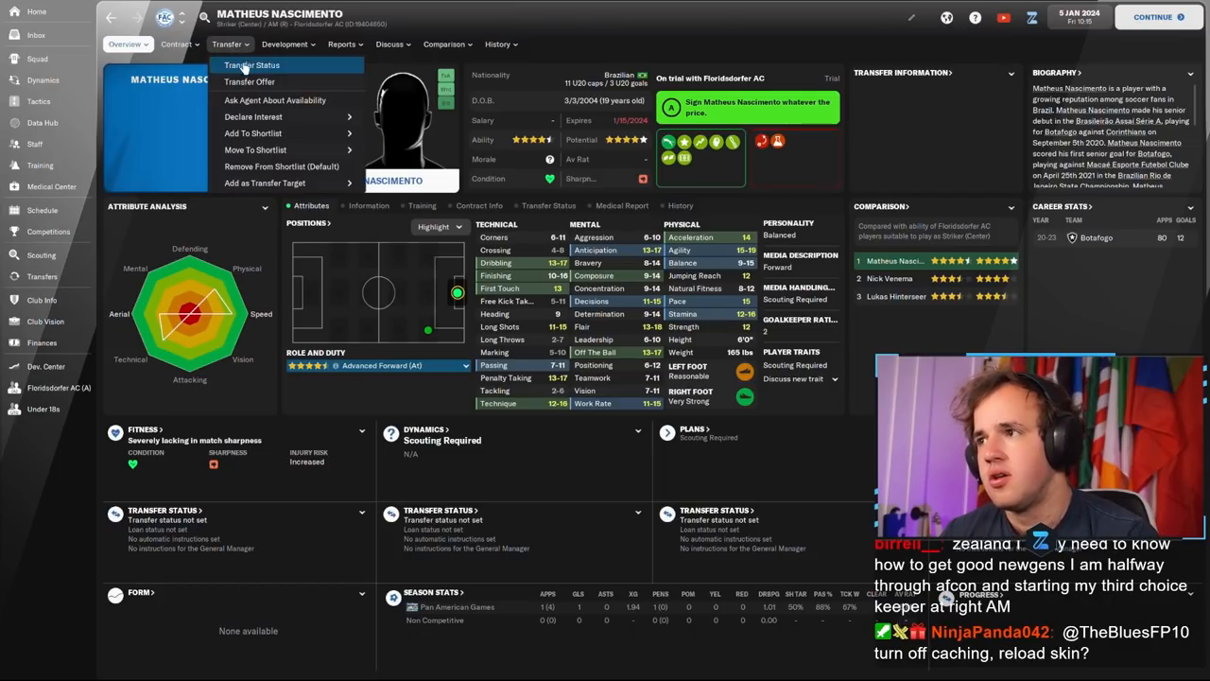
mouse_move(256, 149)
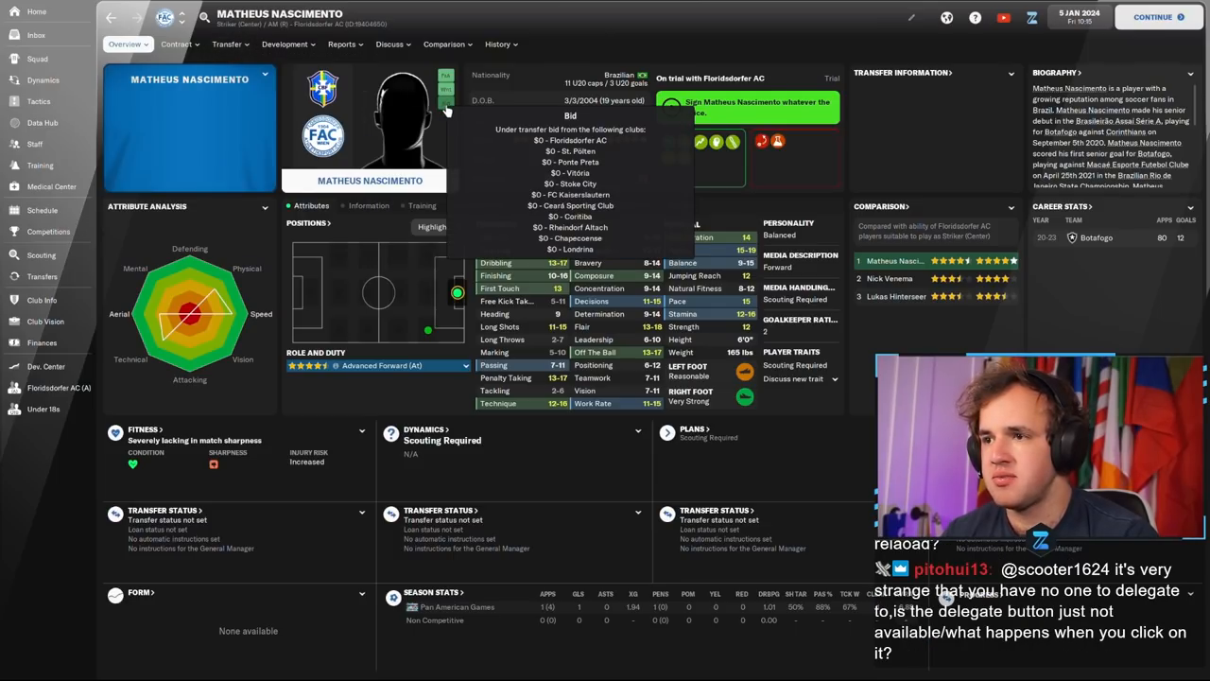
Step: Check rival bids and career stats for Nascimento, then reopen his contract offer
click(226, 43)
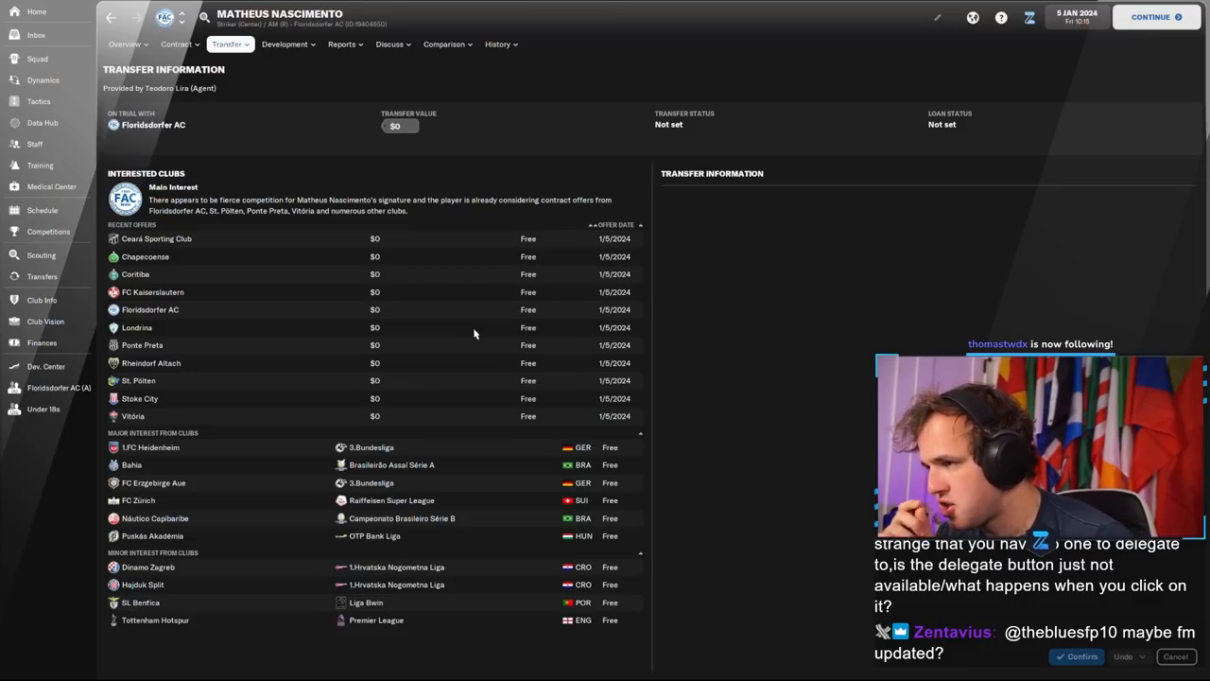
mouse_move(434, 309)
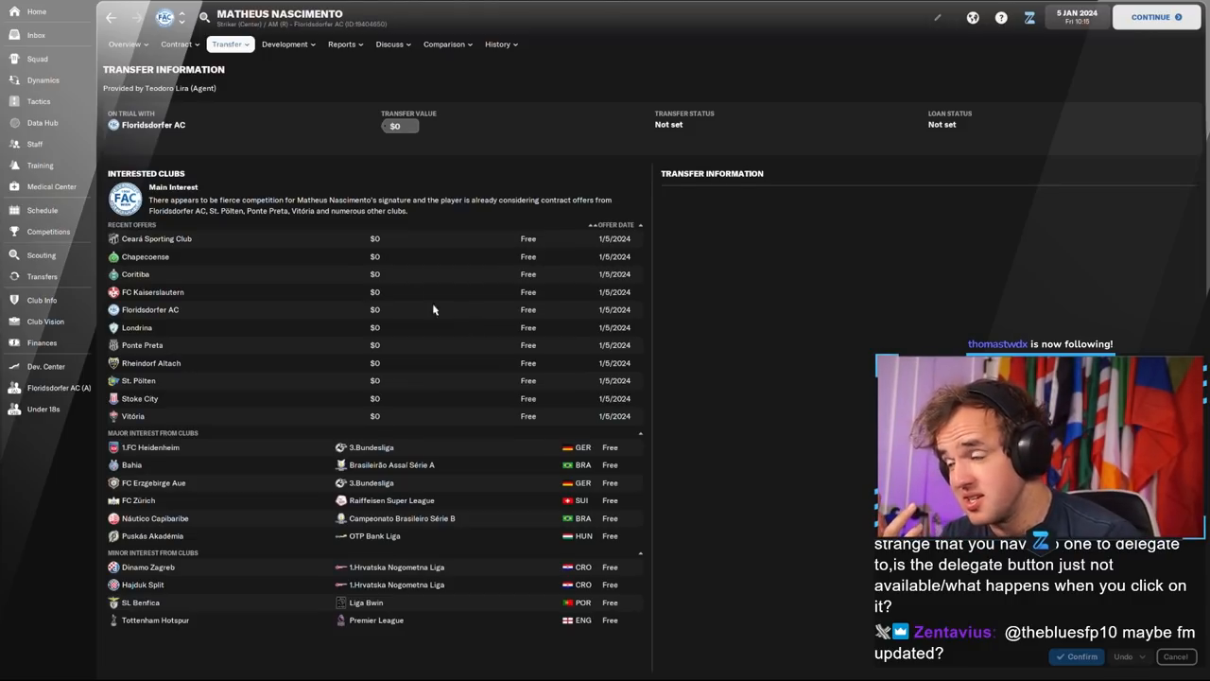
click(125, 43)
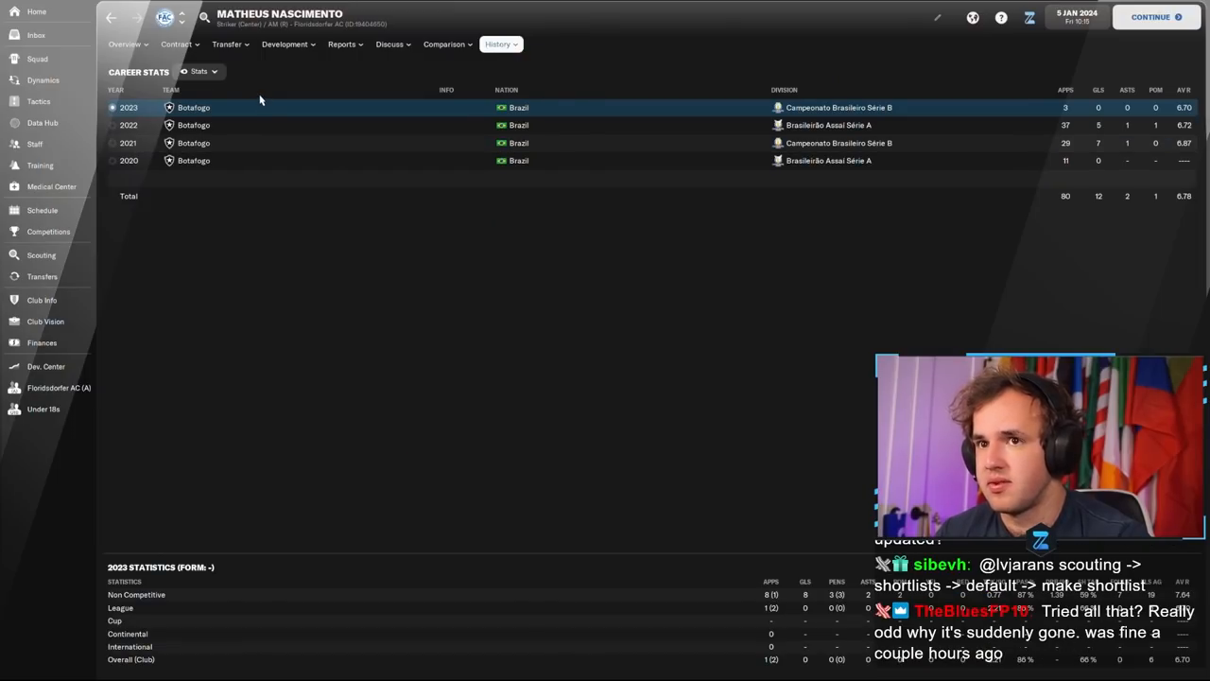
click(177, 43)
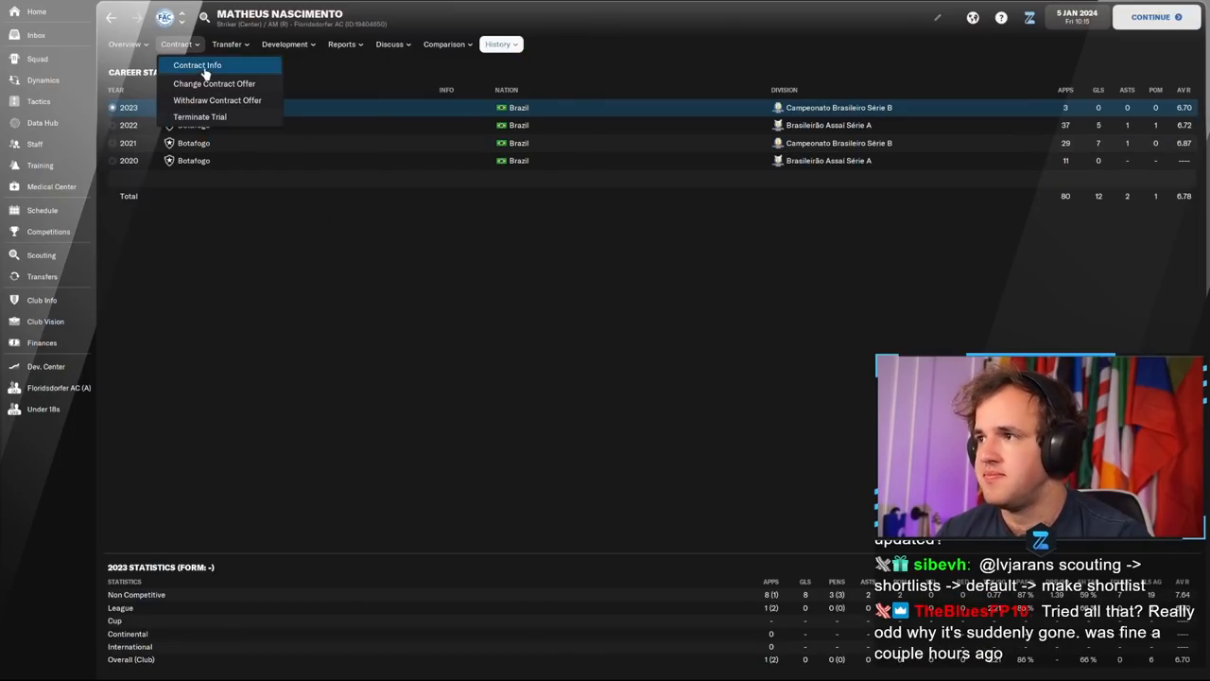
click(214, 83)
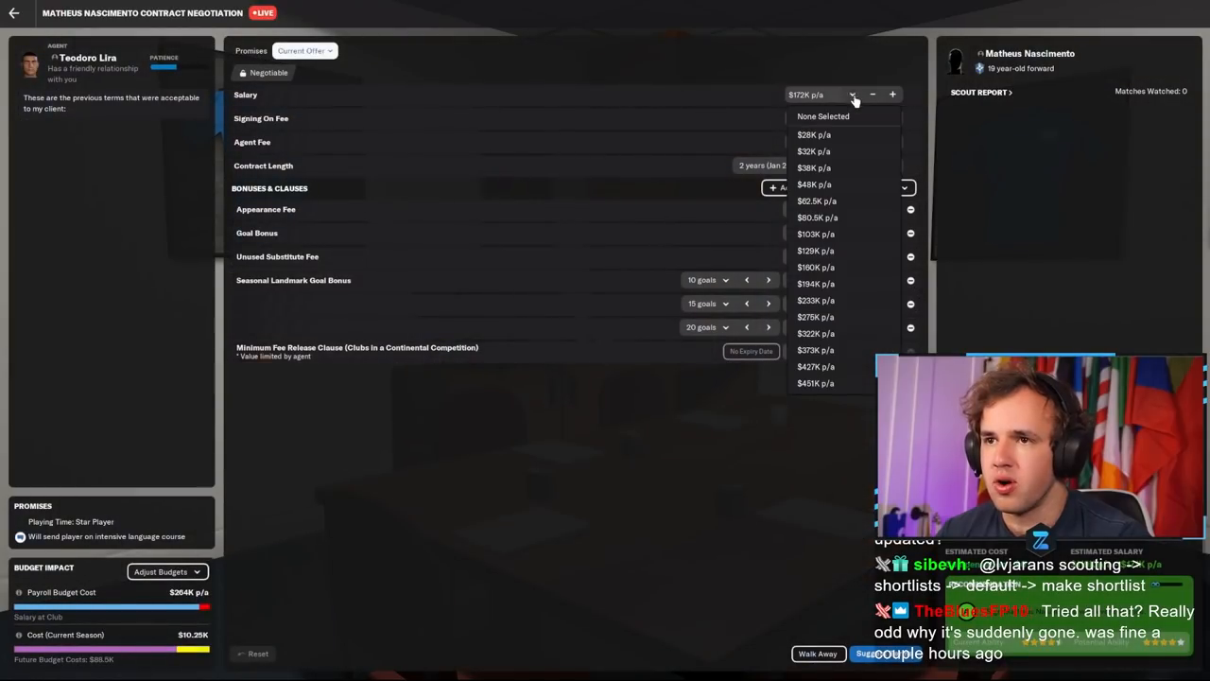
mouse_move(842, 333)
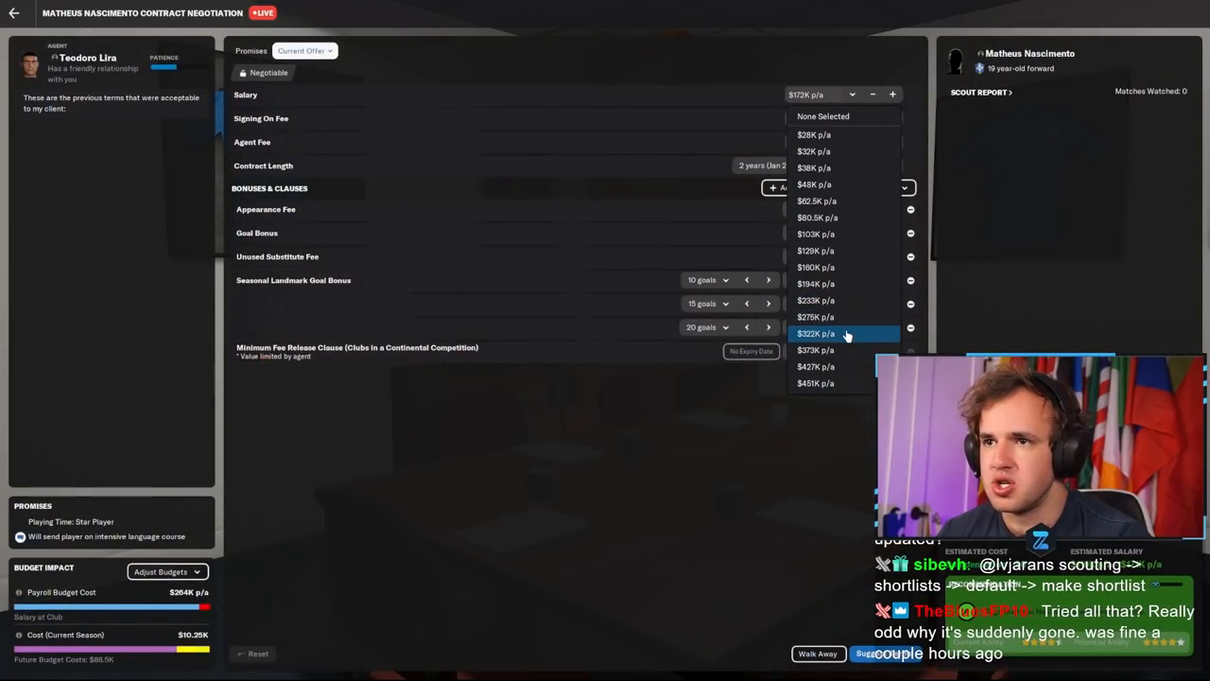
Step: Raise Nascimento's salary offer to $351K a year and submit it
click(815, 333)
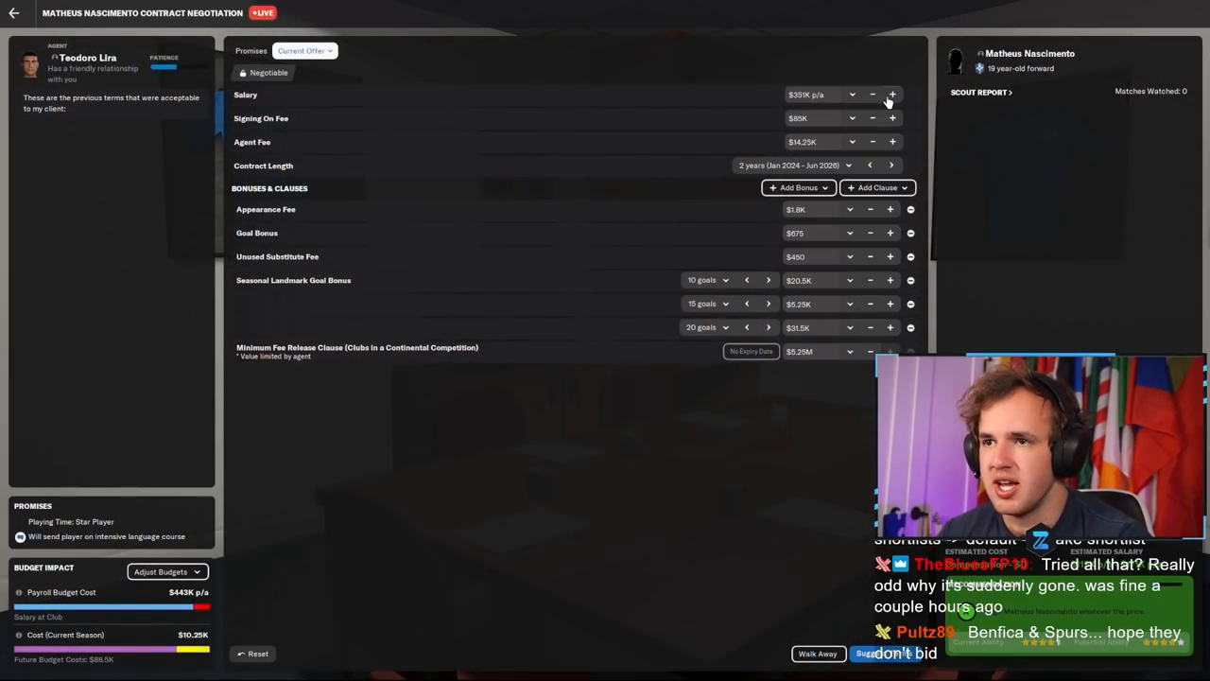
mouse_move(861, 438)
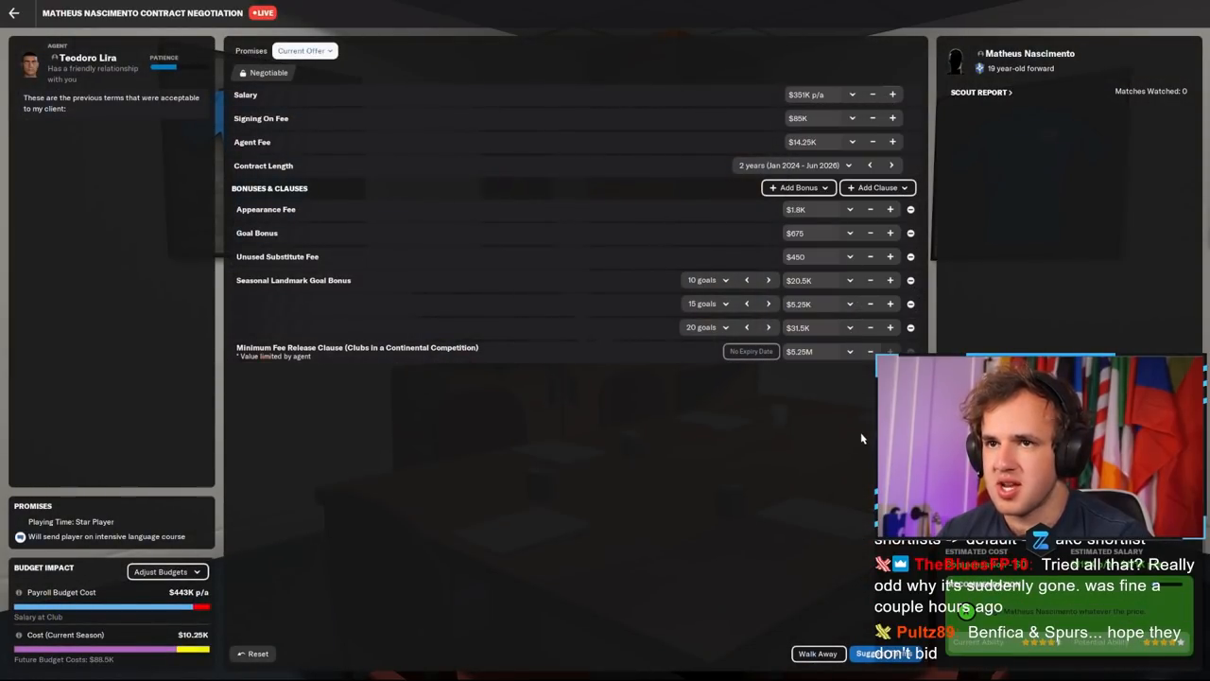
mouse_move(870, 446)
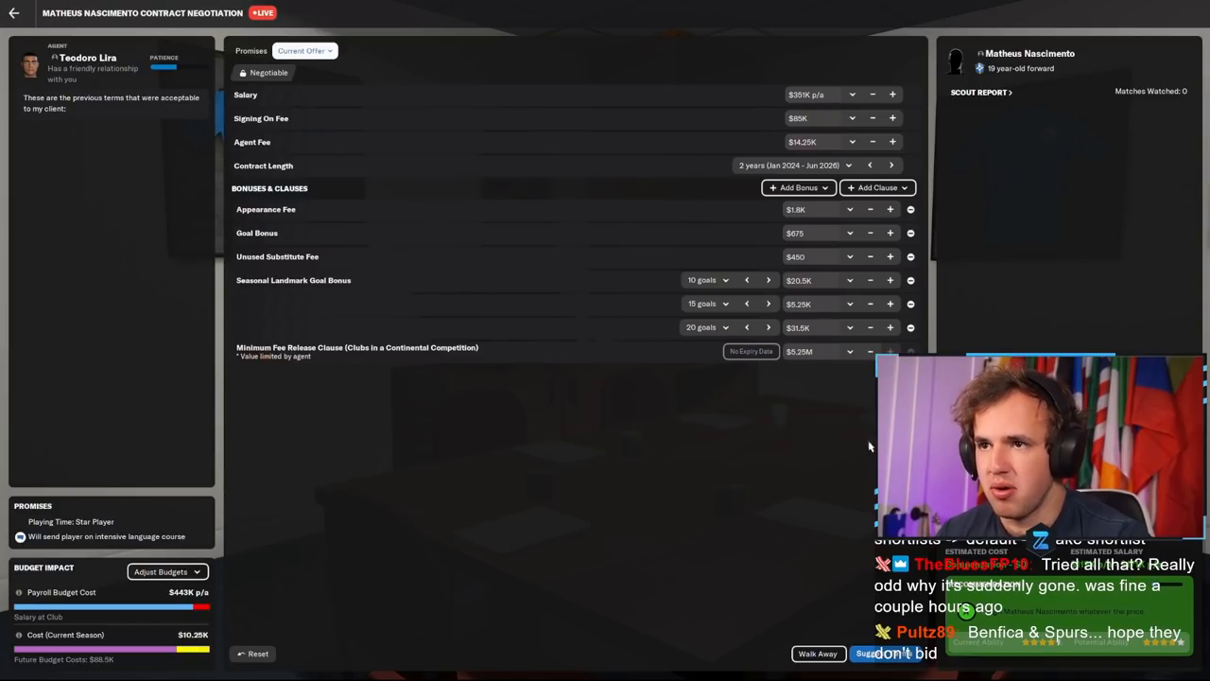
click(889, 95)
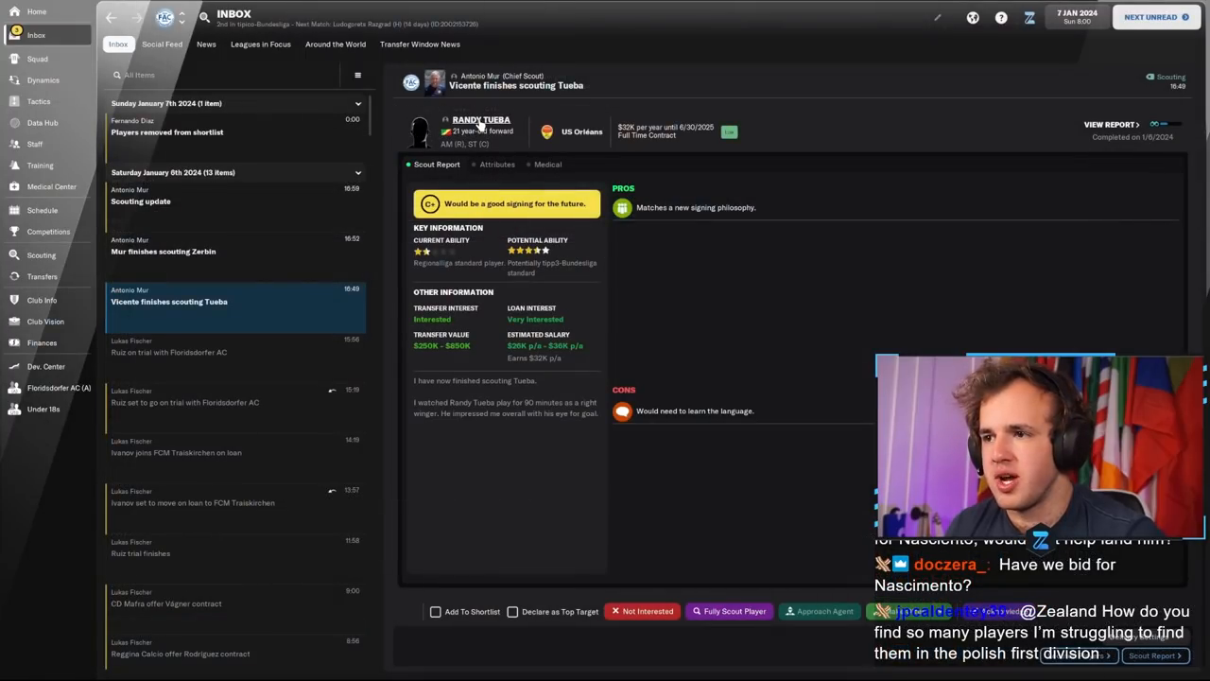
click(163, 250)
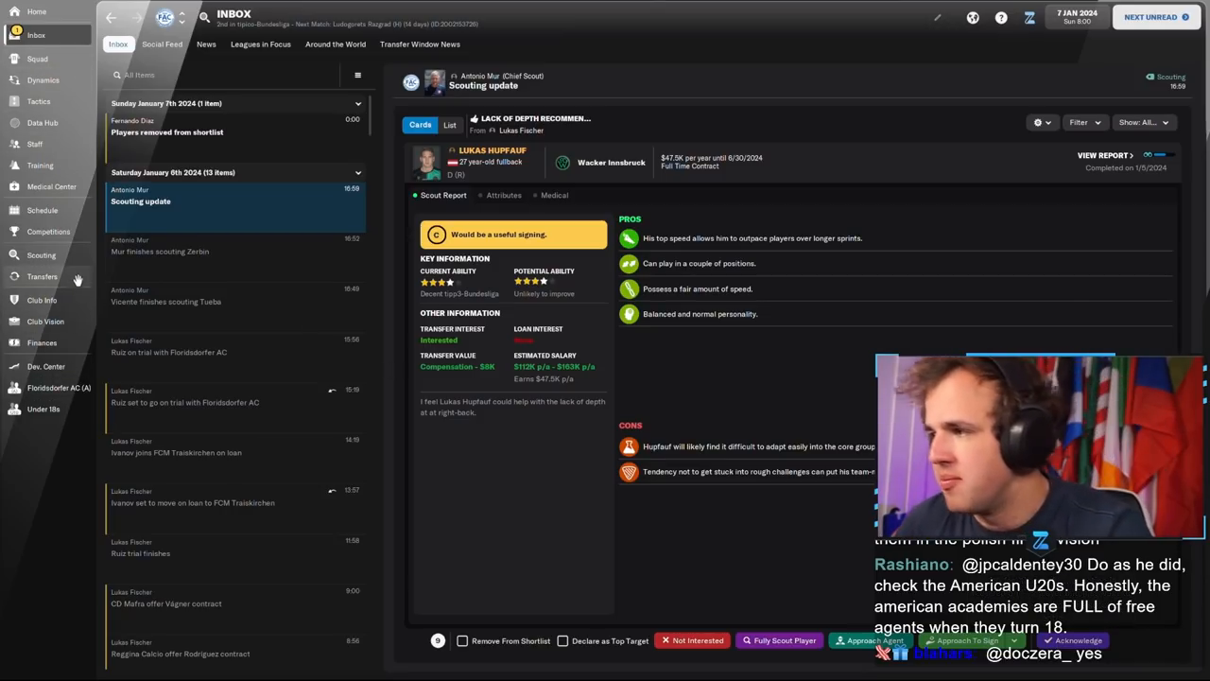
Step: Open Nascimento from the transfer overview and agree to his agent's $466K–$593K salary demands
click(41, 276)
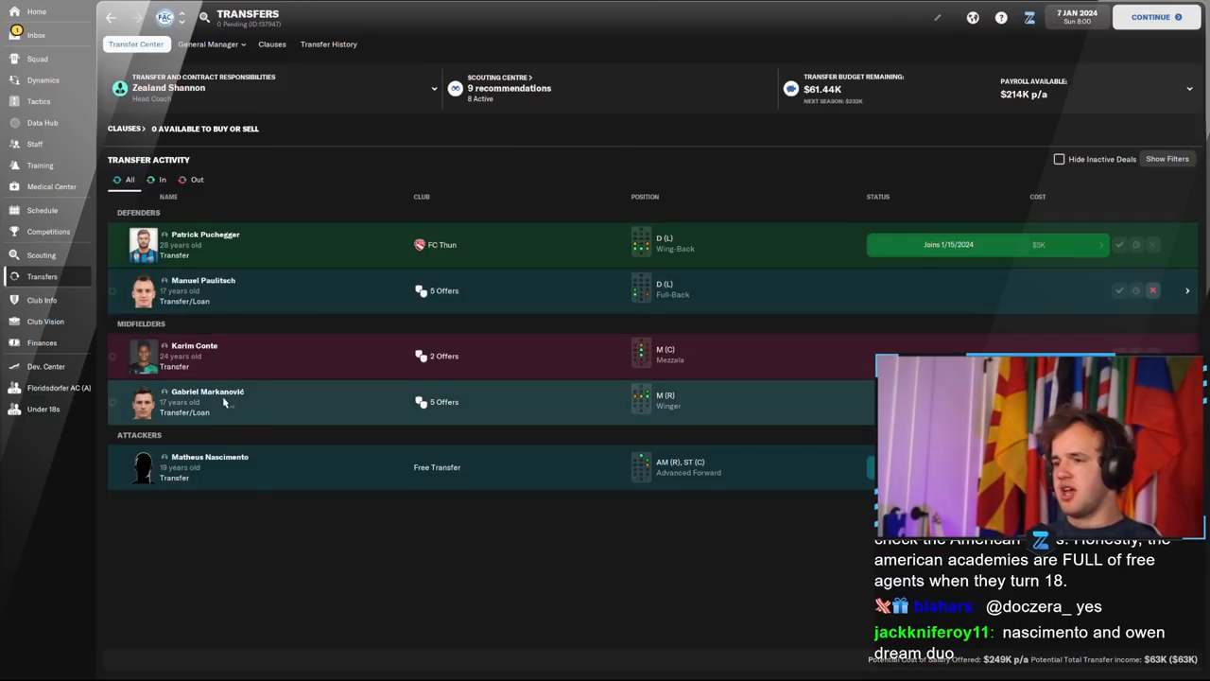
click(209, 466)
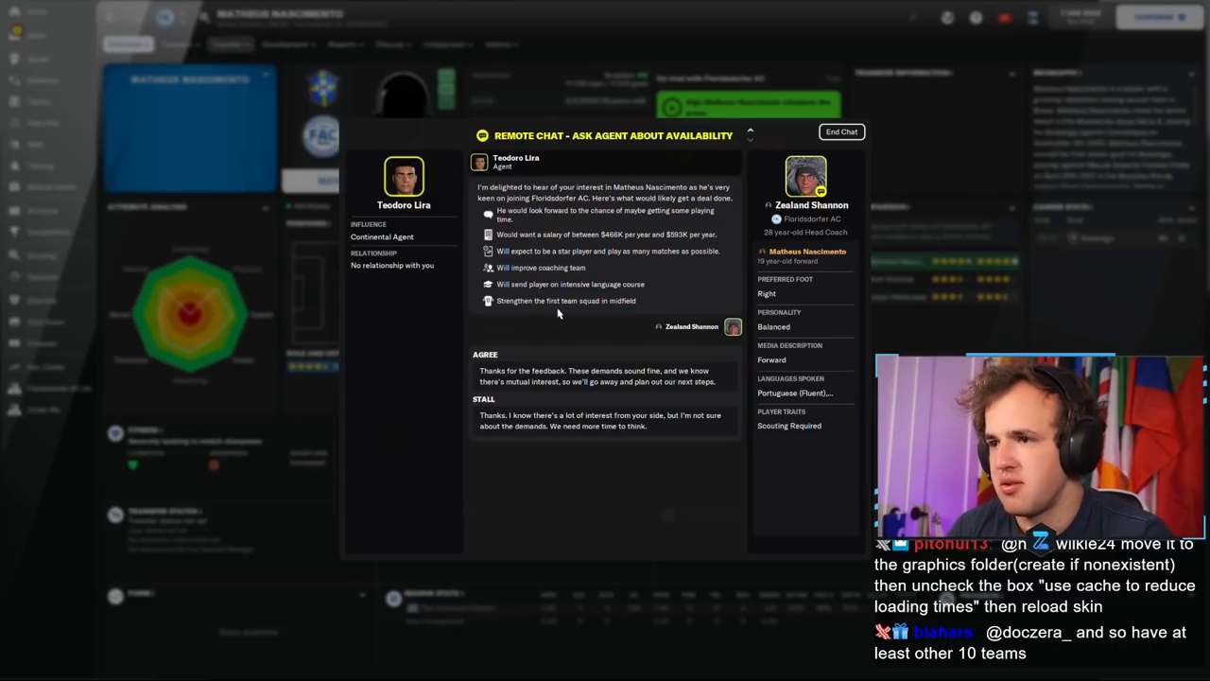
mouse_move(591, 382)
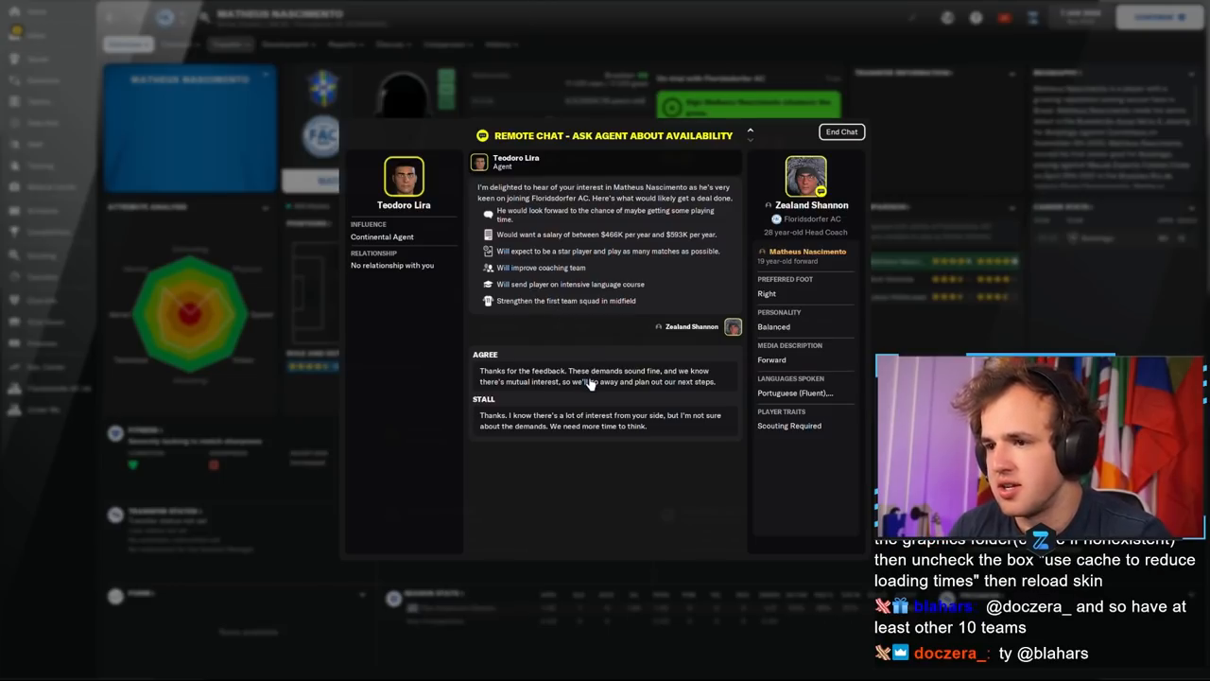
click(841, 132)
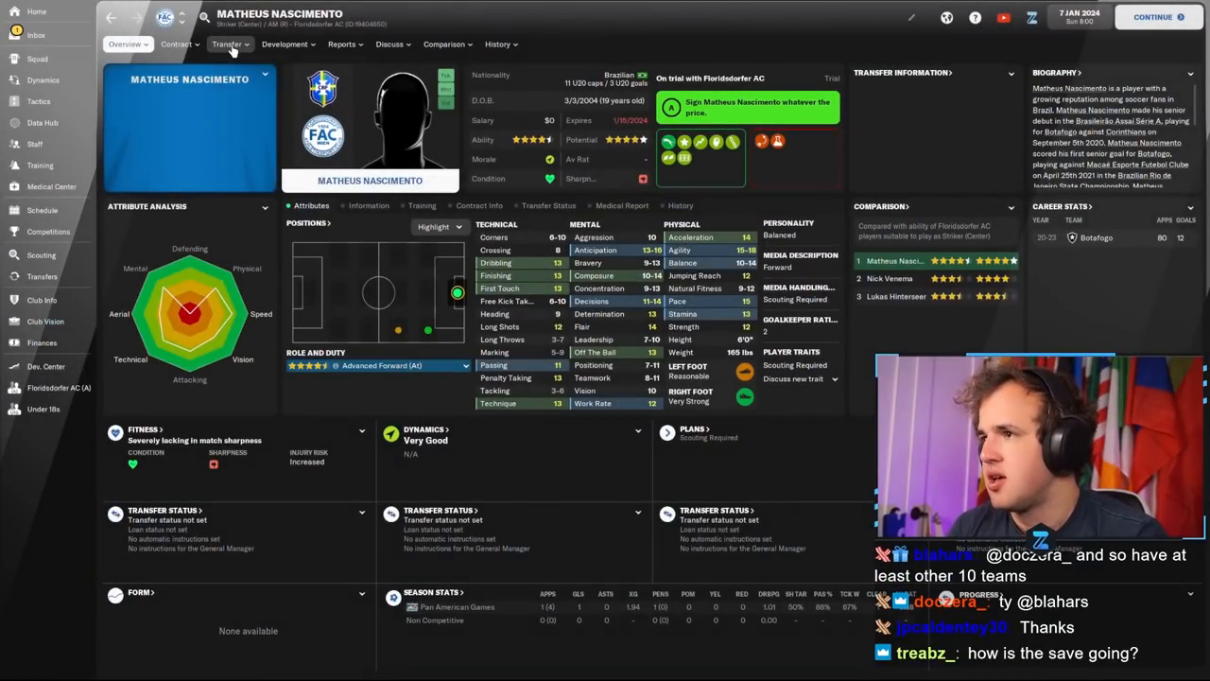
Step: Offer Nascimento $451K a year plus a salary rise after 5 league games
click(747, 107)
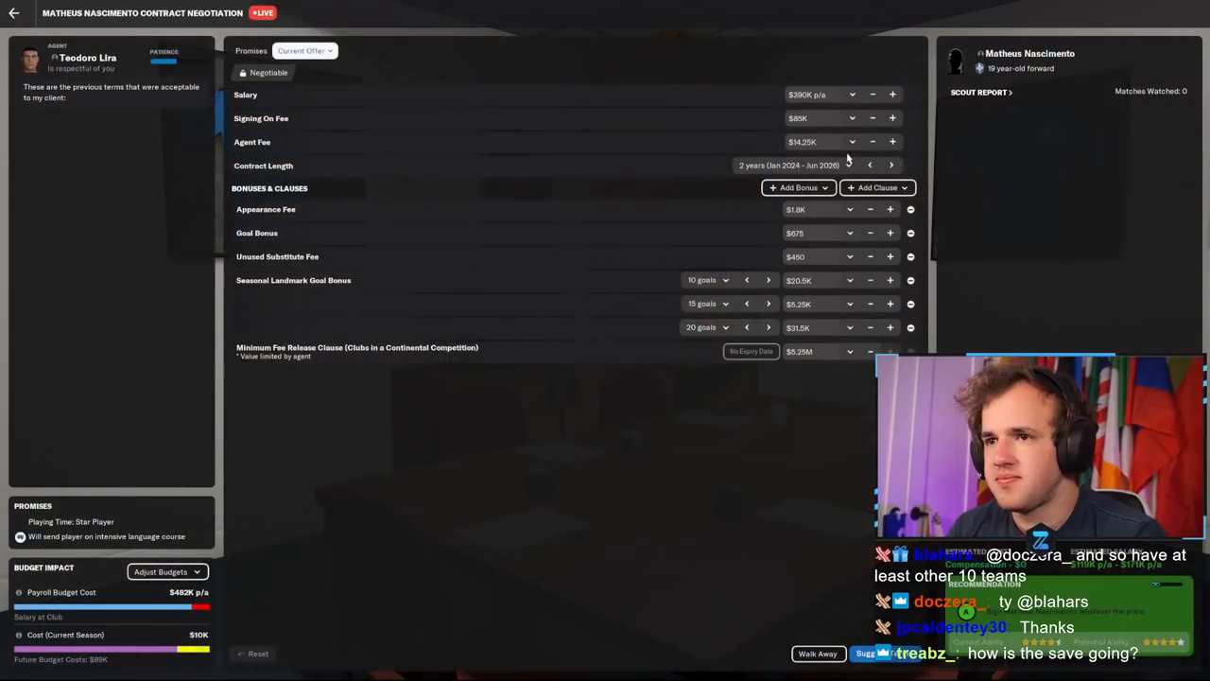
click(852, 94)
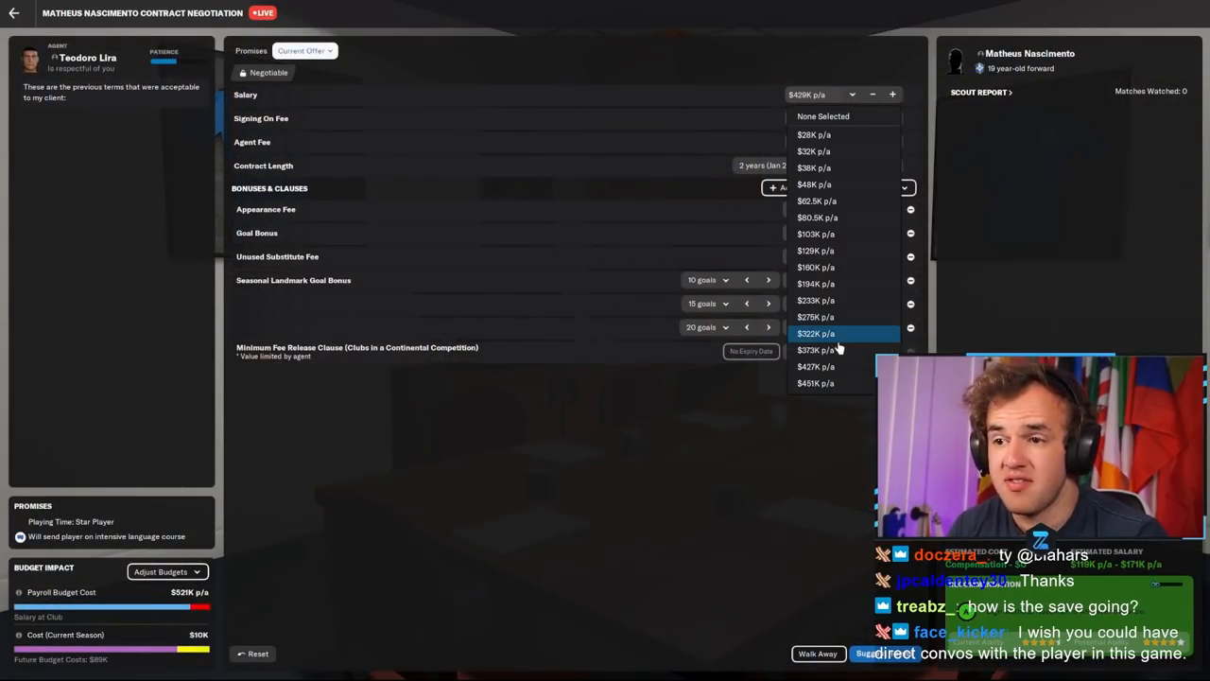
click(815, 383)
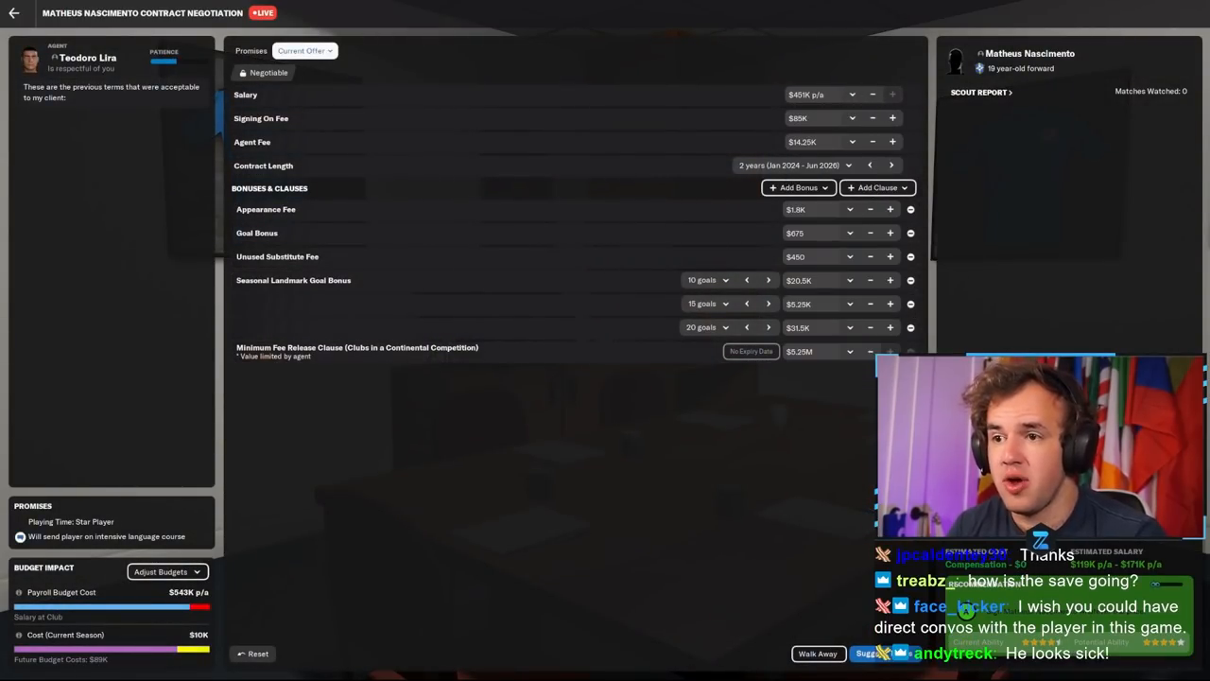
click(877, 187)
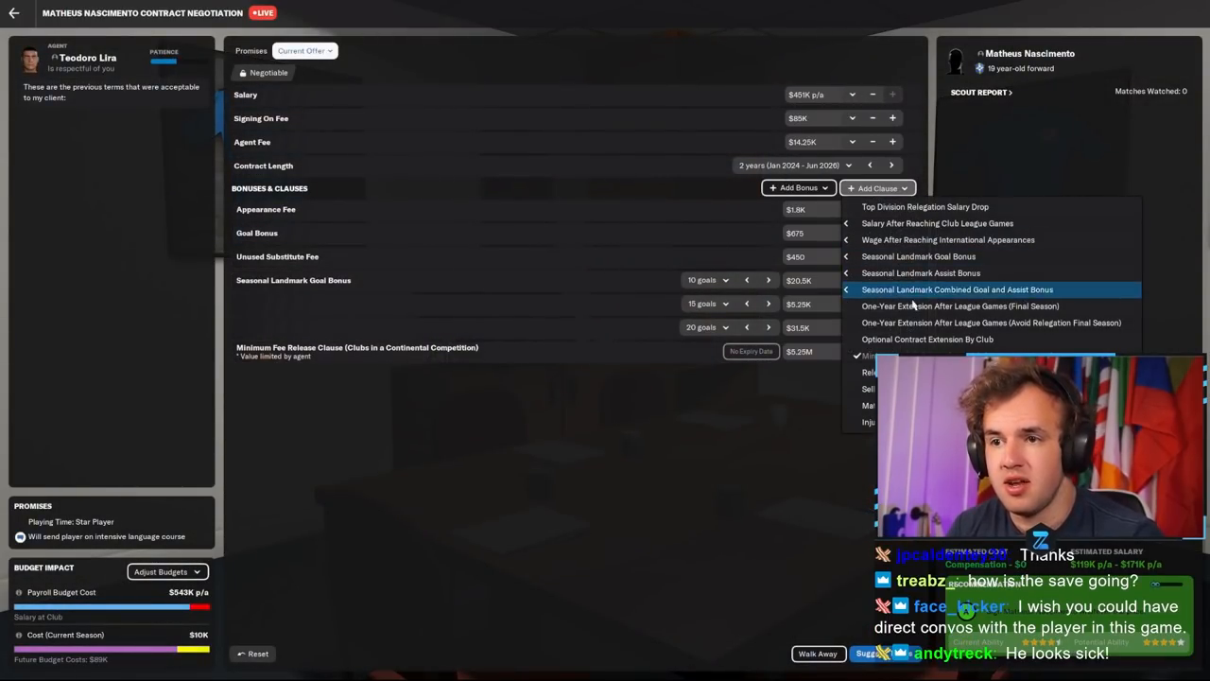
mouse_move(937, 223)
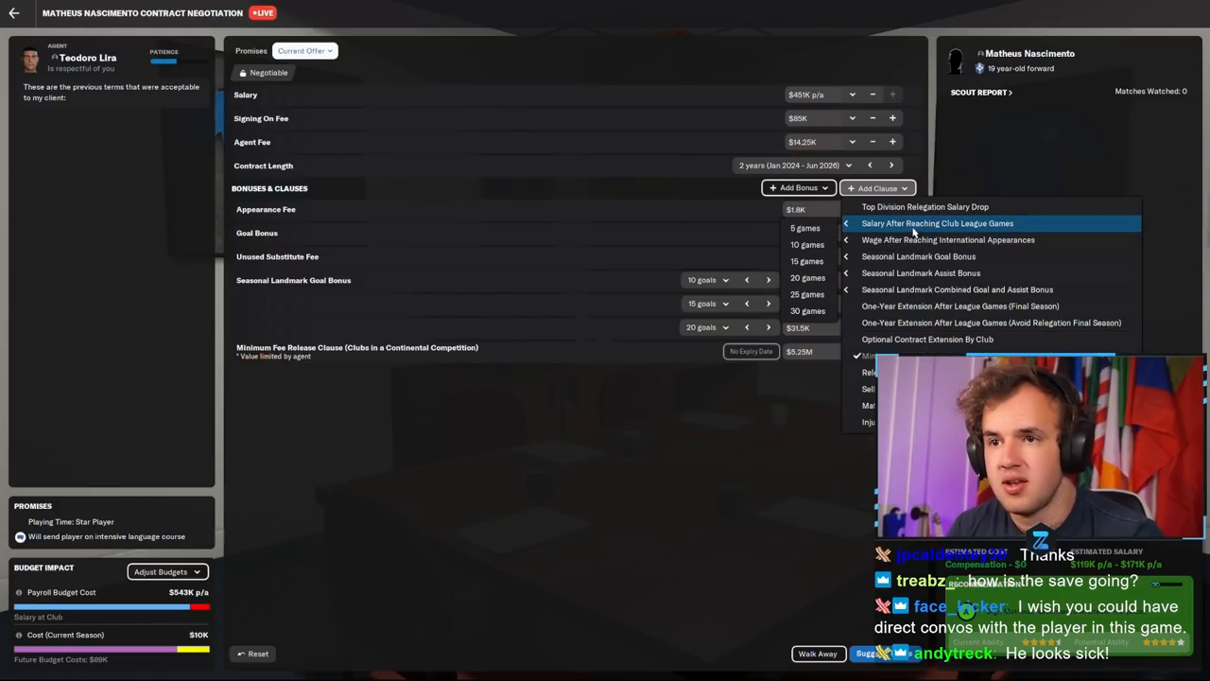
click(937, 223)
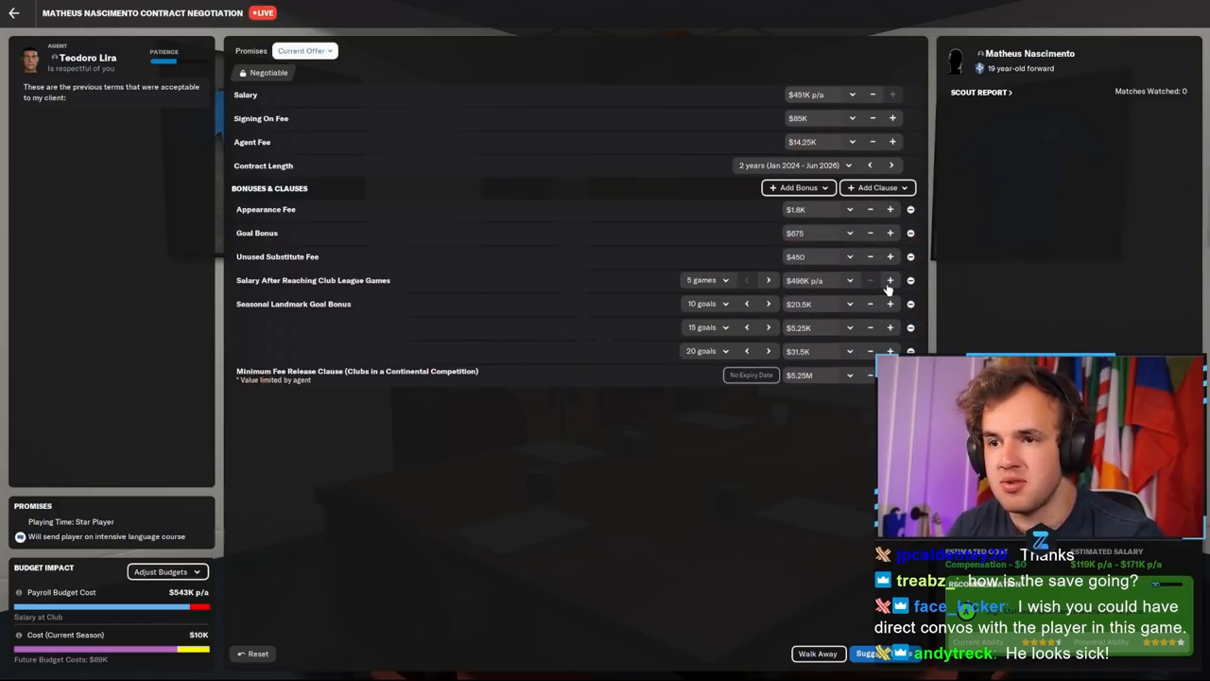
click(870, 280)
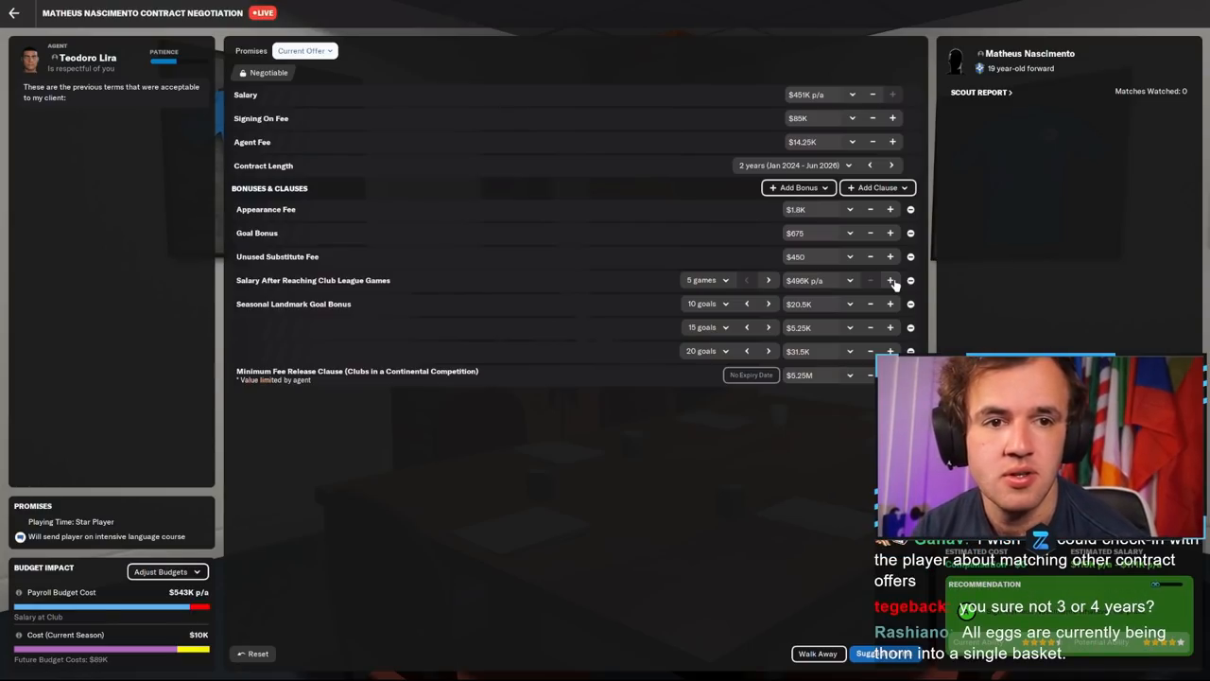
click(890, 280)
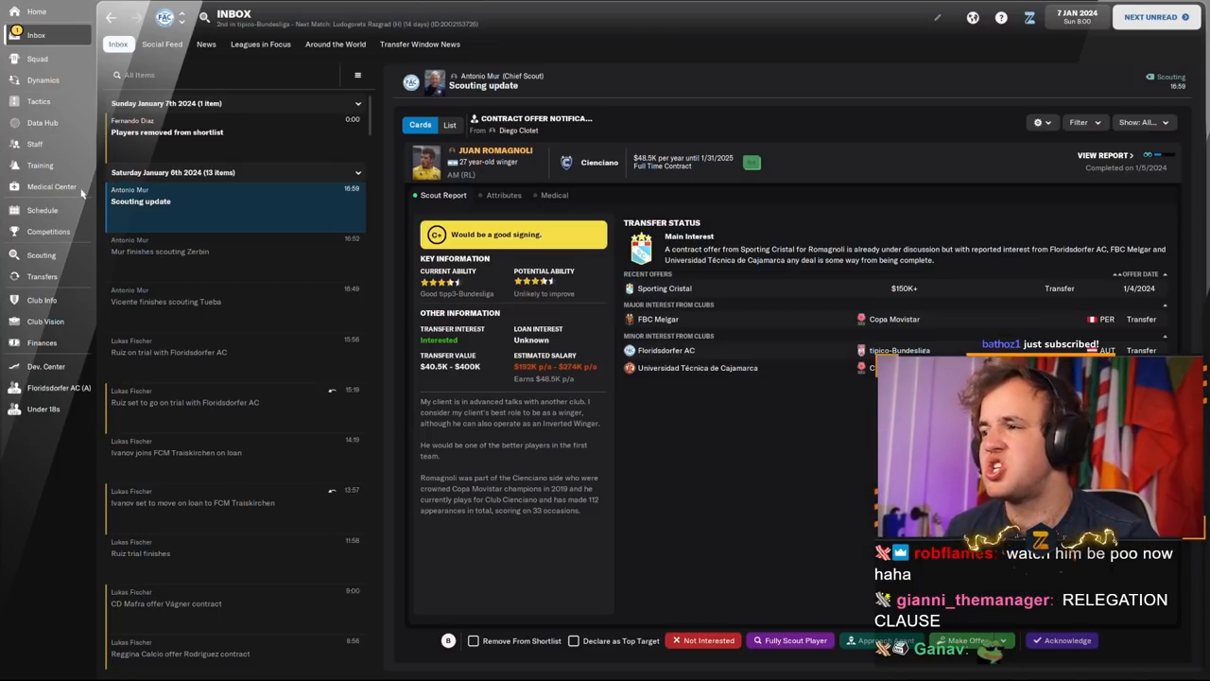
Step: Re-propose Nascimento's deal: three years, relegation release clause, $150K signing-on fee, $30K agent fee
click(38, 59)
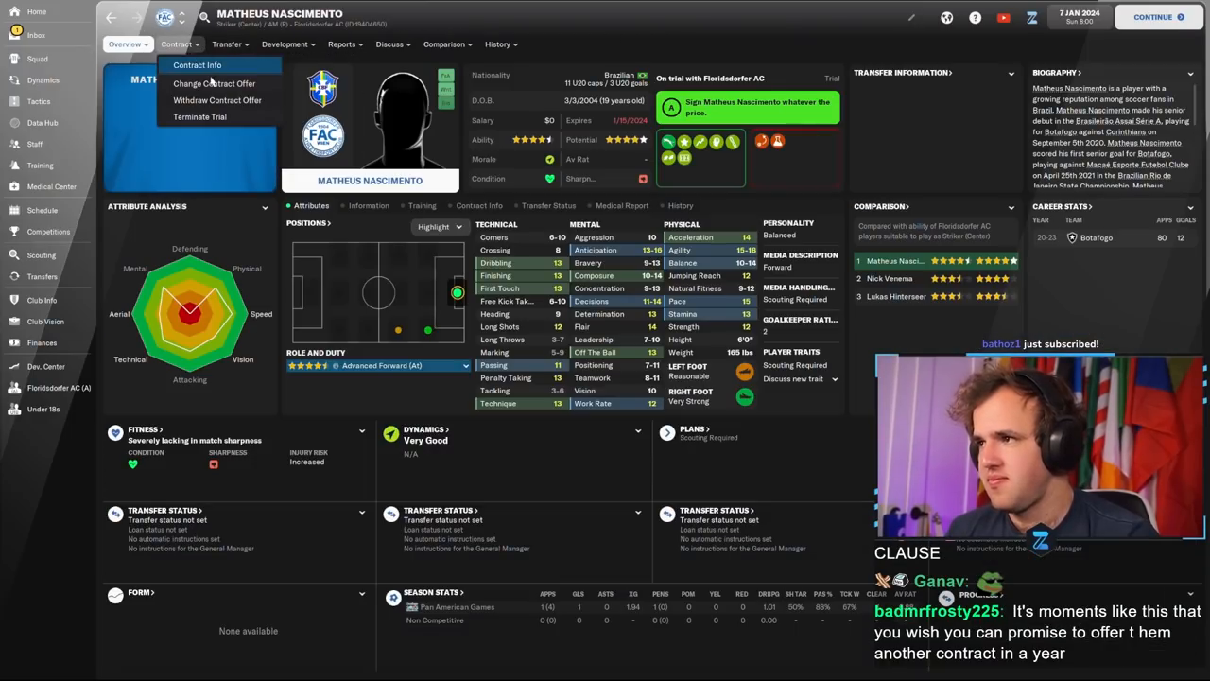
click(213, 84)
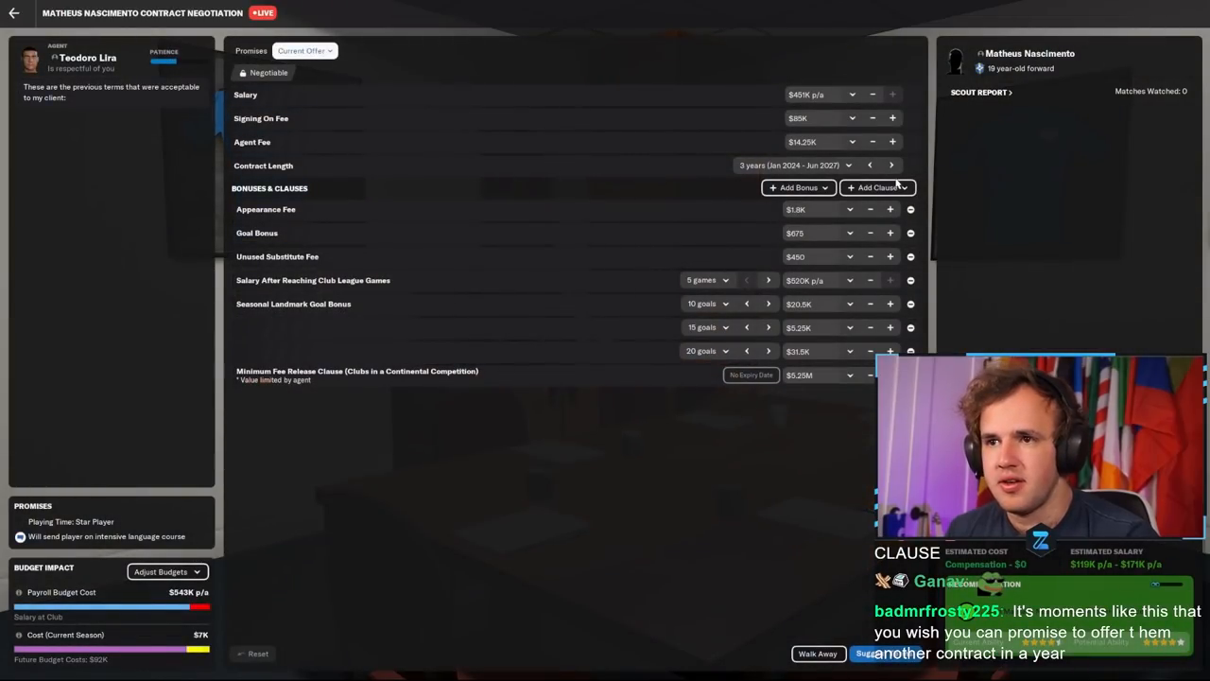
click(877, 187)
text($30K)
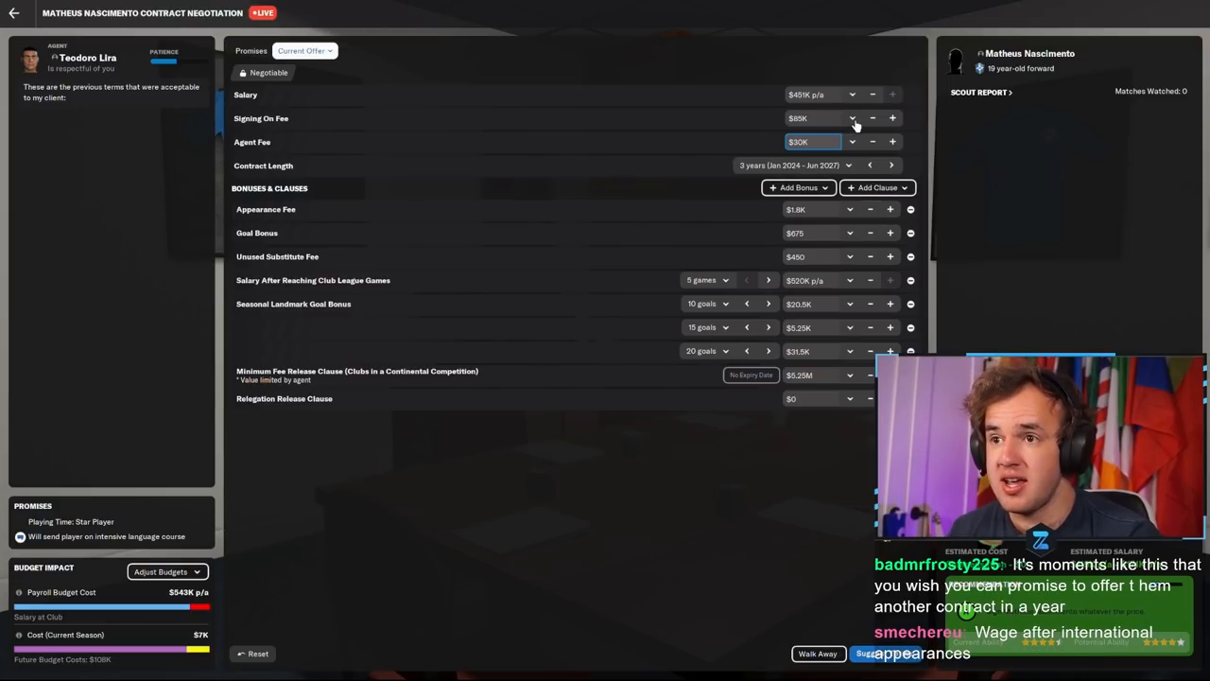
click(892, 117)
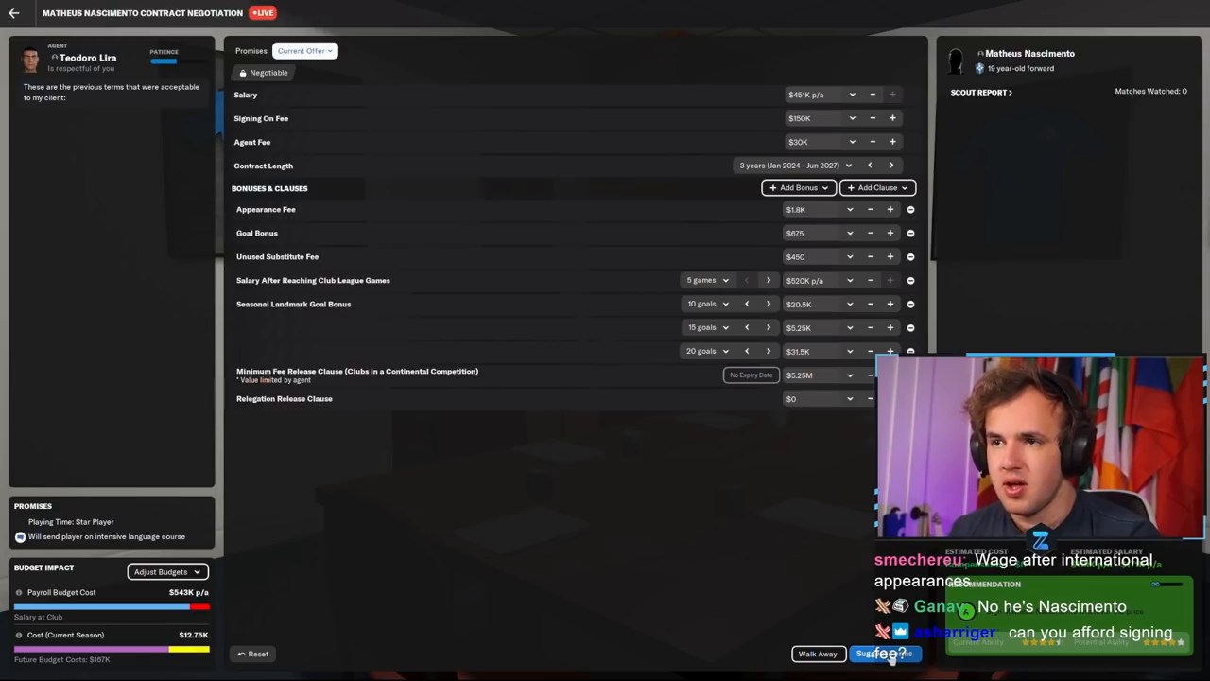
click(885, 654)
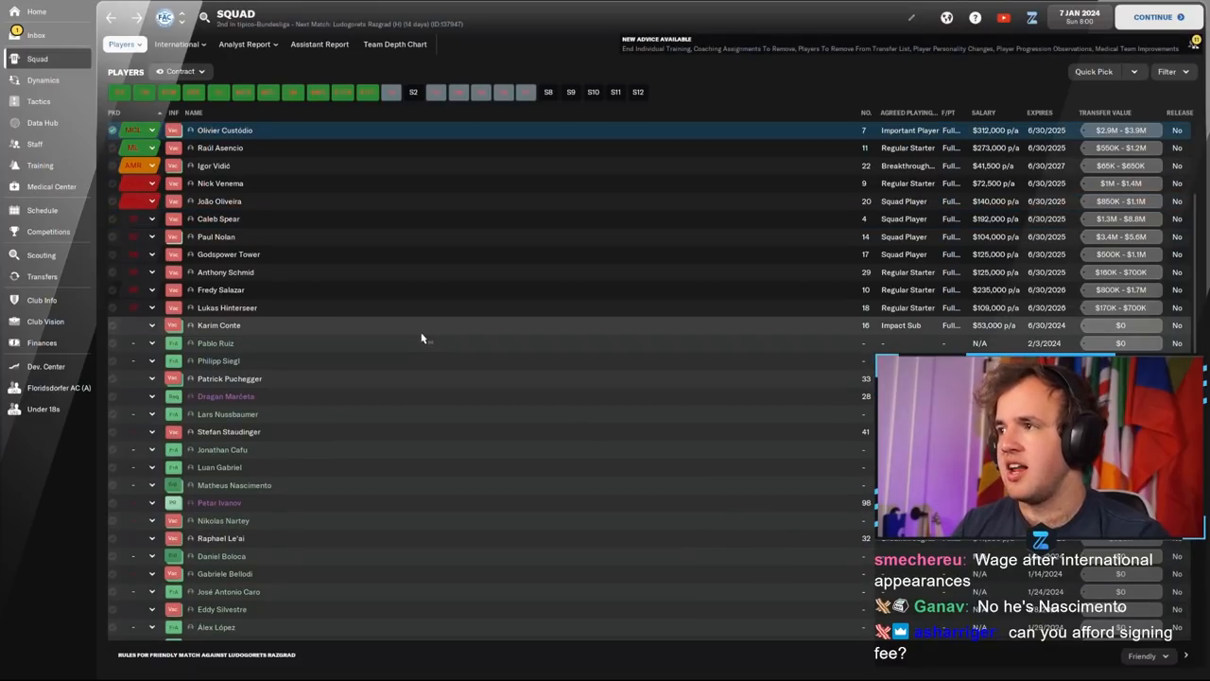
Step: Continue the calendar through to 12 January
click(36, 35)
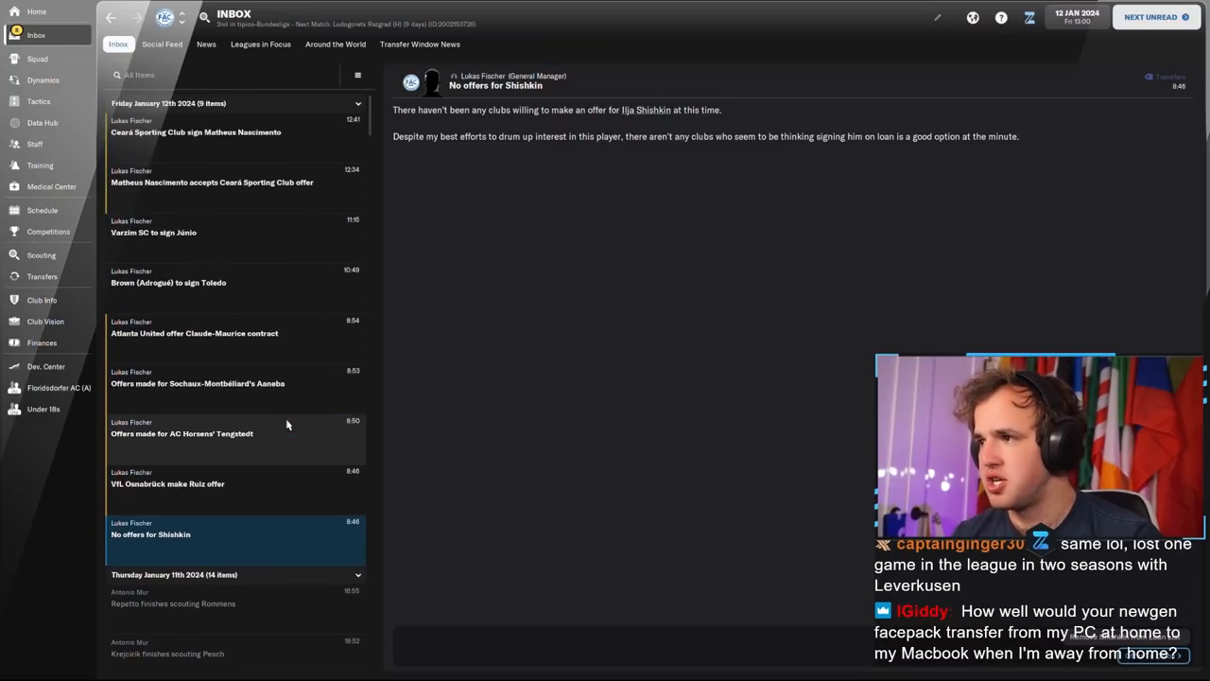
mouse_move(327, 215)
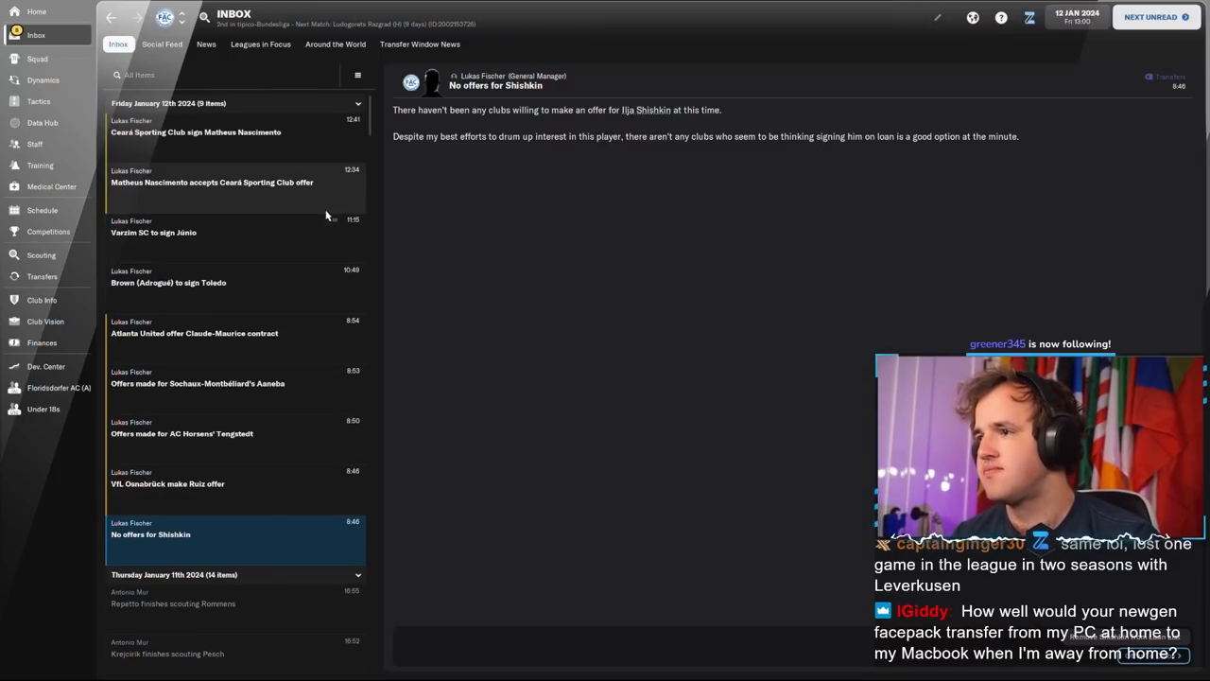
Step: Read the Nascimento-to-Ceará and Claude-Maurice news, then open Luka Petrović's profile
click(212, 182)
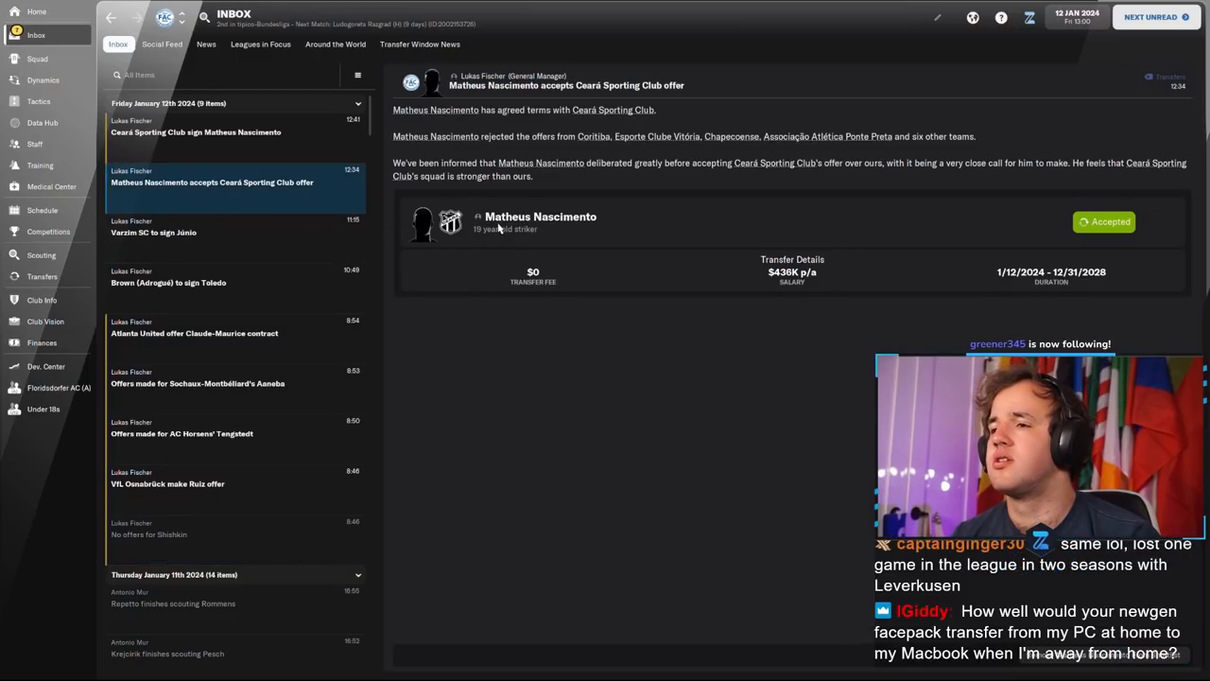
click(539, 217)
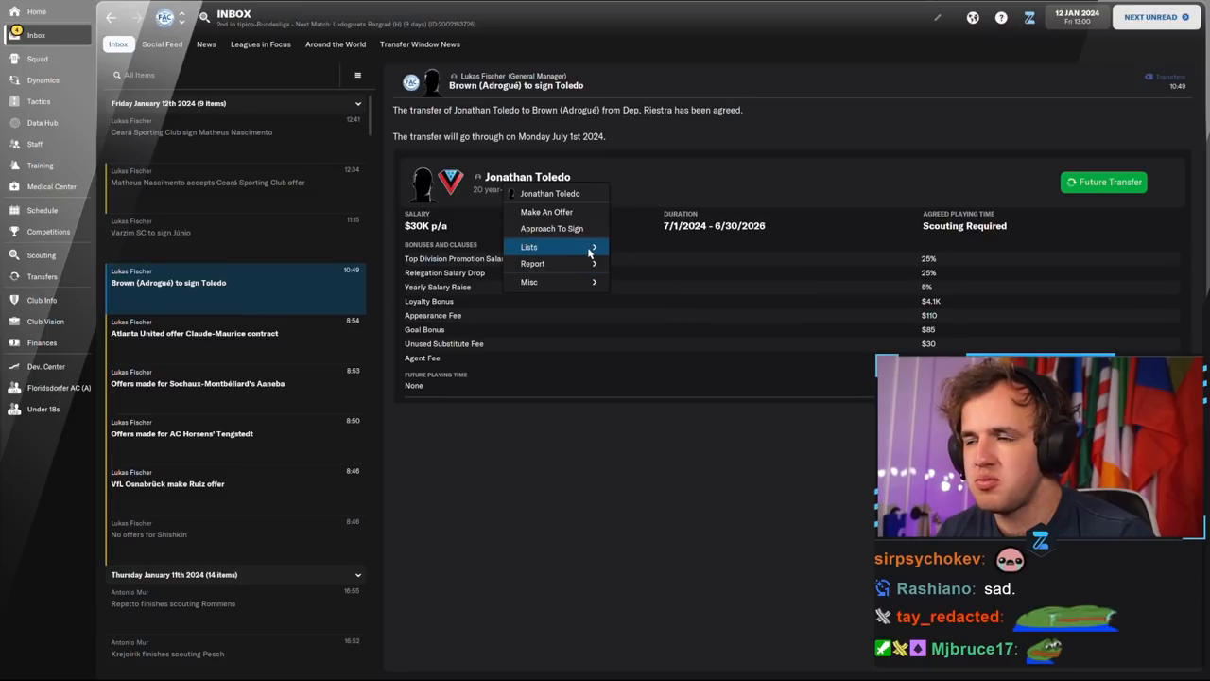
click(193, 333)
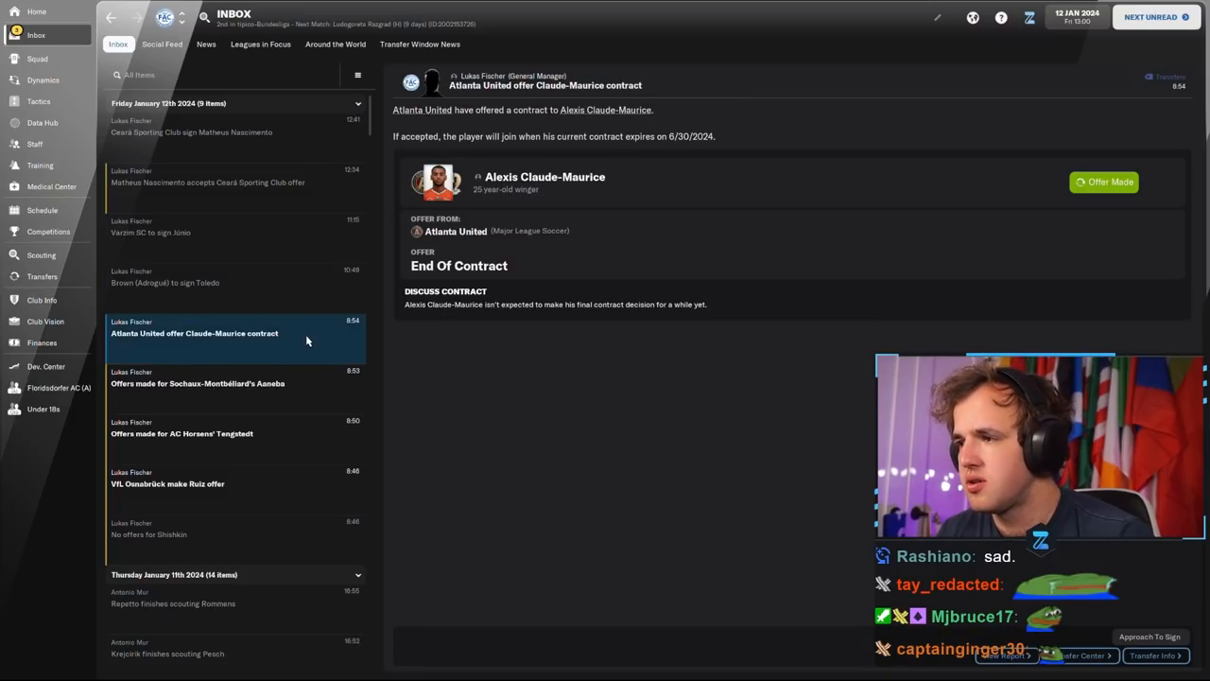
click(41, 255)
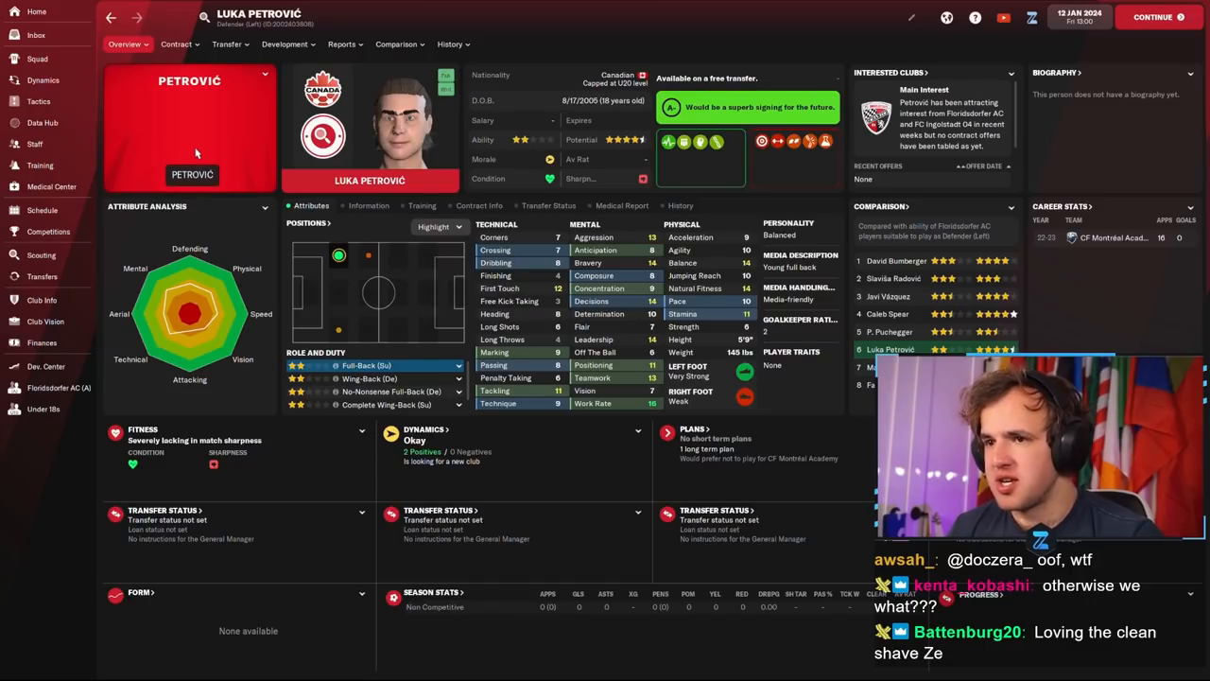
Step: Offer Luka Petrović a four-year contract at $27.5K a year
click(175, 43)
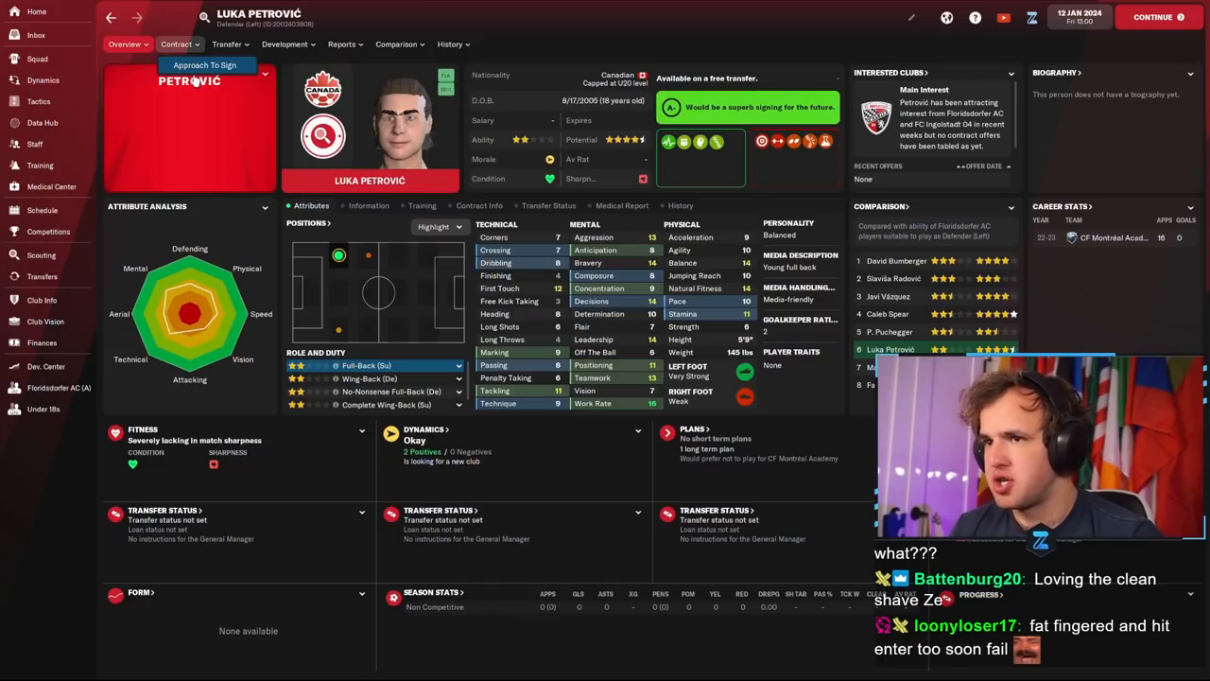
click(205, 65)
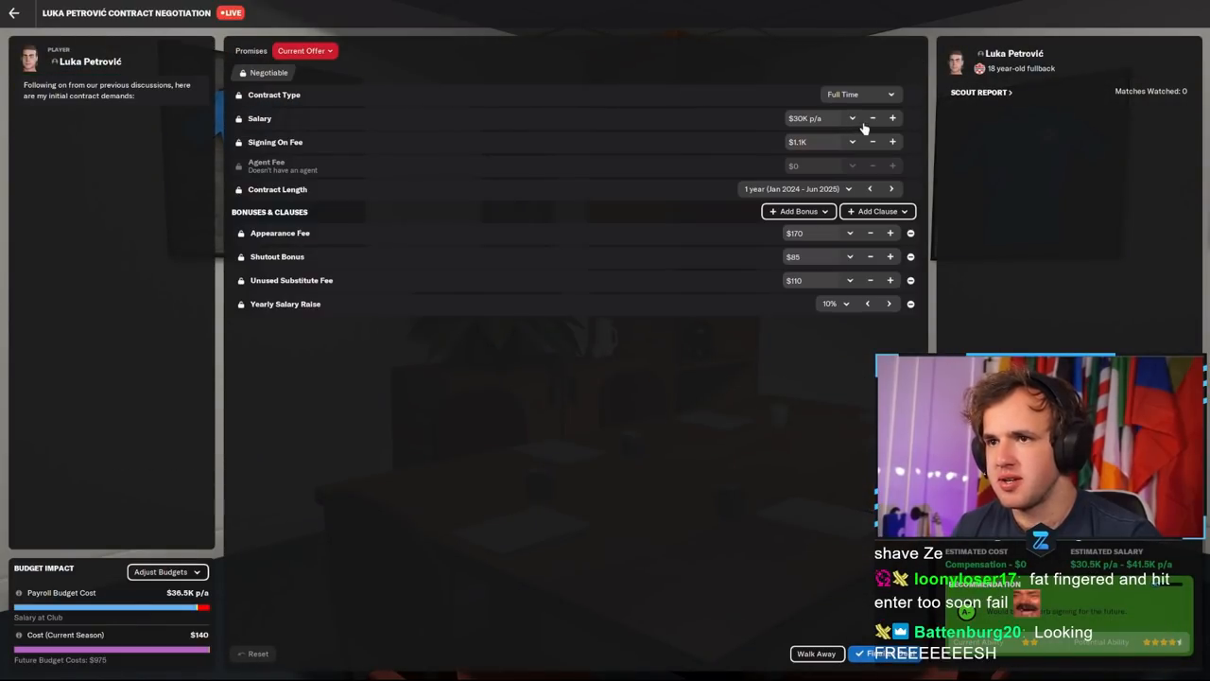
click(873, 118)
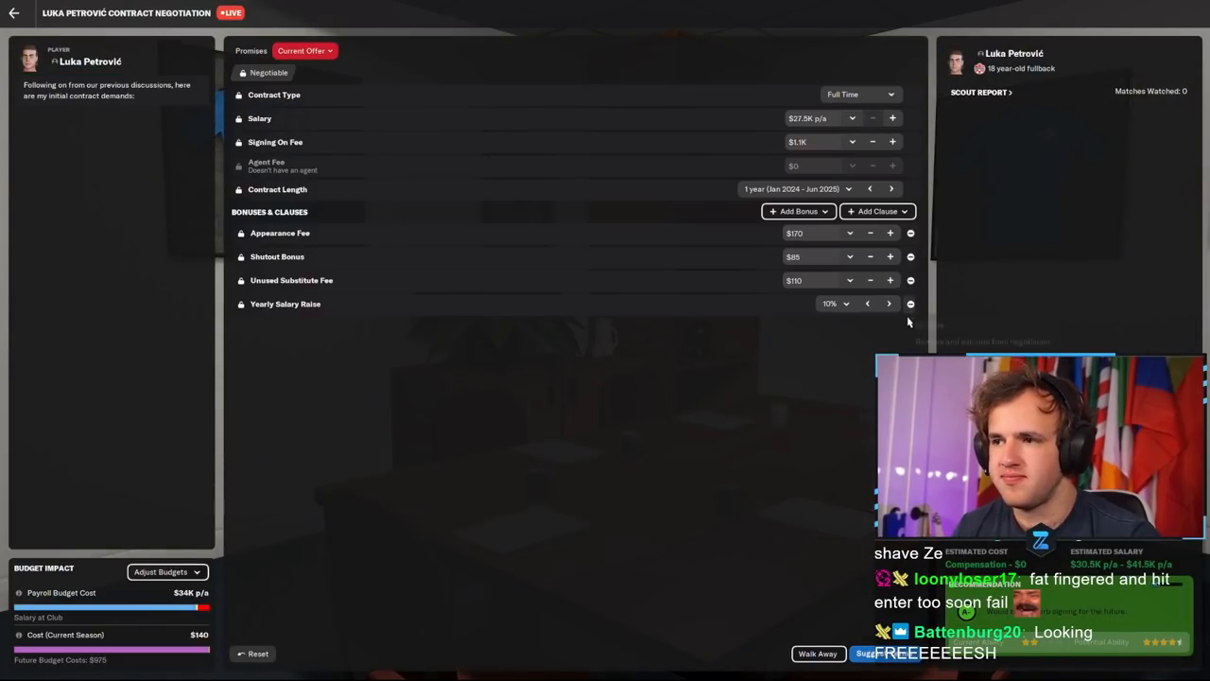
click(909, 303)
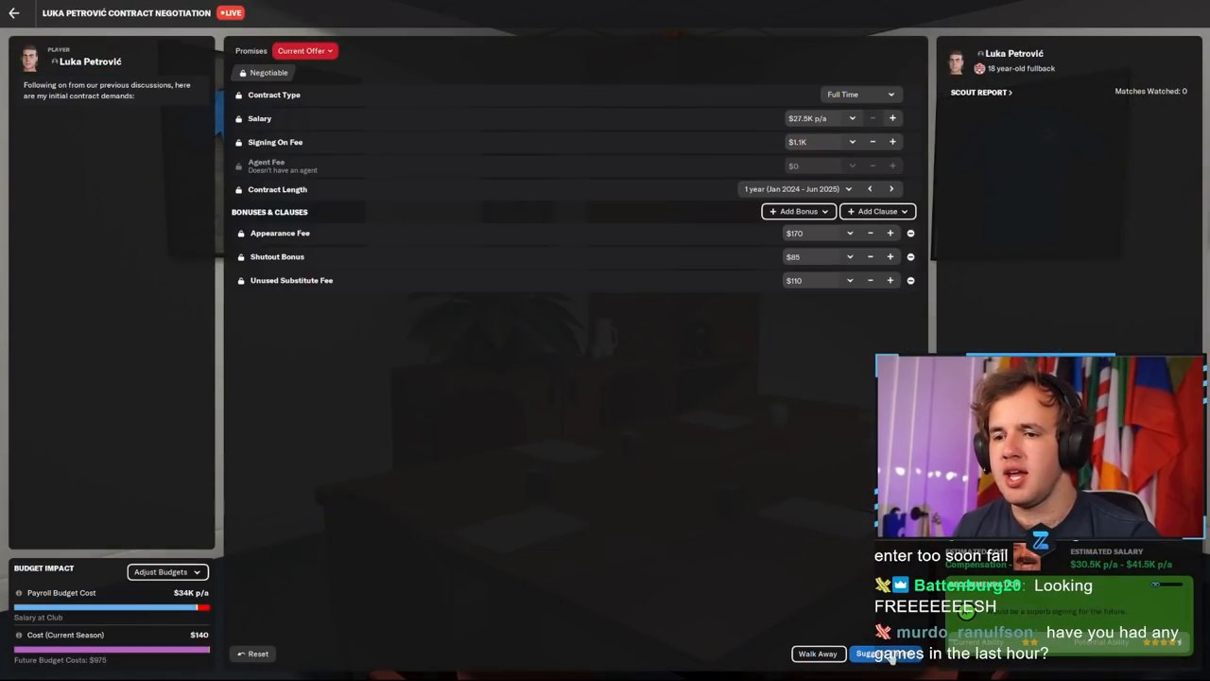
click(891, 189)
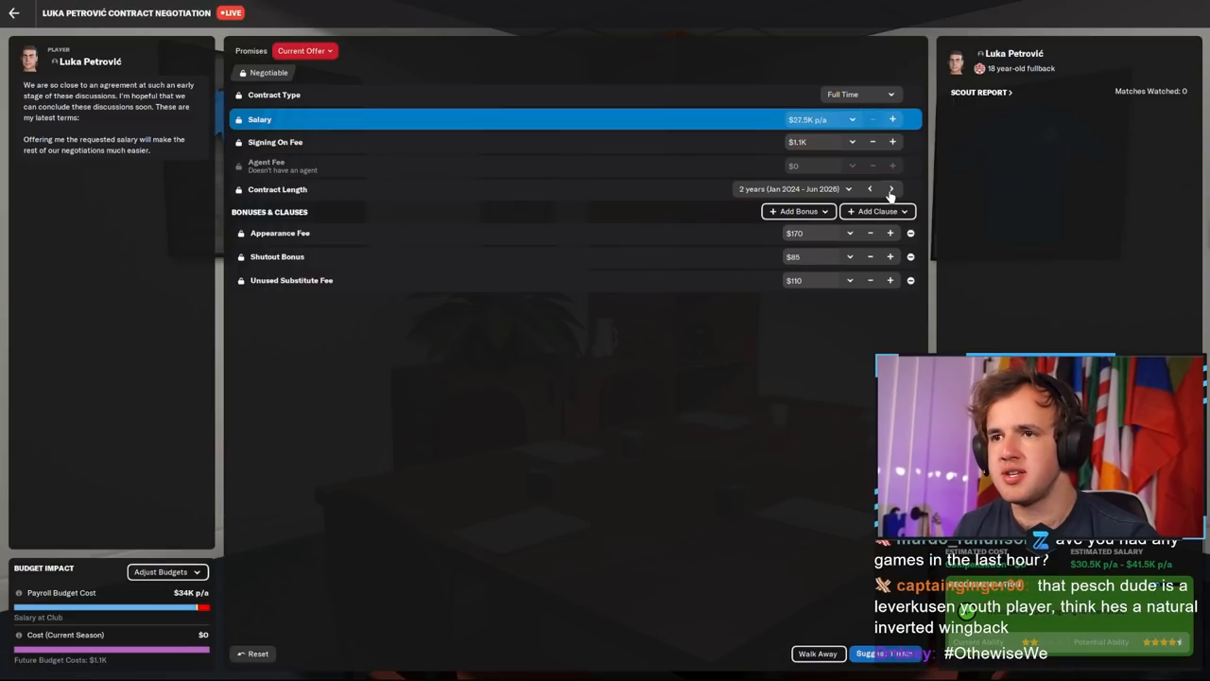
click(890, 188)
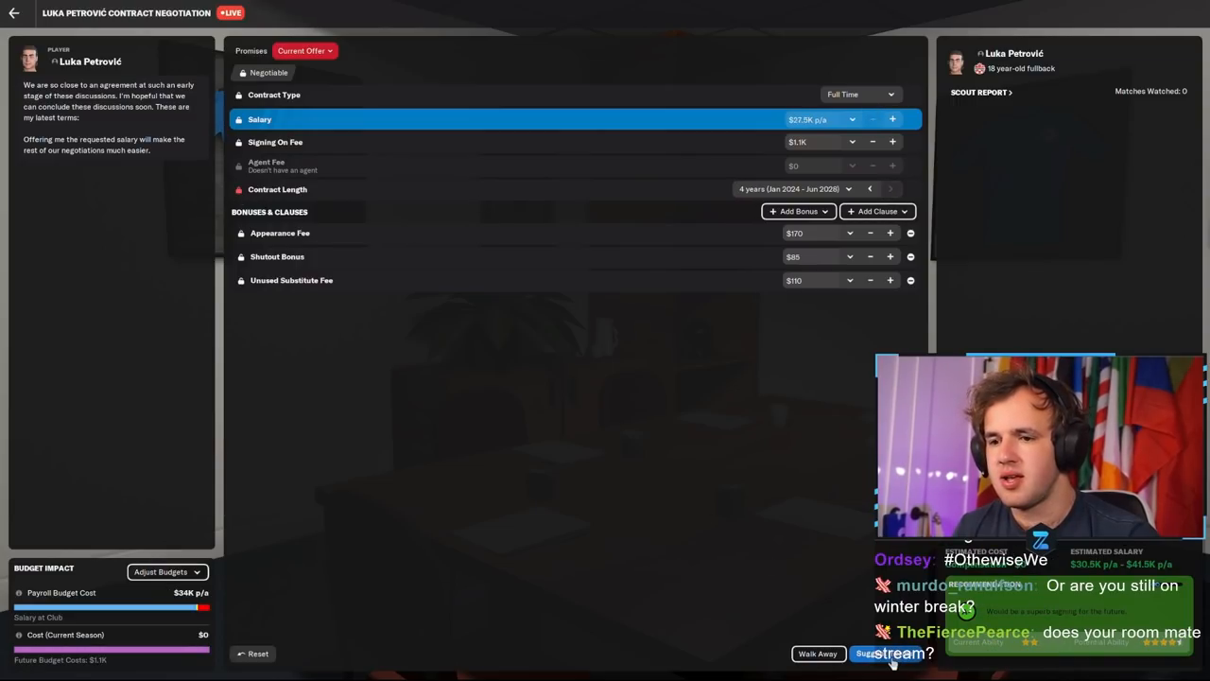
click(889, 653)
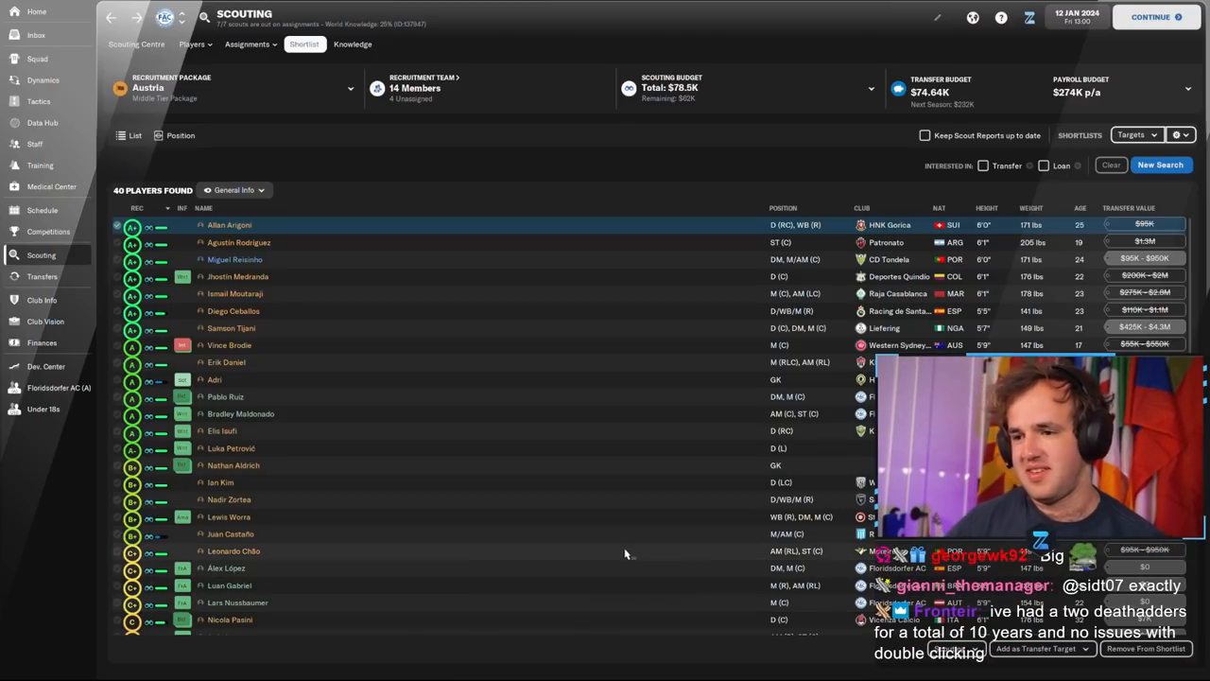
mouse_move(659, 475)
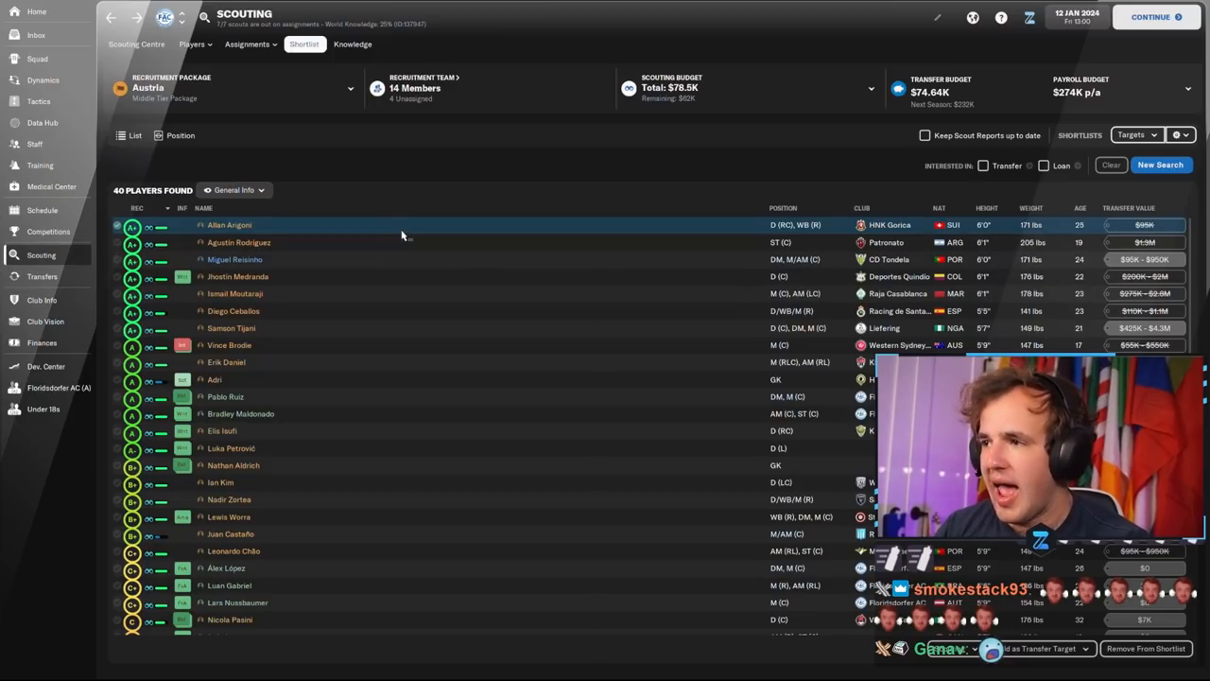
mouse_move(931, 323)
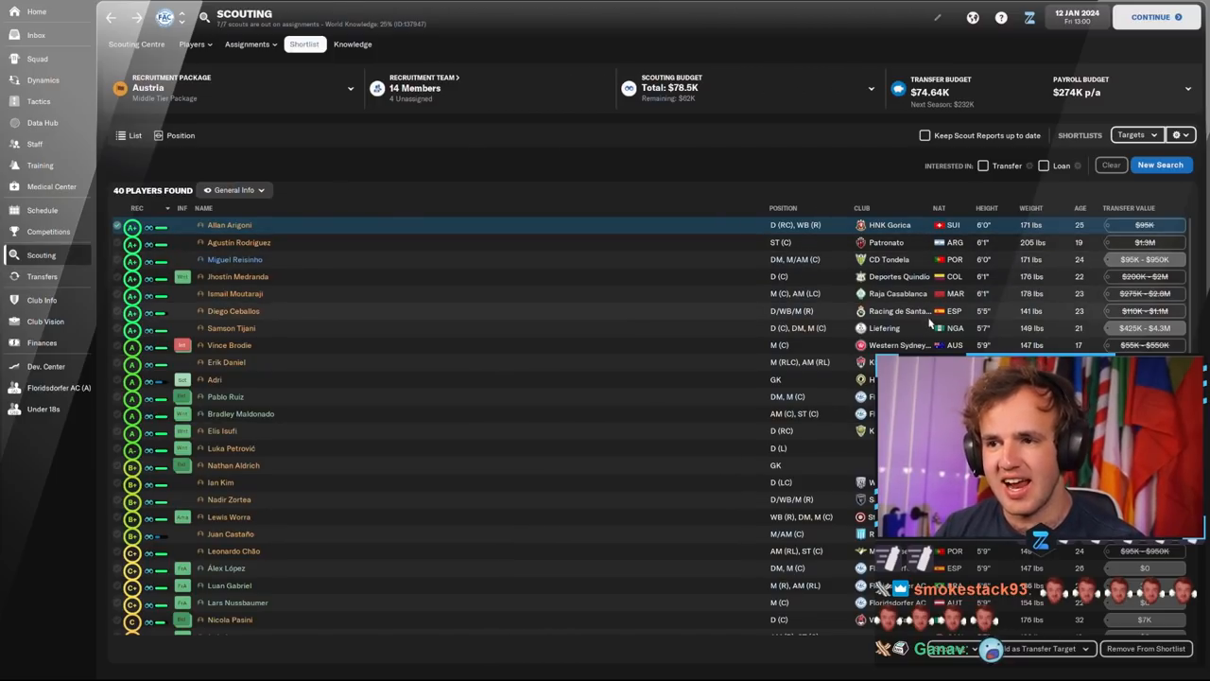
Step: Sort the 40-player shortlist by the REC scout-recommendation column
click(783, 208)
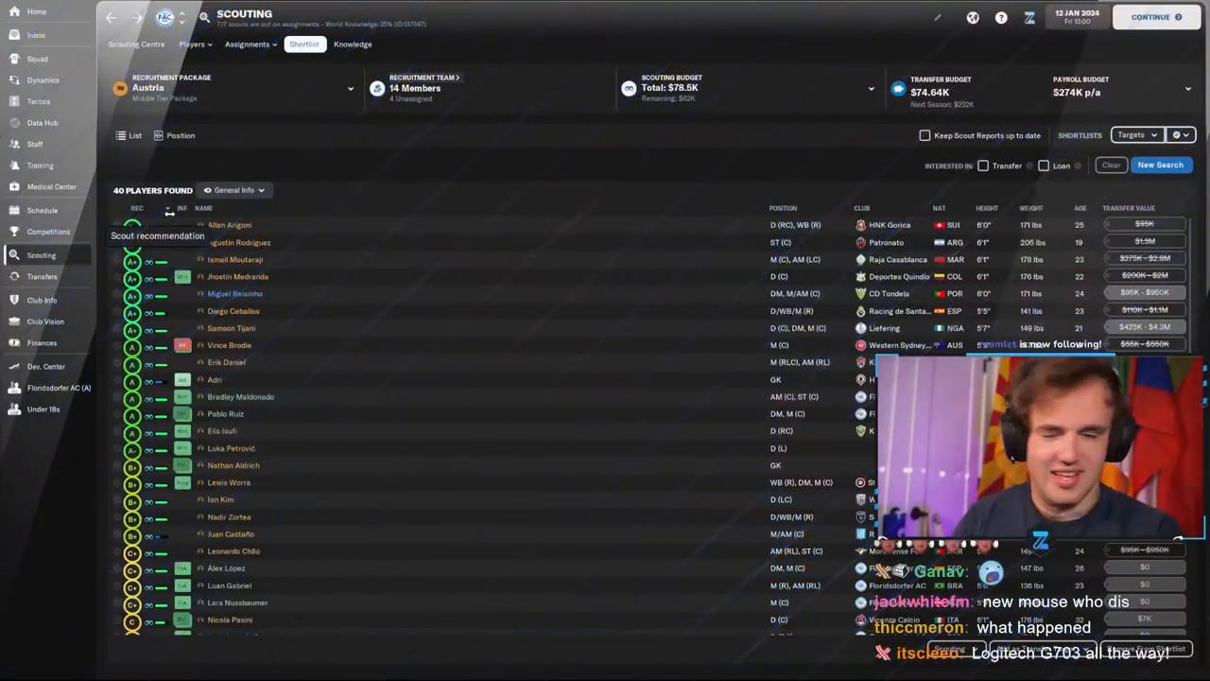
mouse_move(333, 297)
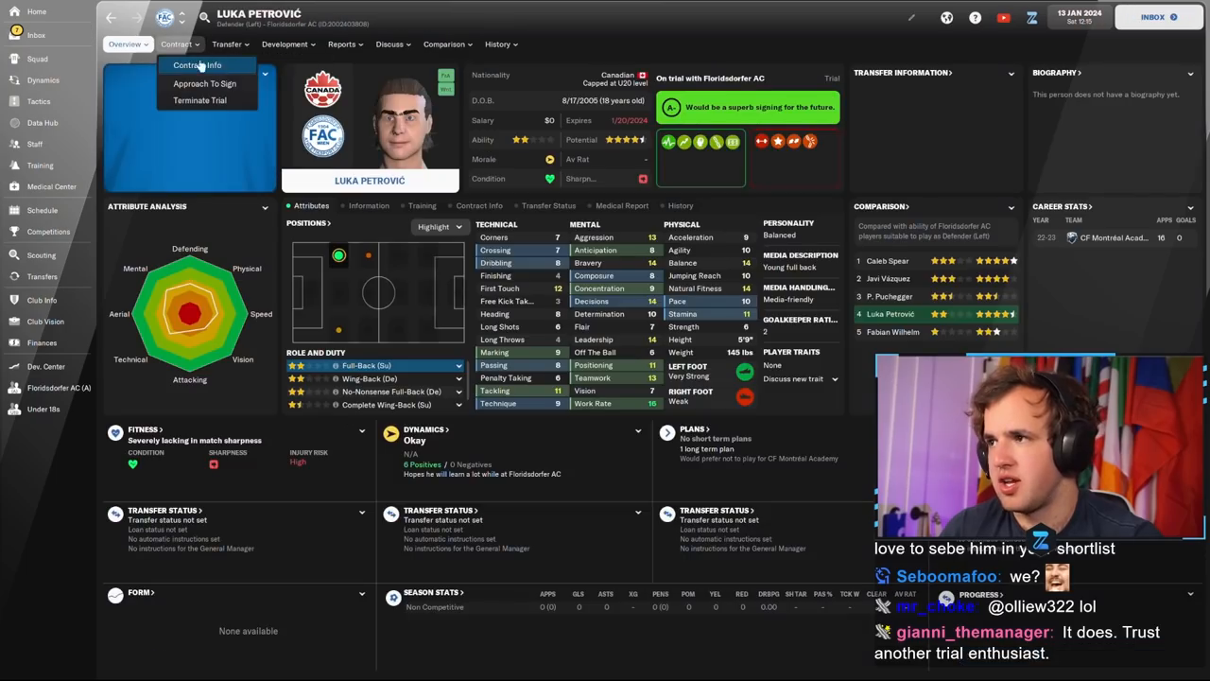
Step: Approach Petrović to sign, skip past promises and lengthen the offered contract twice
click(205, 84)
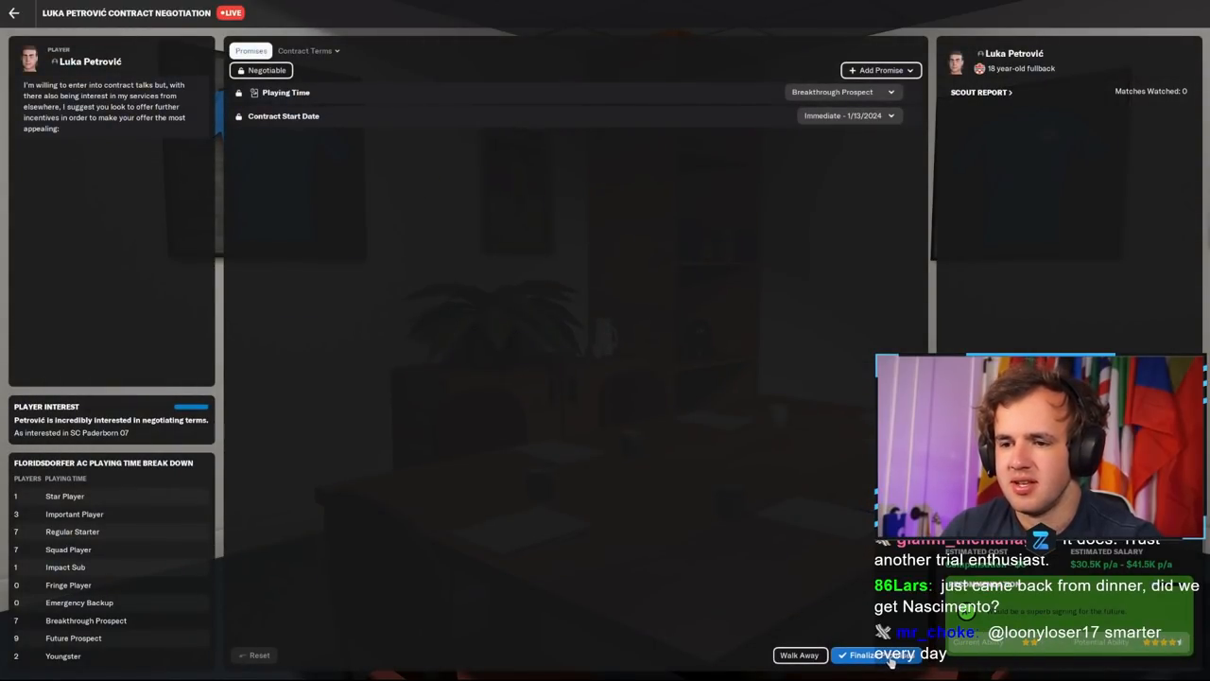
click(303, 50)
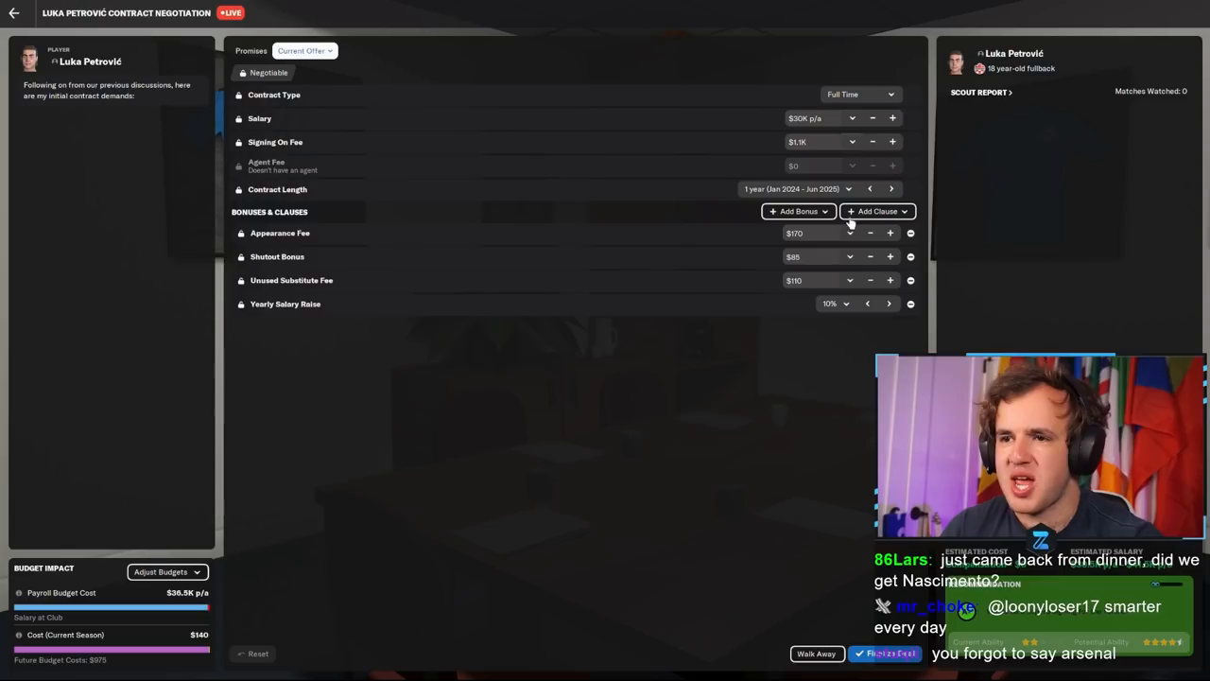
click(889, 188)
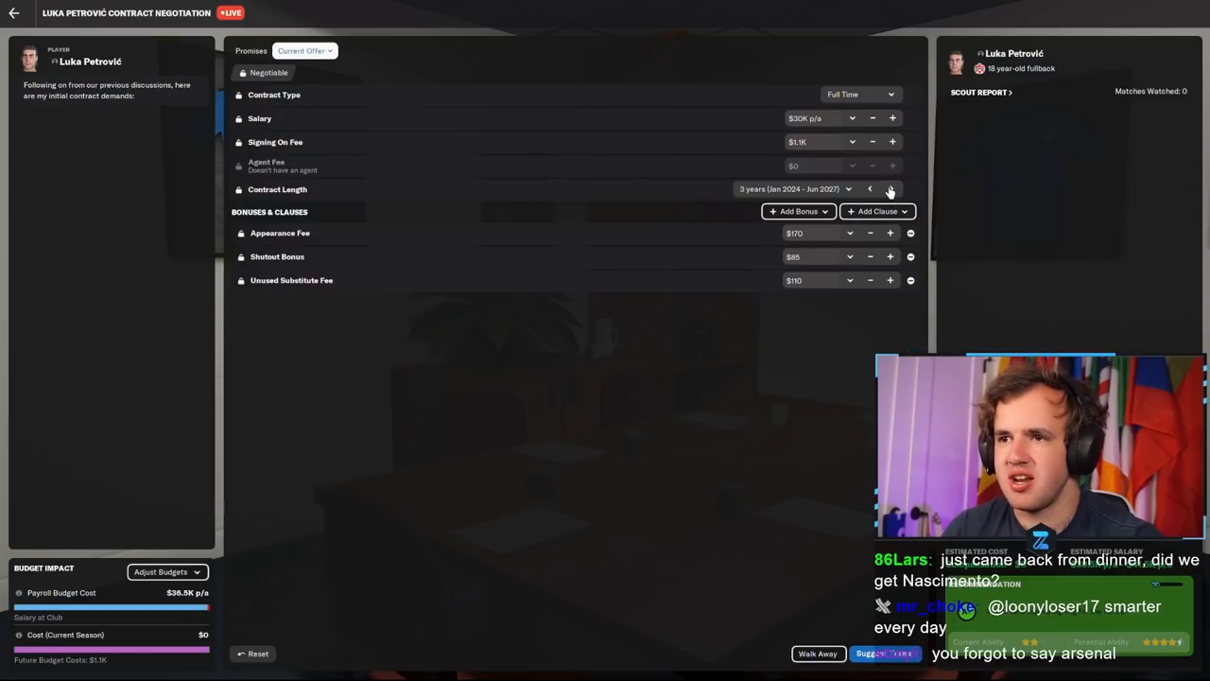
click(890, 189)
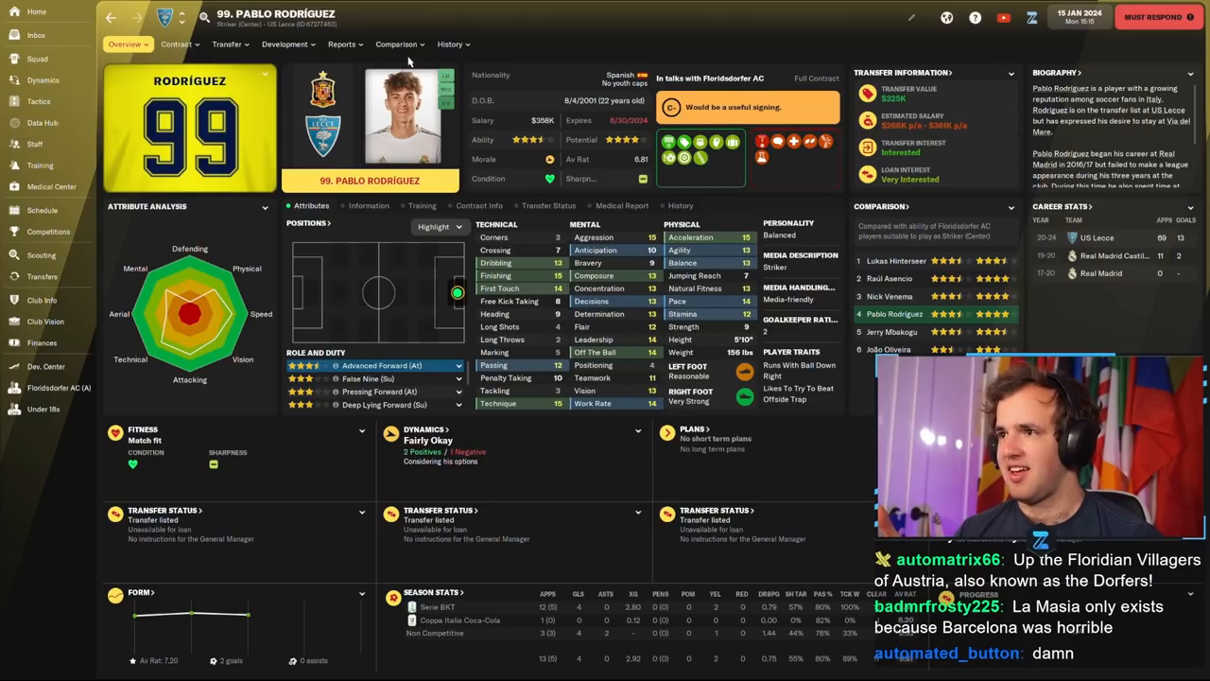
Step: Compare Rodríguez with Nick Venema, return to his overview, then open the squad list
click(397, 44)
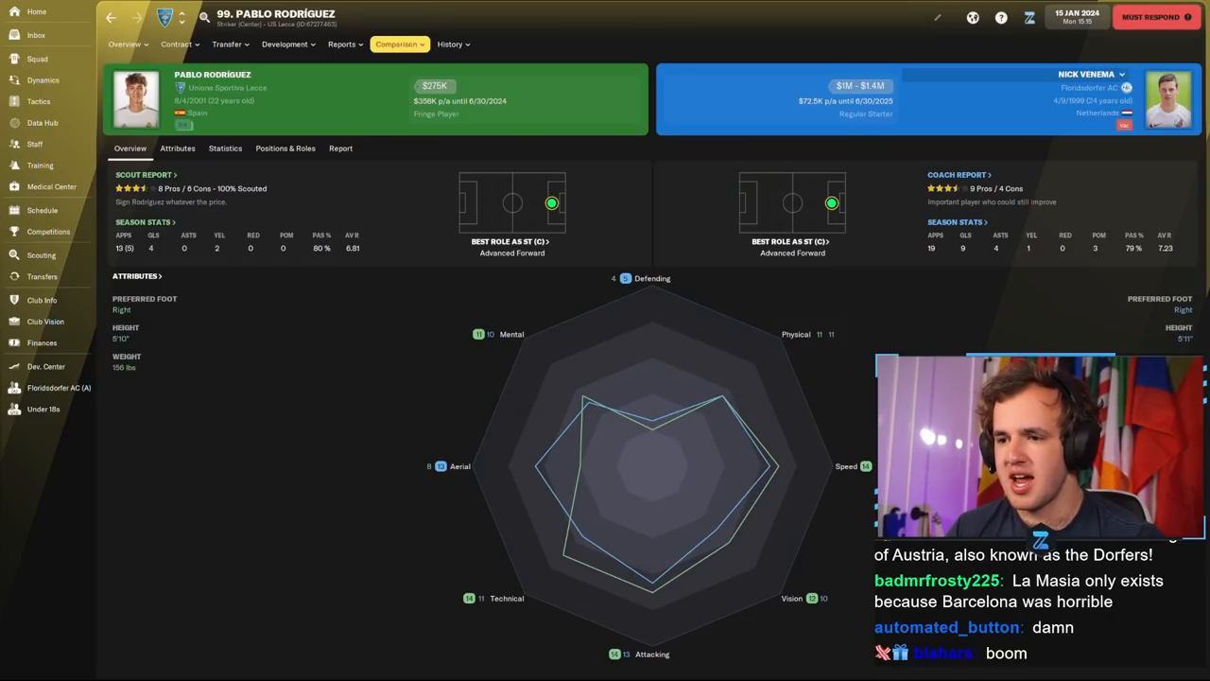
click(177, 148)
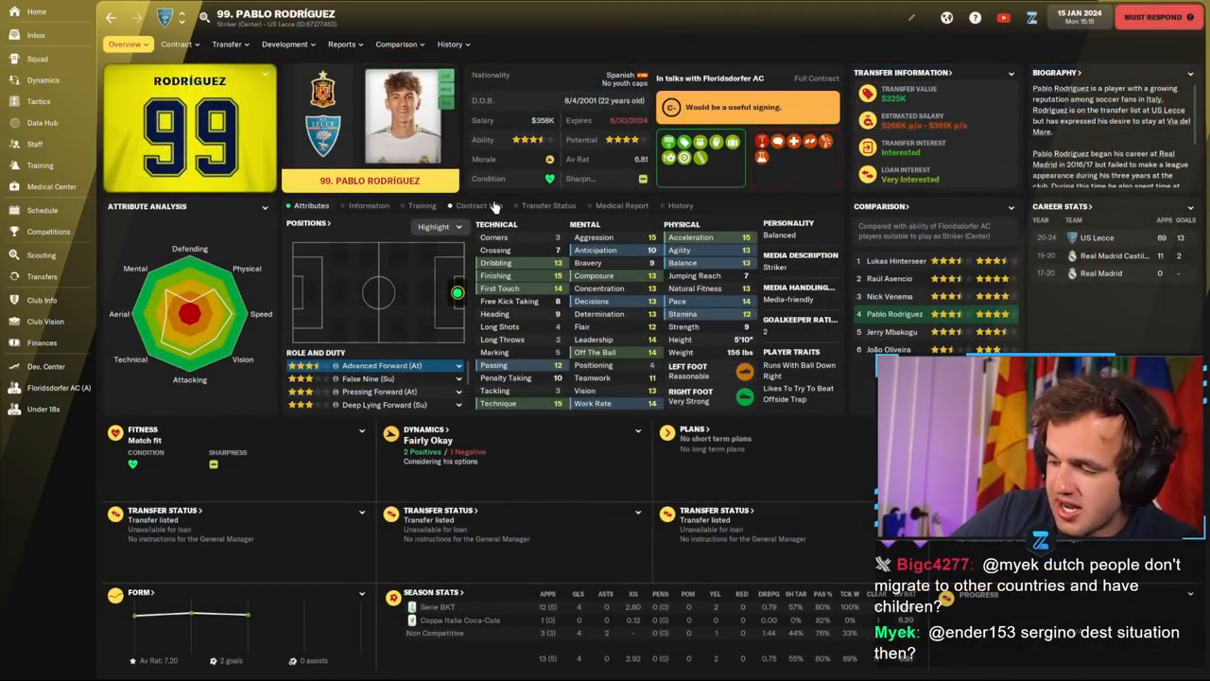
mouse_move(66, 46)
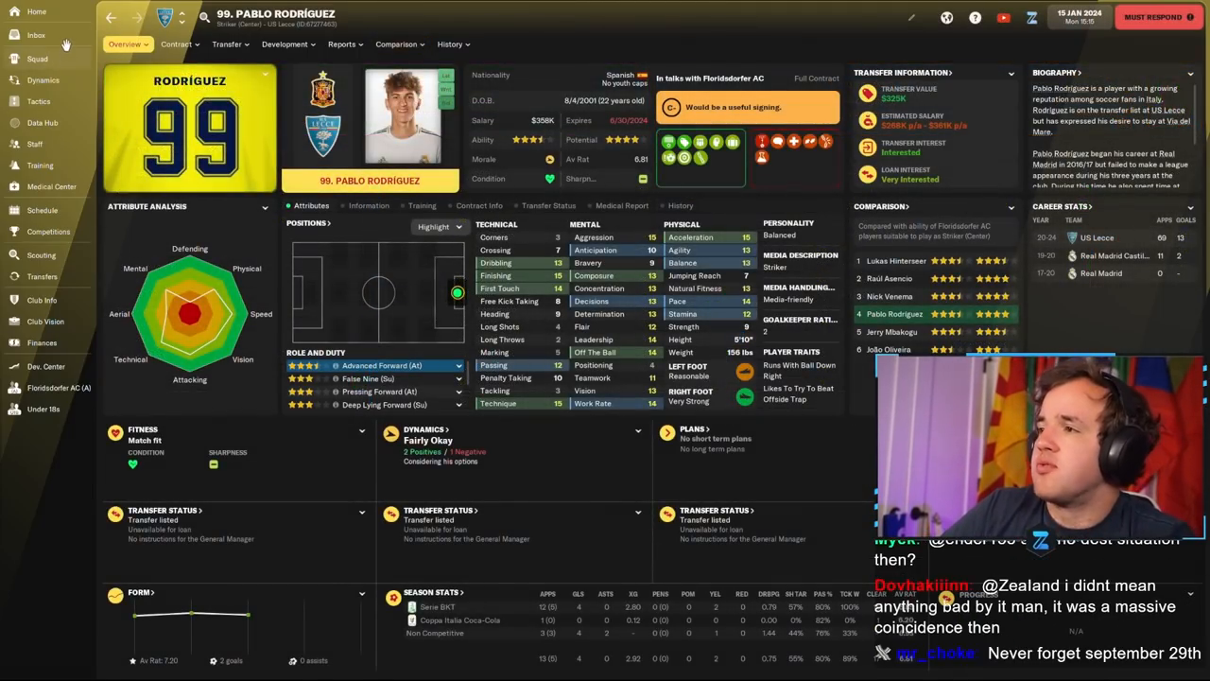
click(37, 59)
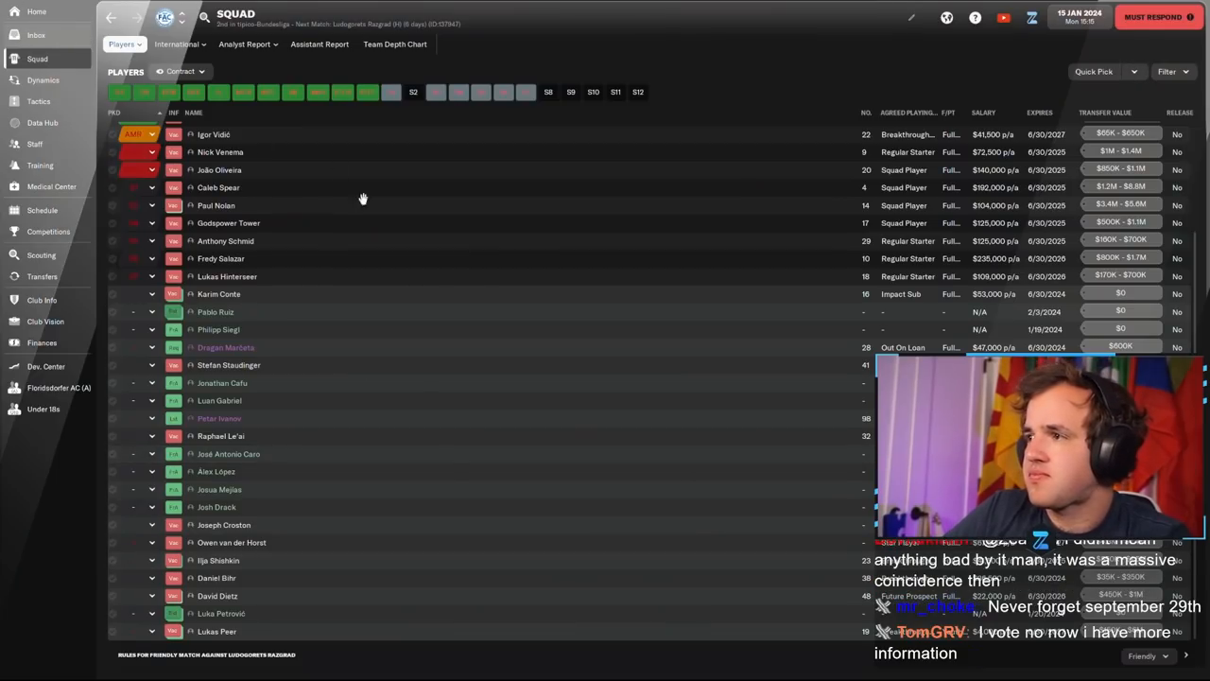
Step: Open the inbox for the Rodríguez signing and immediate-transfer messages
click(36, 35)
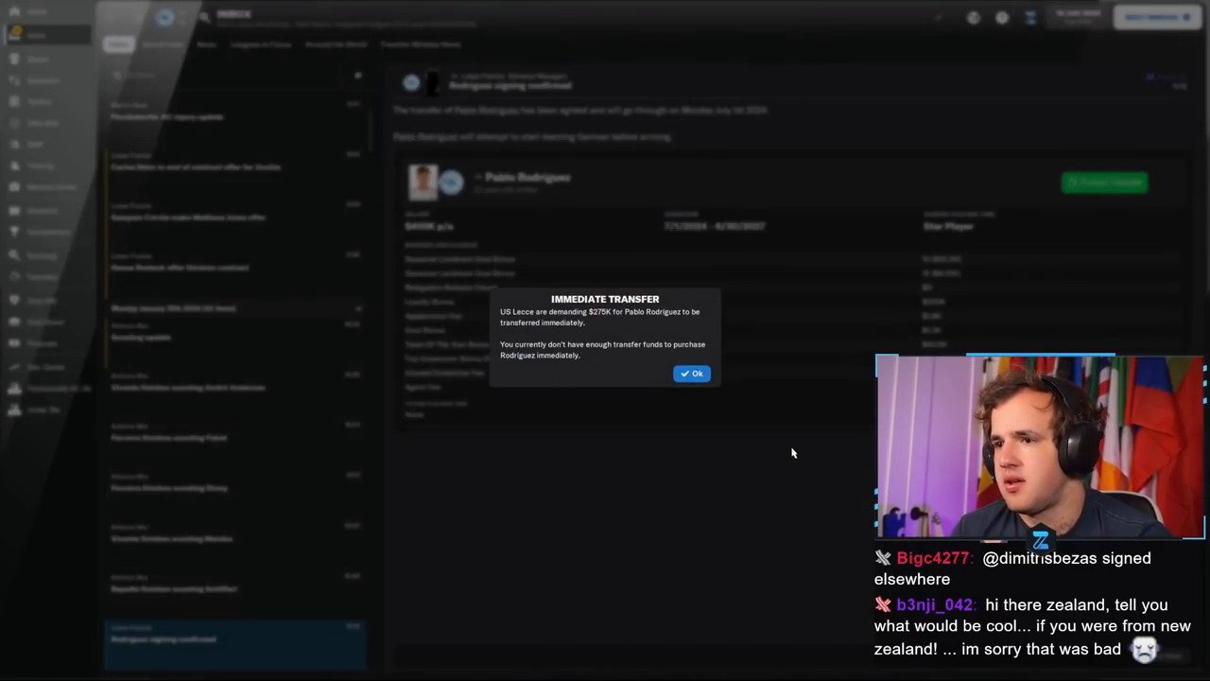
mouse_move(703, 394)
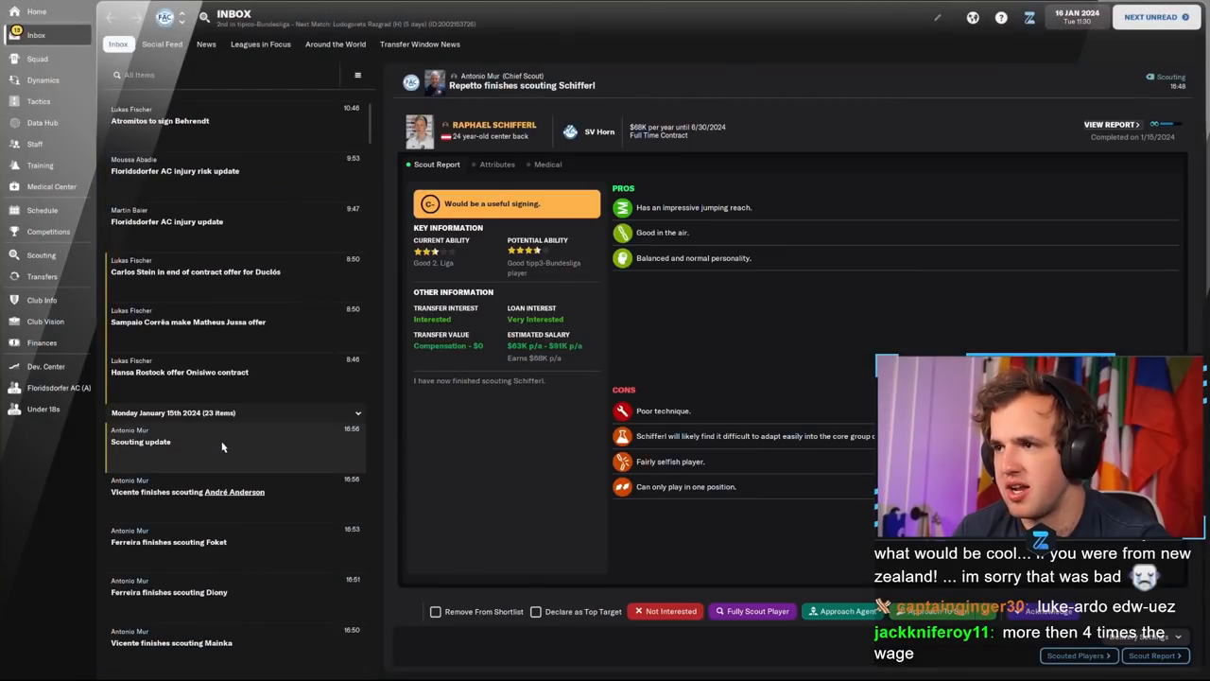
Step: Read Petrović's signing news, advance to late January, and drop Bonansea from the Maybes shortlist
scroll(down, 3)
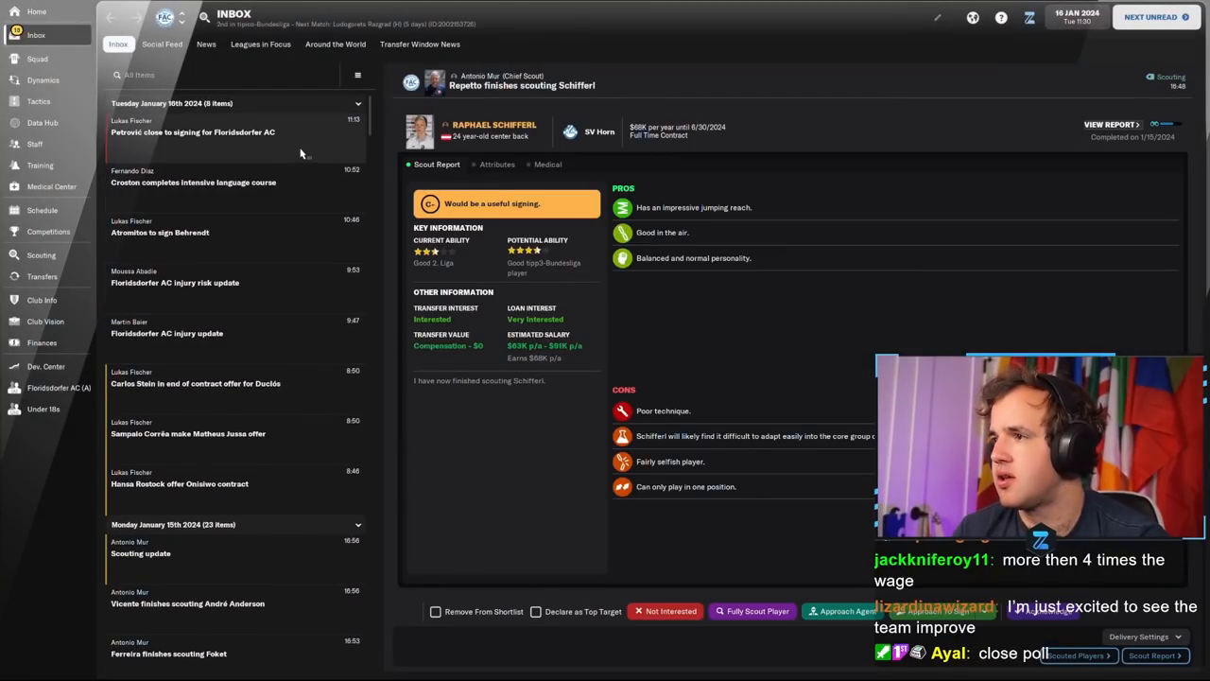
click(193, 132)
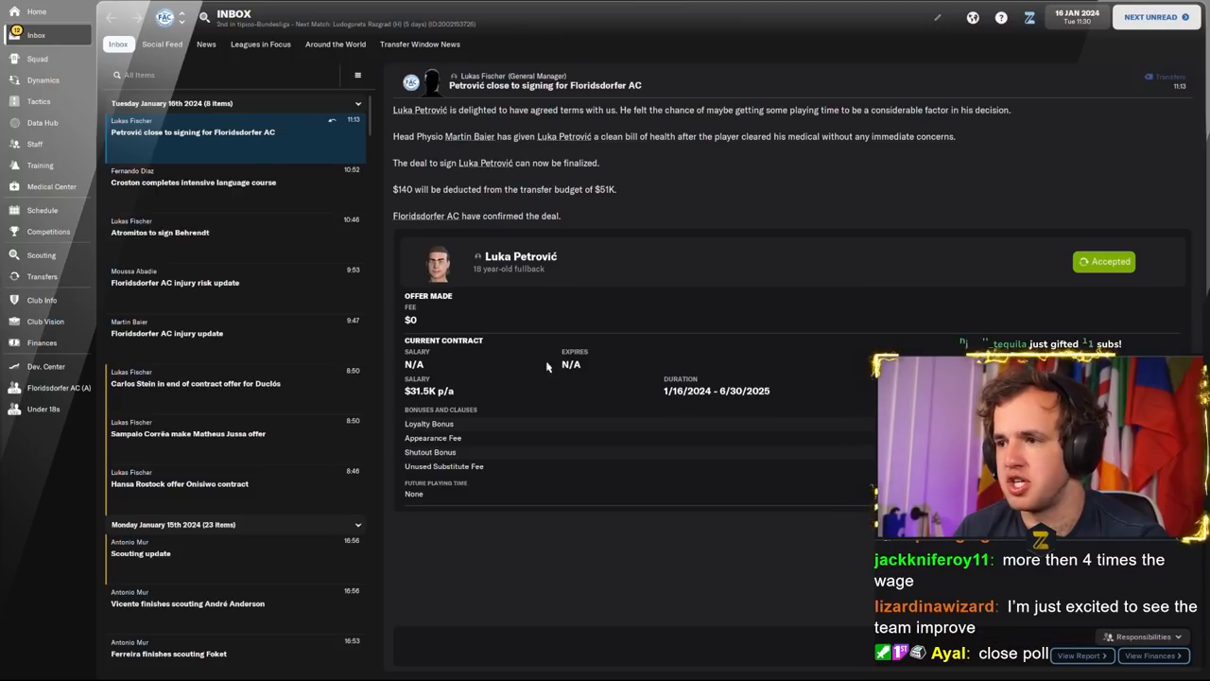
click(194, 176)
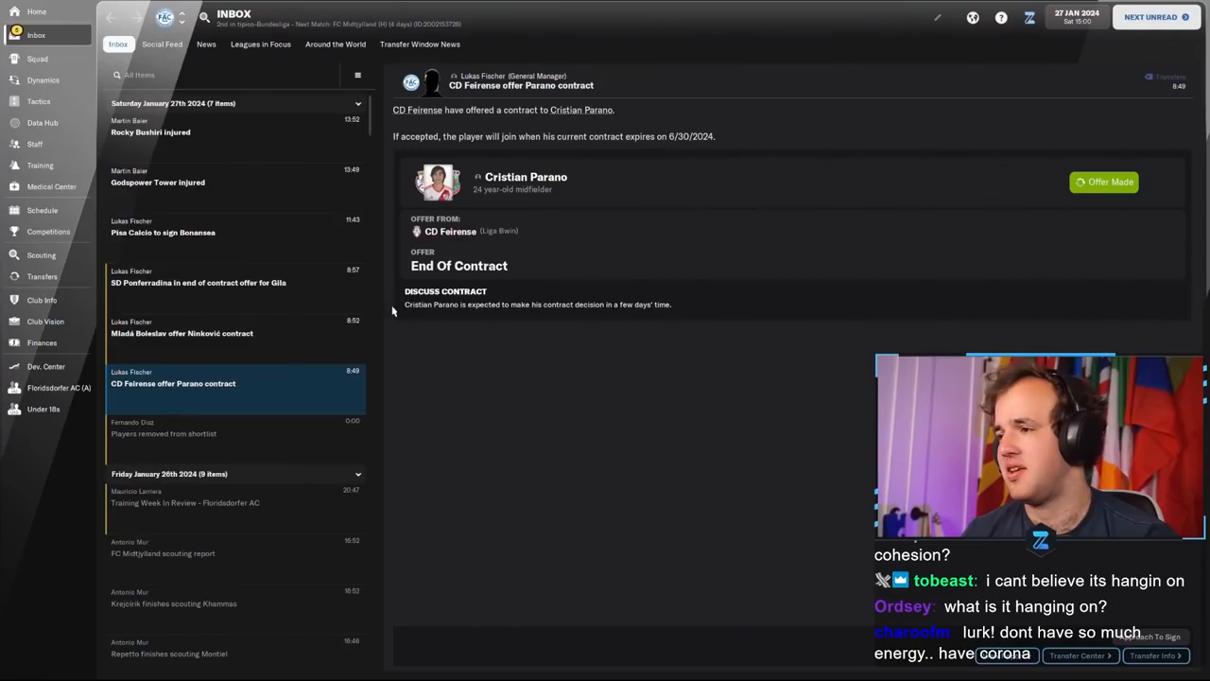
click(163, 231)
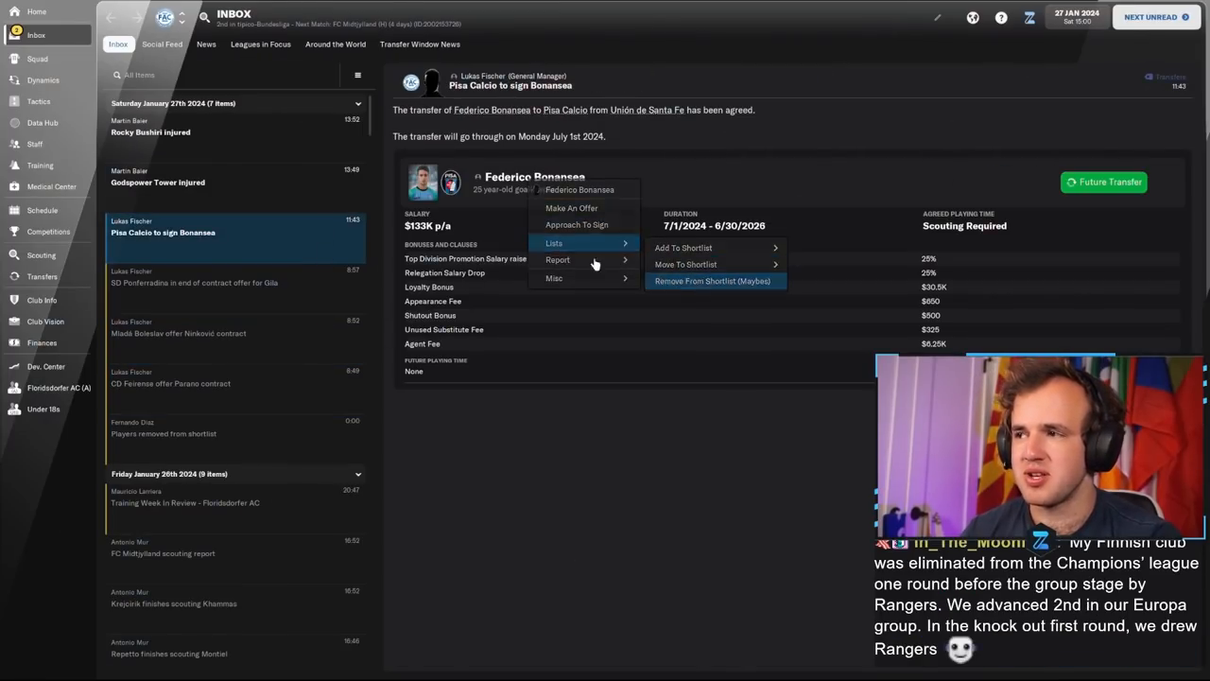
click(158, 182)
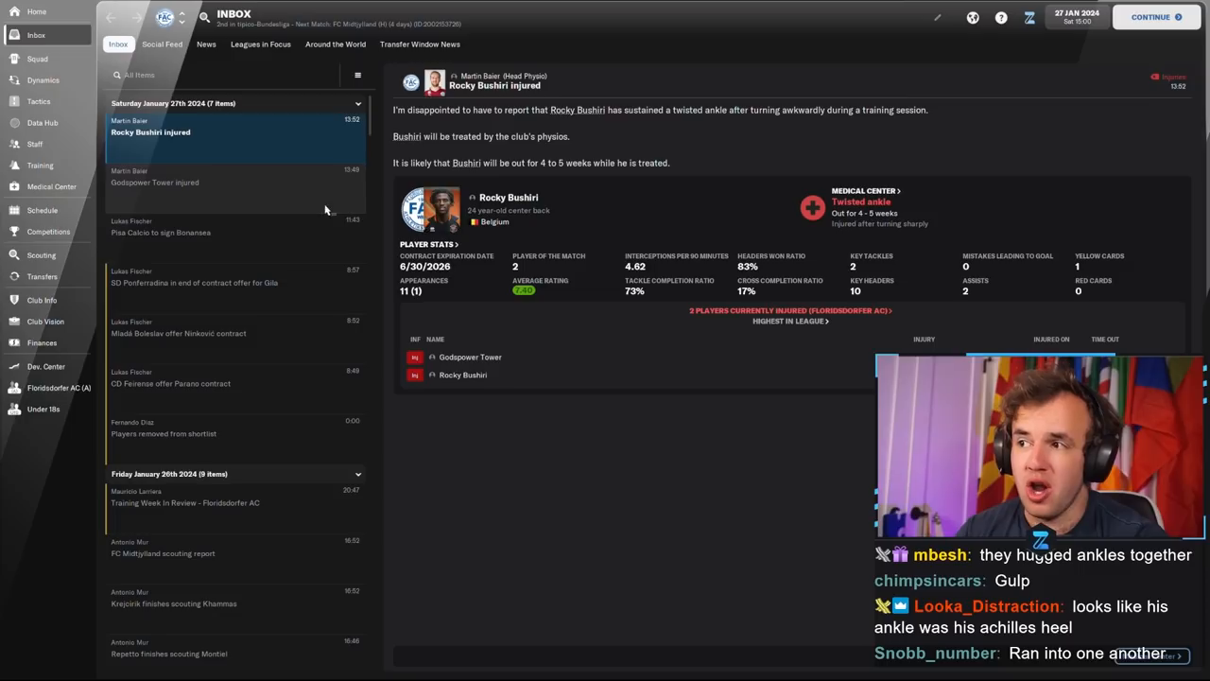
Step: Advance to 31 January, remove Christensen from the shortlist, and read Gertig's loan news
click(189, 182)
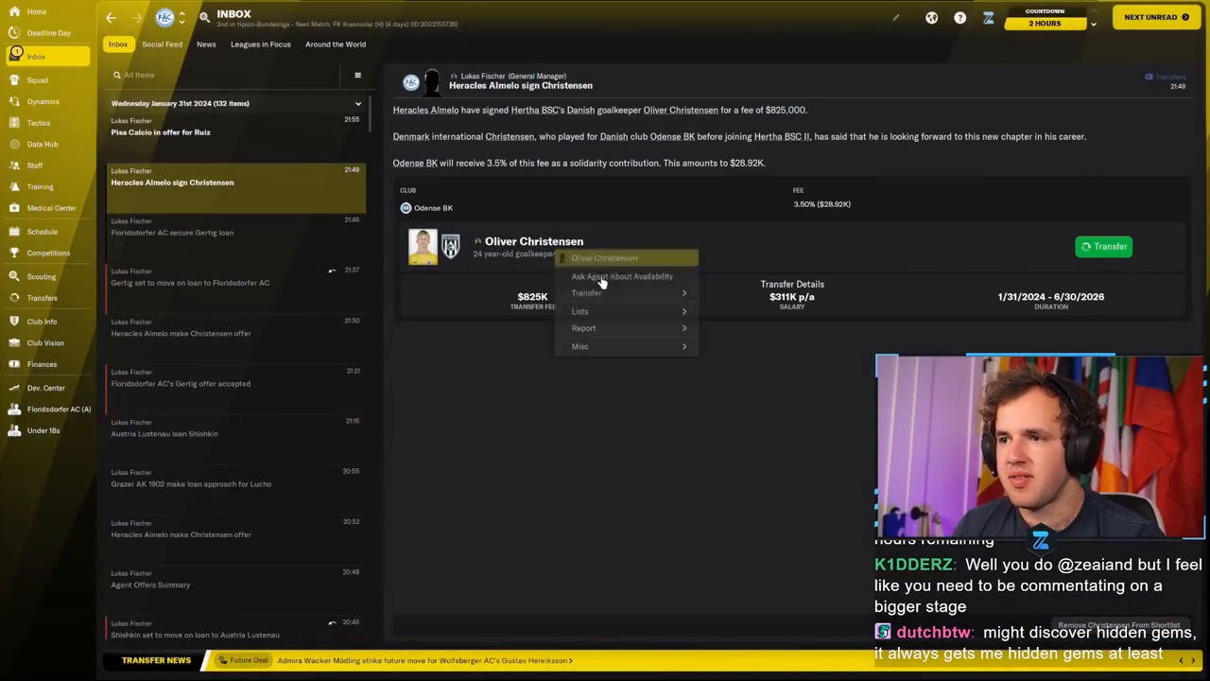
click(171, 126)
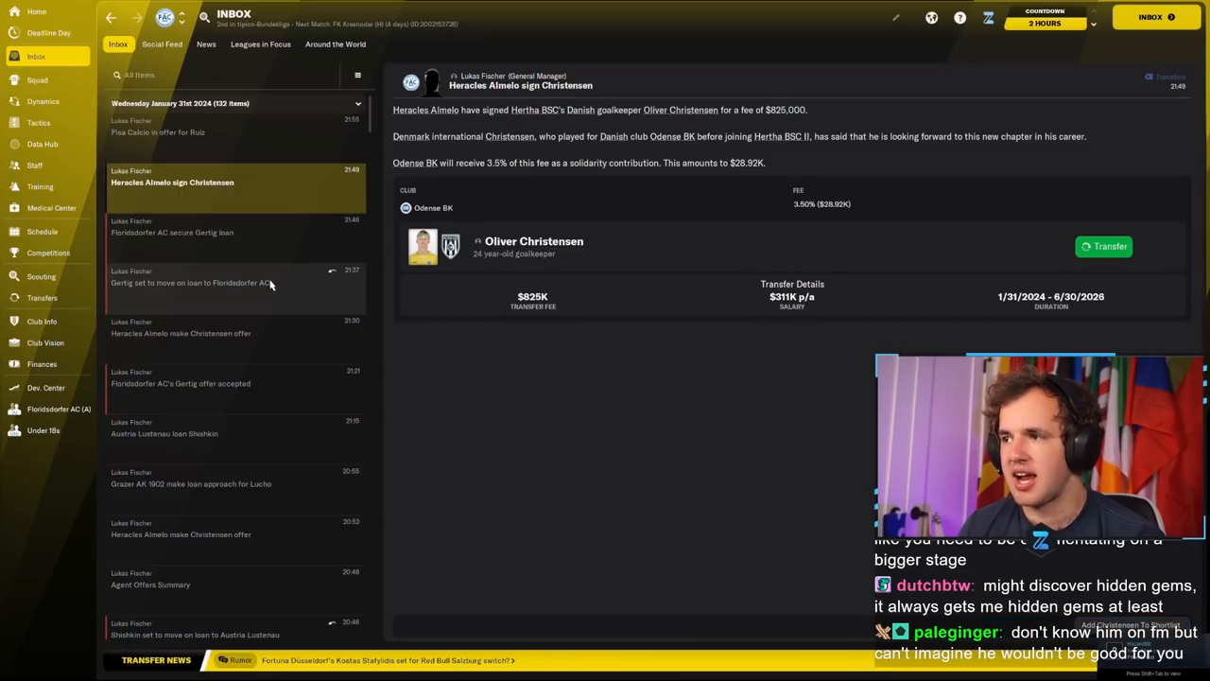
click(189, 281)
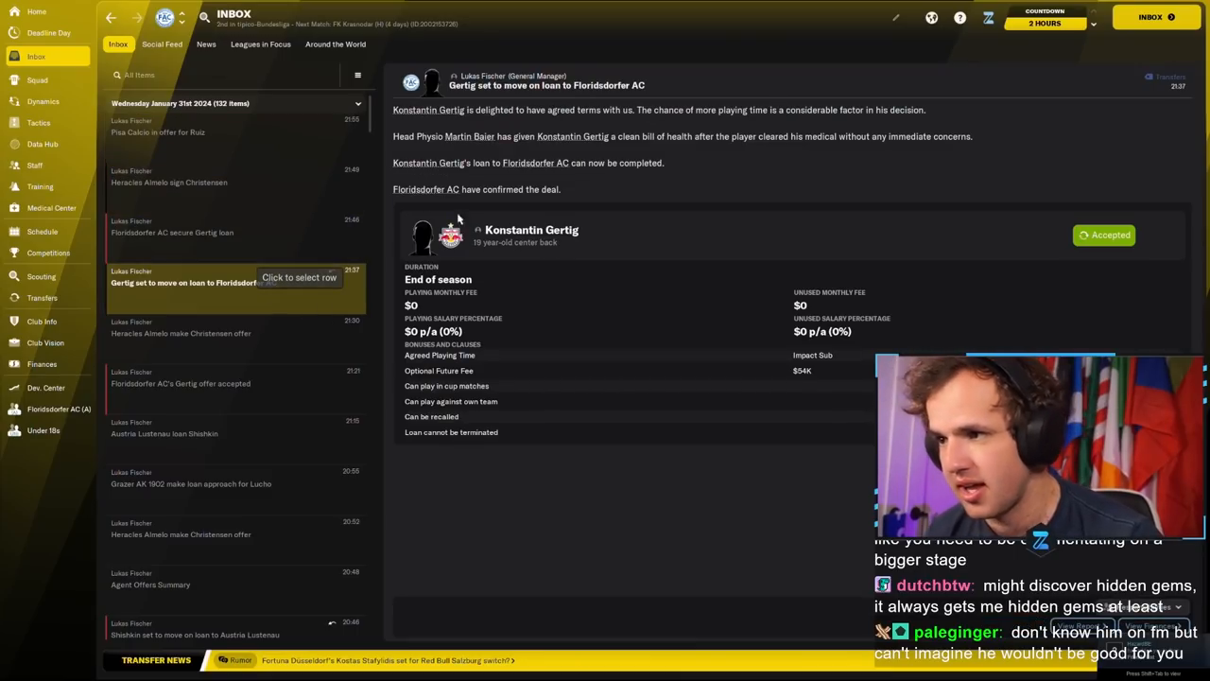